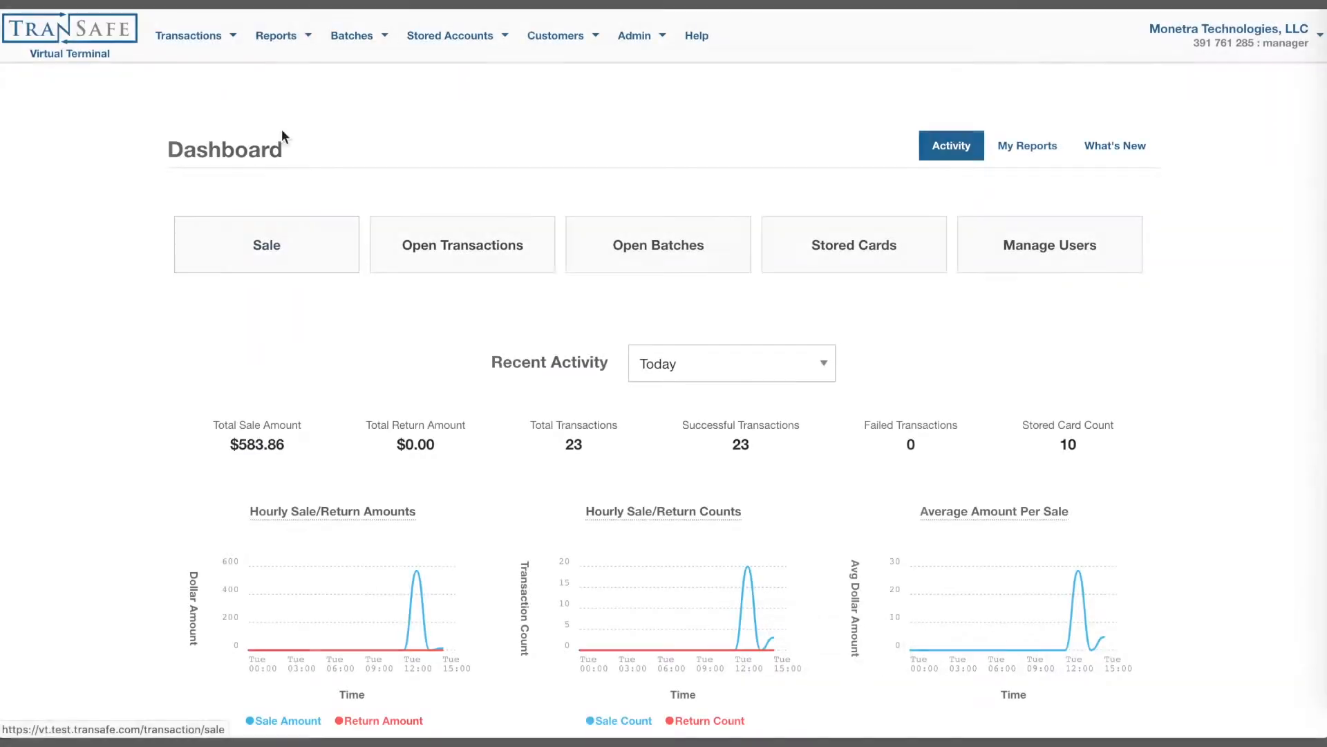
# Show the list of report types from the dashboard's Reports menu.
pyautogui.click(276, 36)
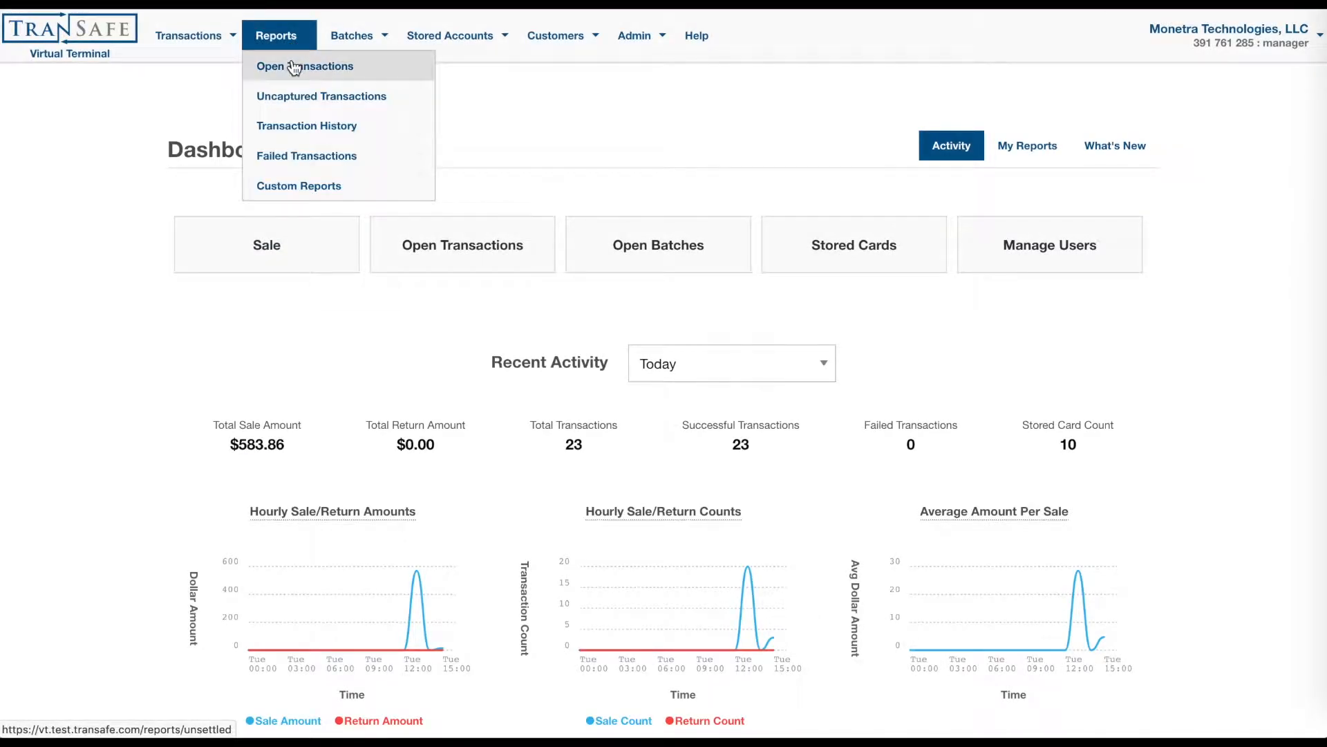
pyautogui.moveTo(293, 110)
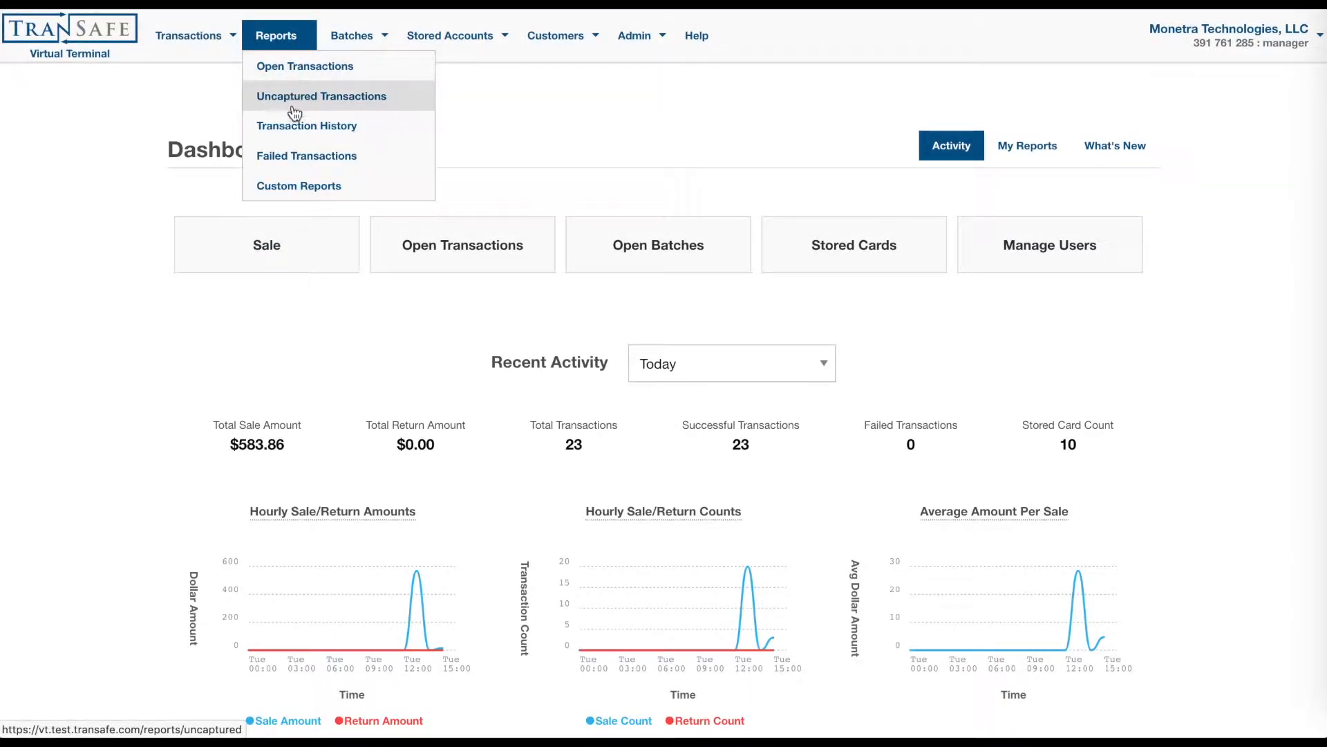
pyautogui.moveTo(290, 162)
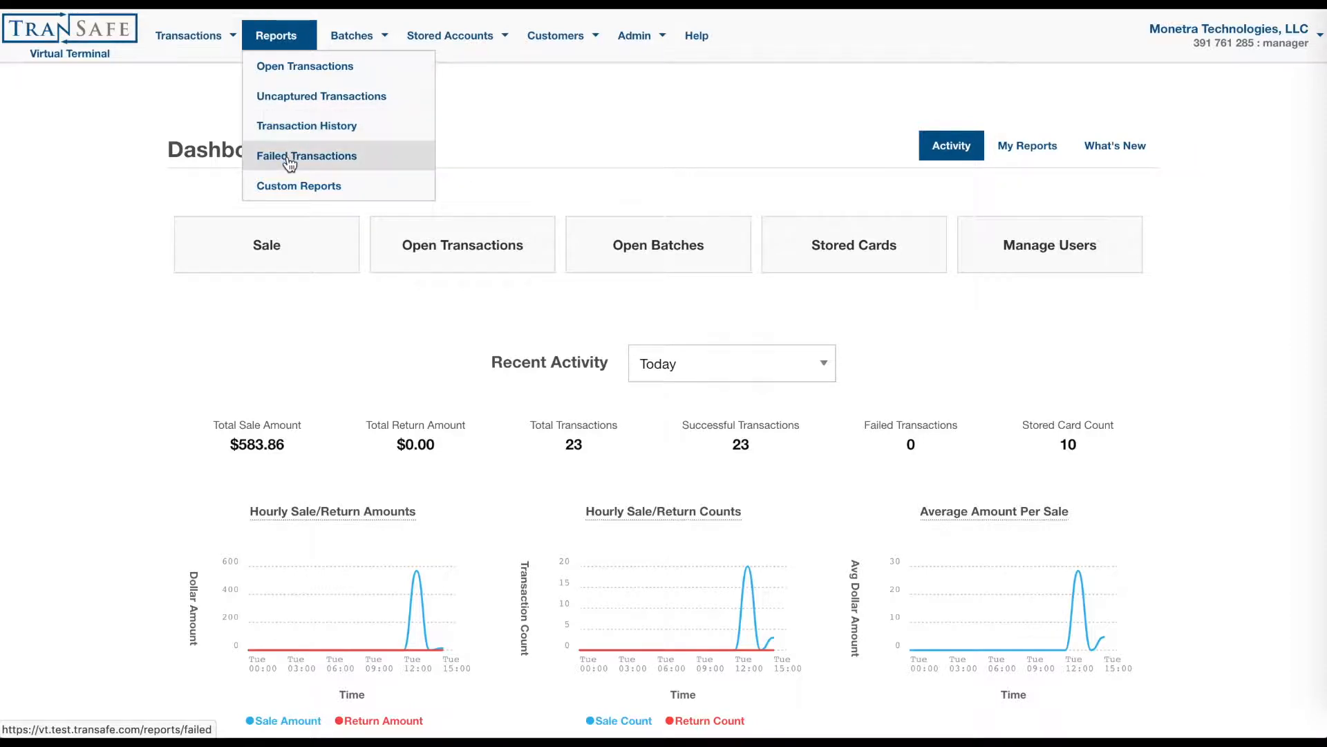
pyautogui.moveTo(288, 196)
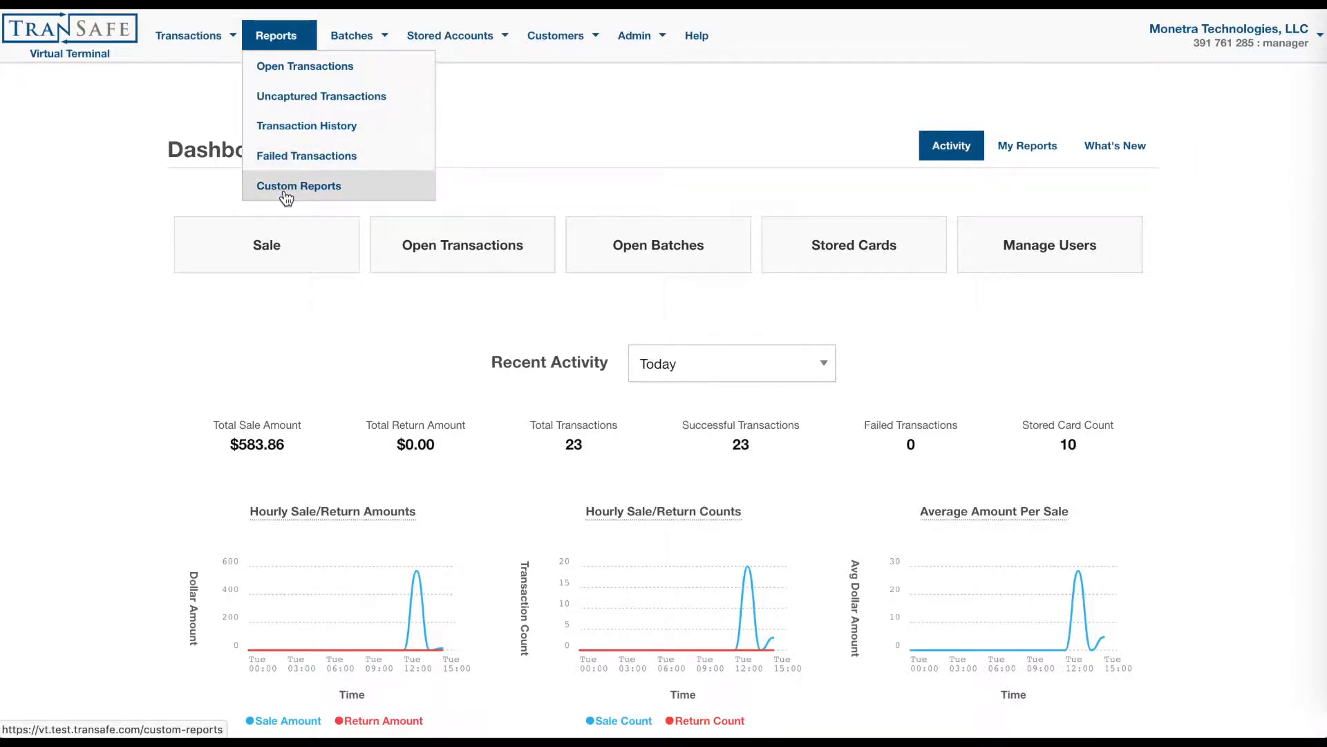
# View the Unsettled Transaction Report in Split Card View, then return to the combined list.
pyautogui.click(299, 185)
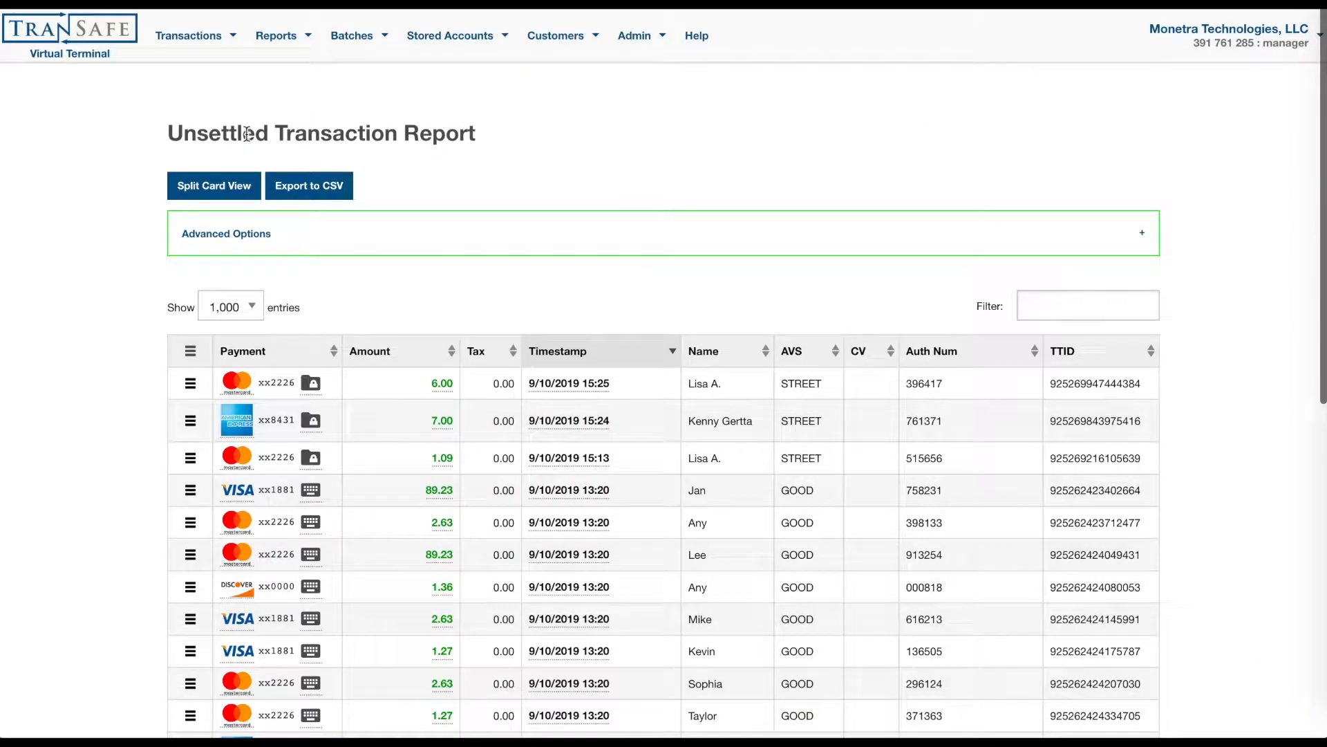
pyautogui.moveTo(432, 164)
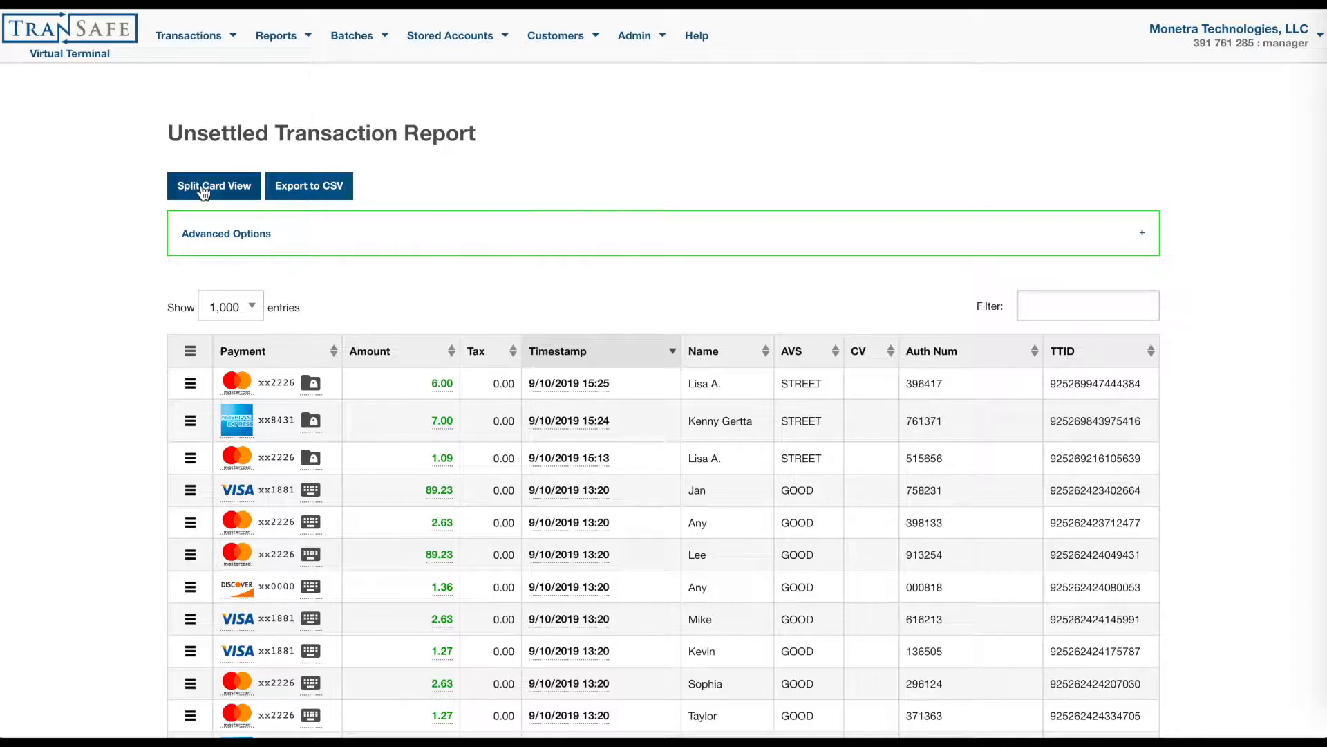
pyautogui.click(213, 185)
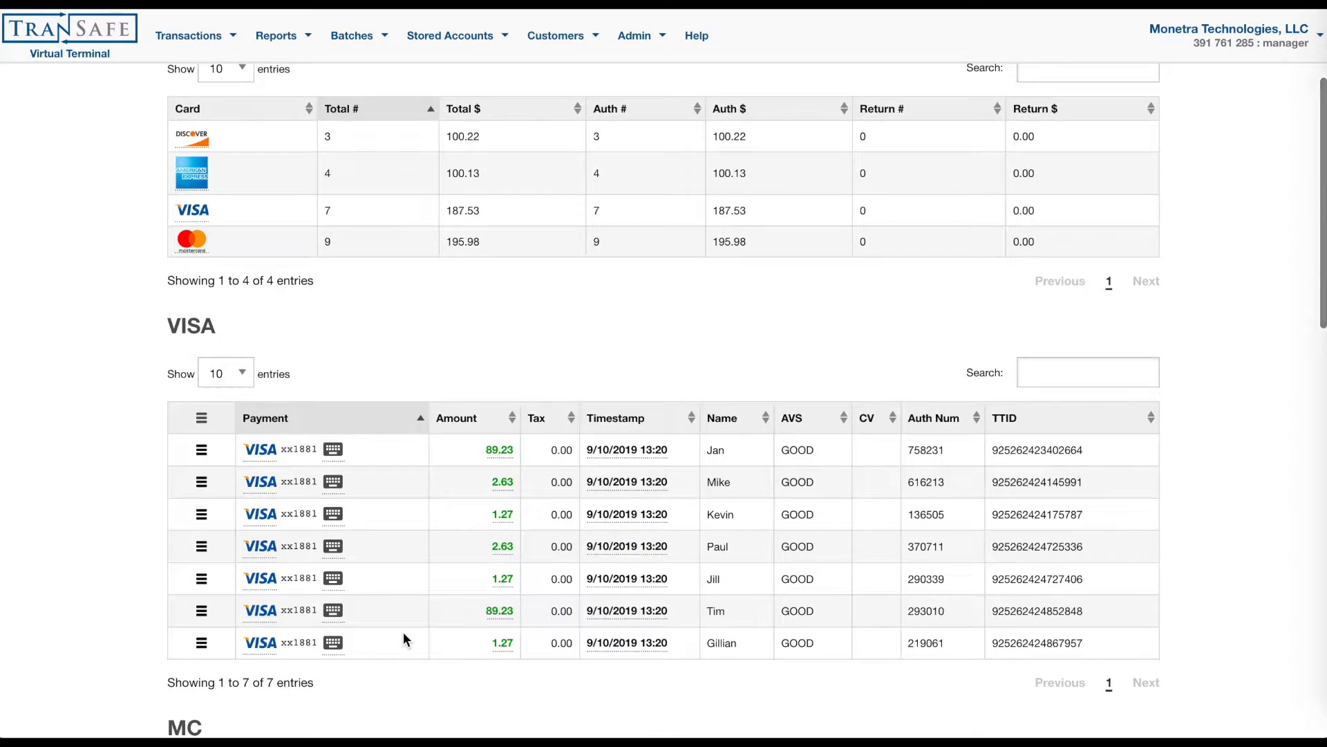
pyautogui.click(213, 185)
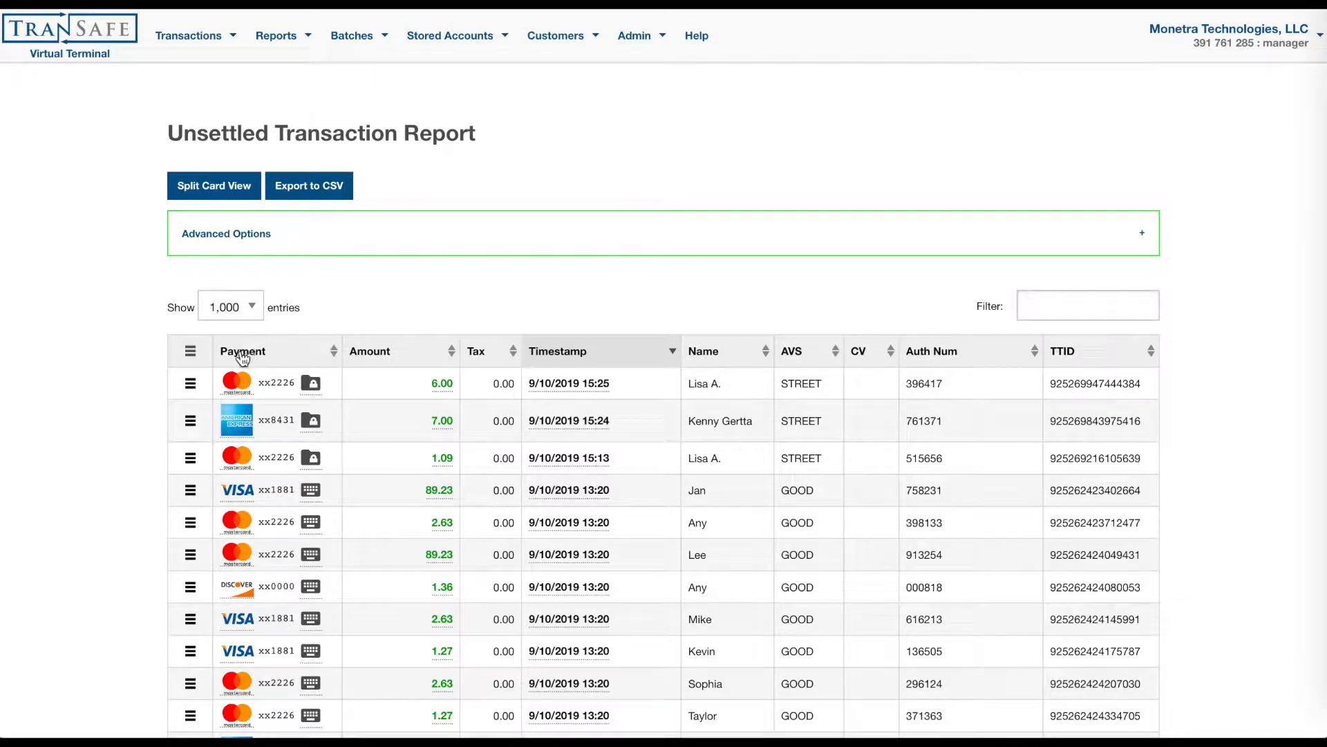
pyautogui.moveTo(434, 349)
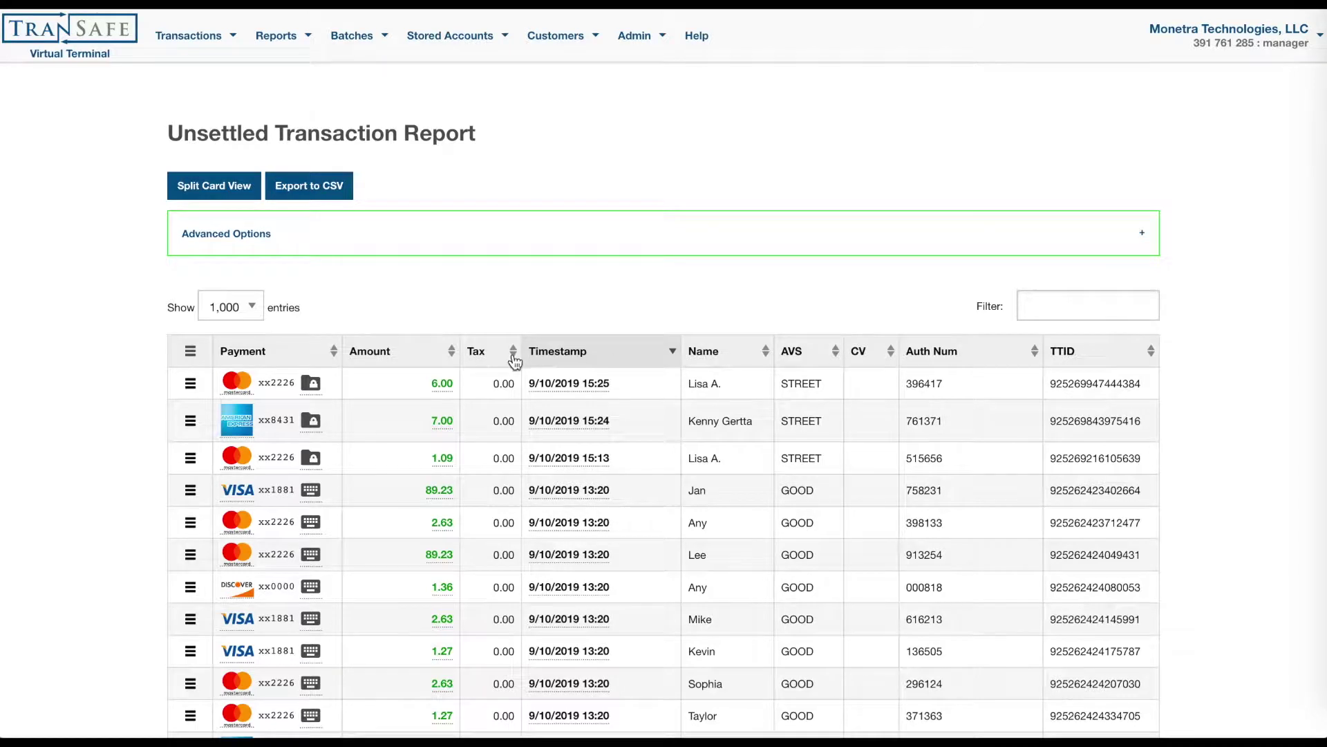
# Sort the unsettled transactions by amount, then newest-first by timestamp, and export to CSV.
pyautogui.click(395, 351)
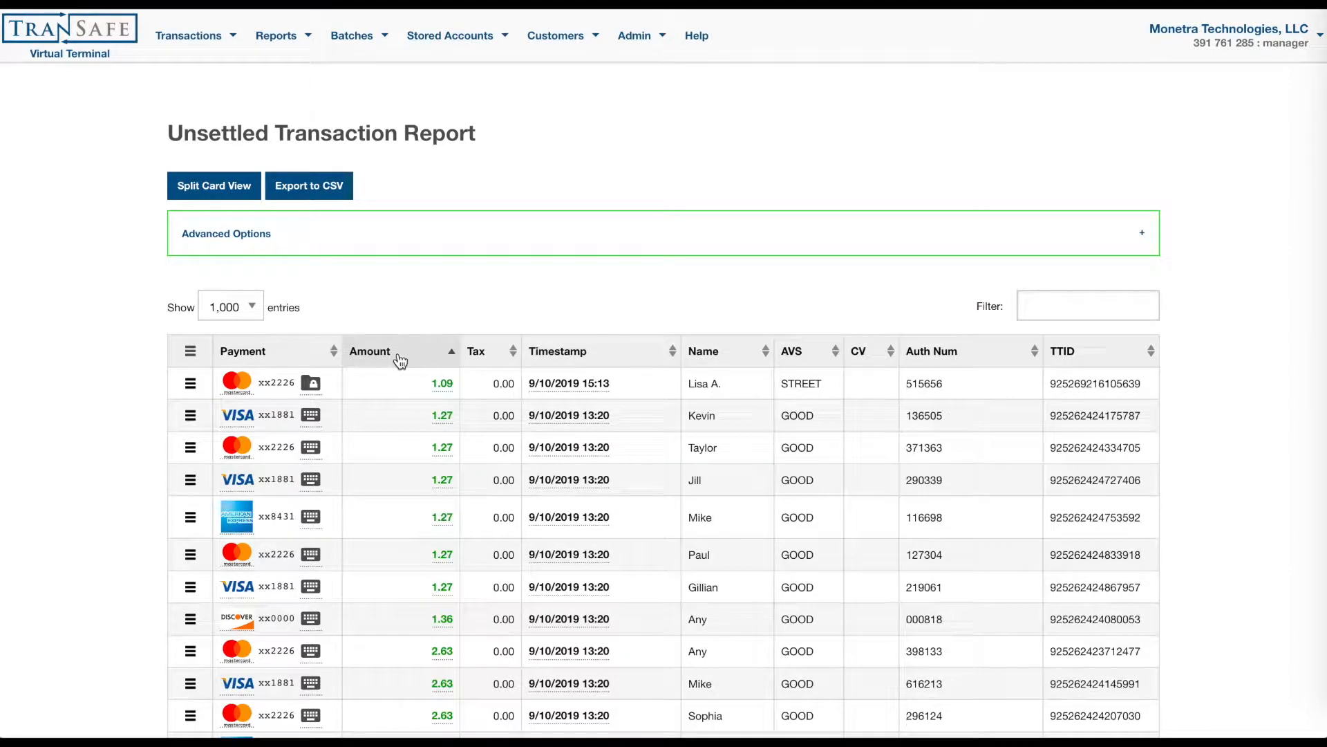
pyautogui.click(566, 351)
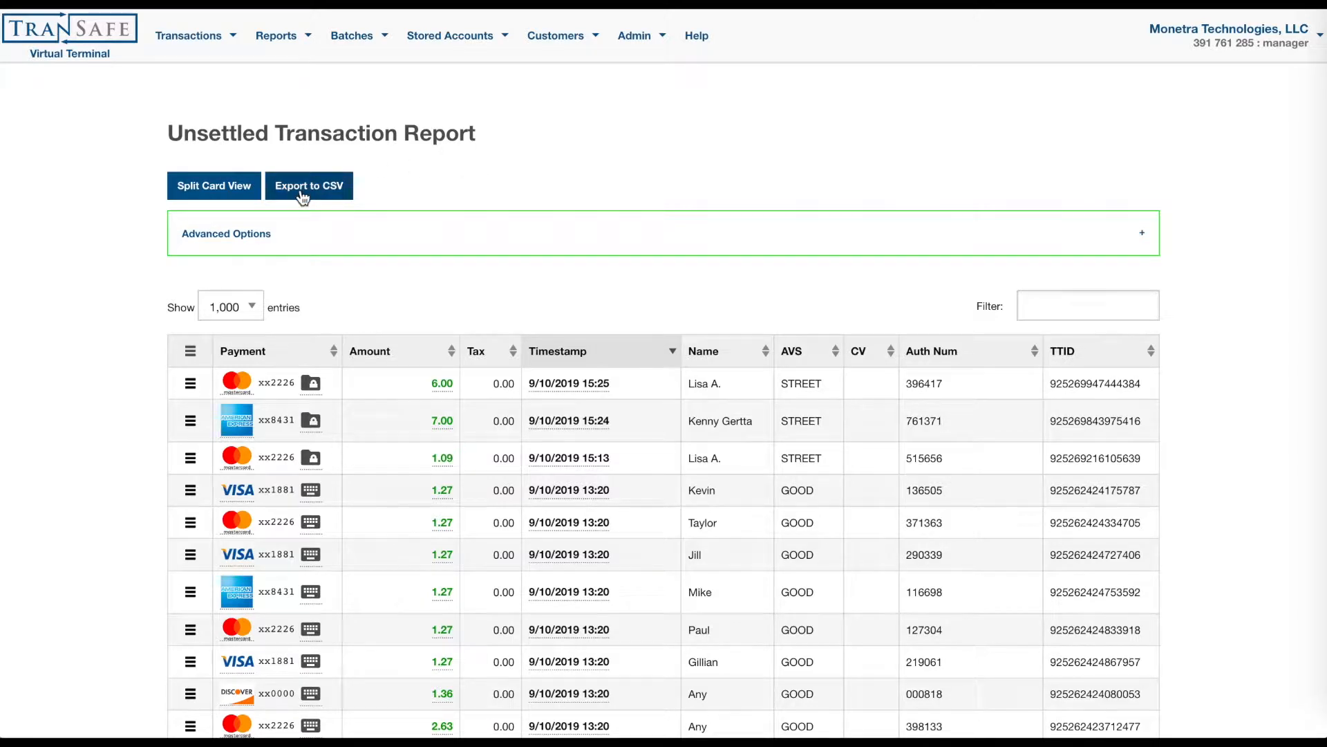
pyautogui.click(310, 186)
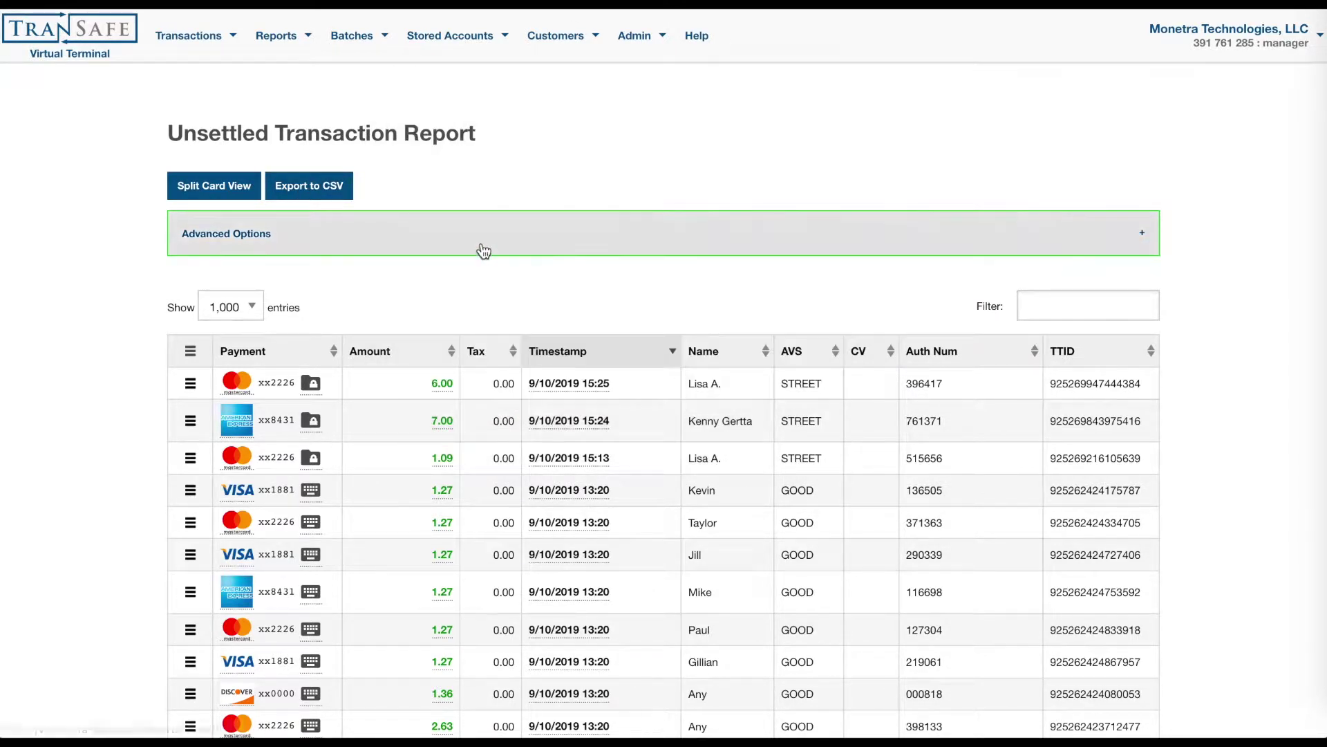
pyautogui.click(226, 234)
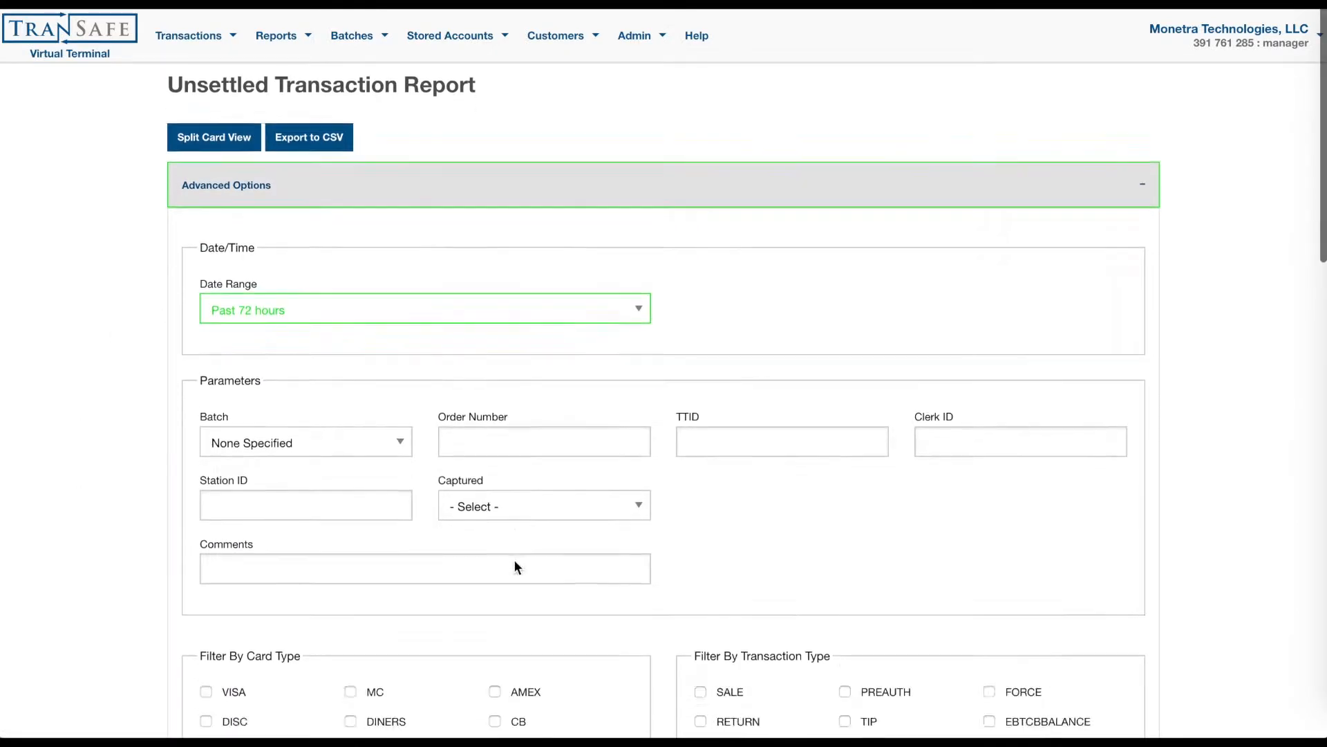
pyautogui.scroll(-3)
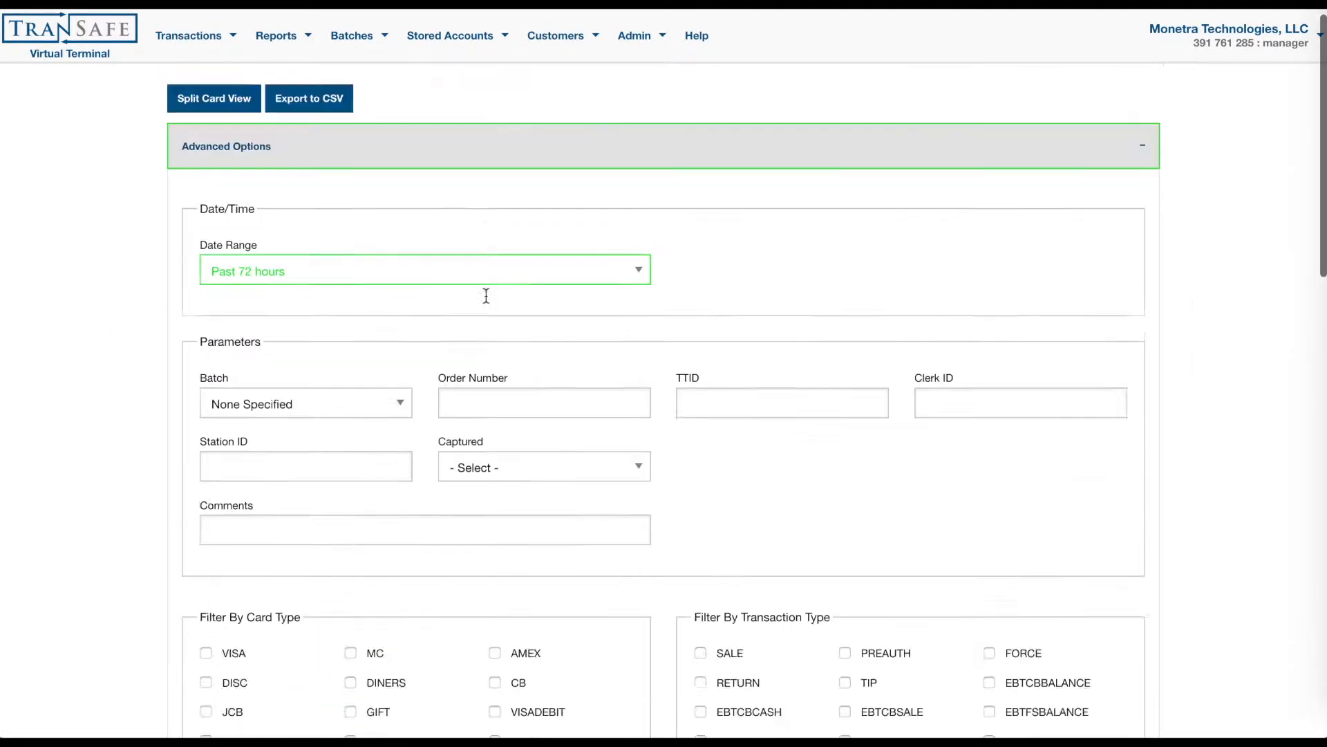
pyautogui.click(426, 269)
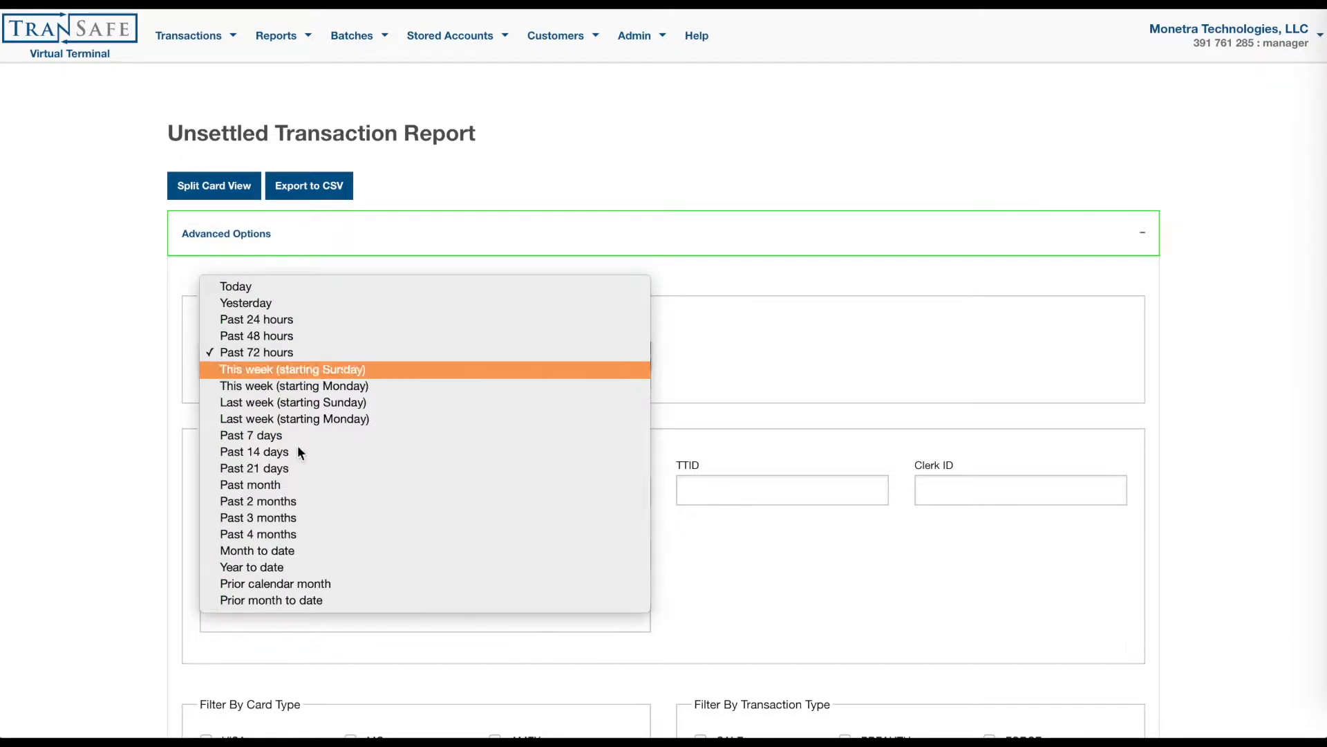
pyautogui.click(293, 369)
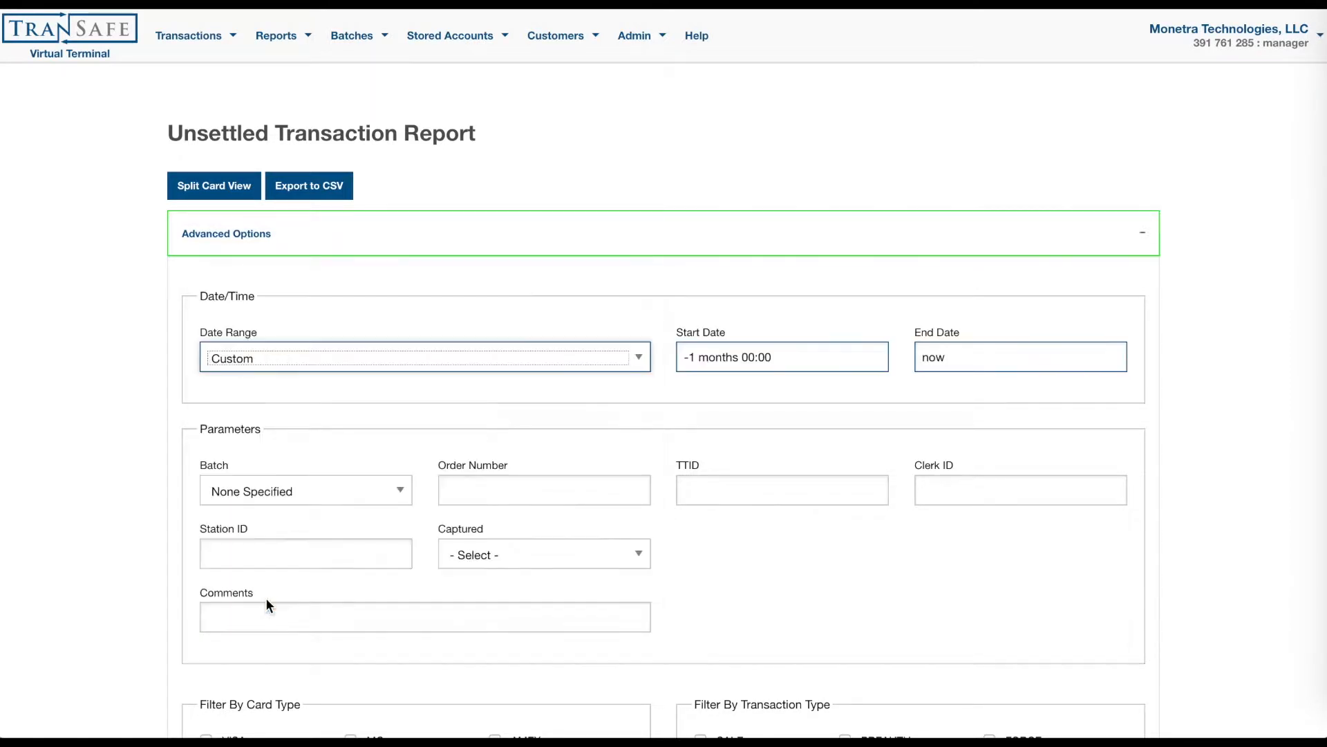
pyautogui.scroll(-3)
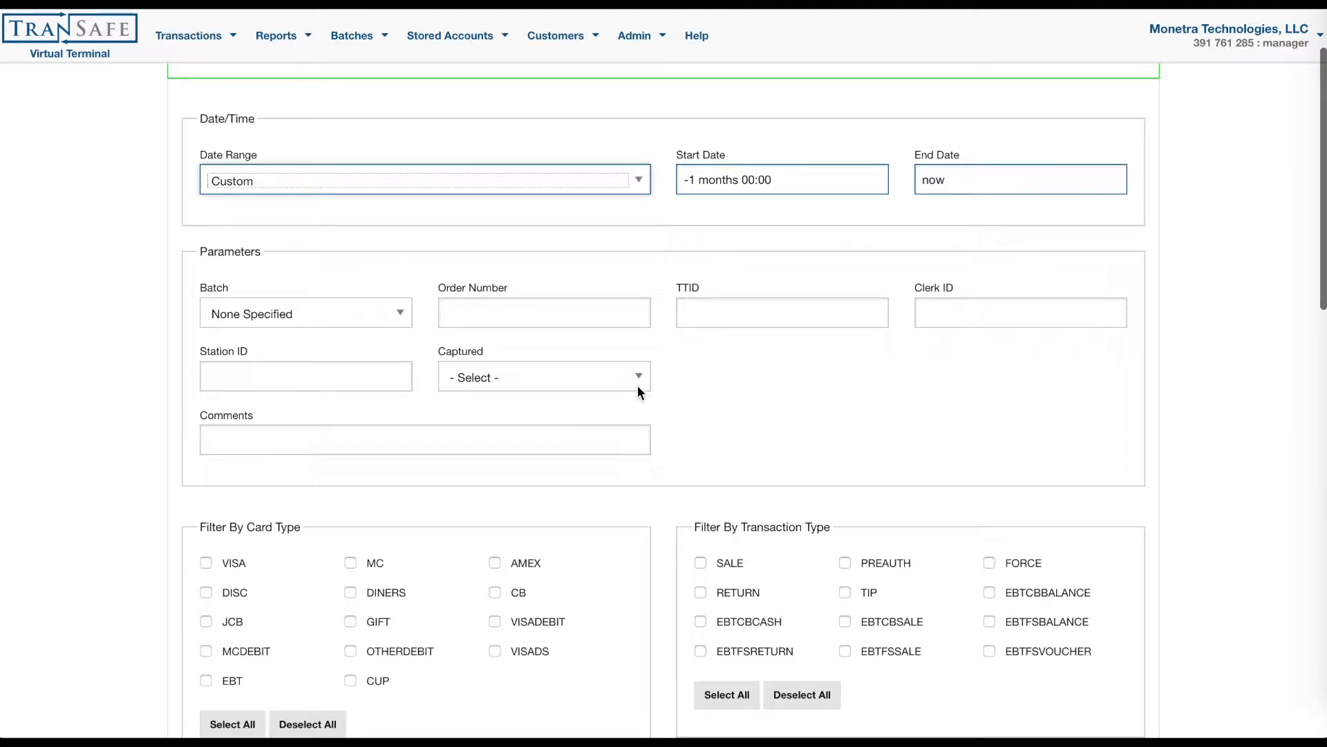
pyautogui.scroll(-3)
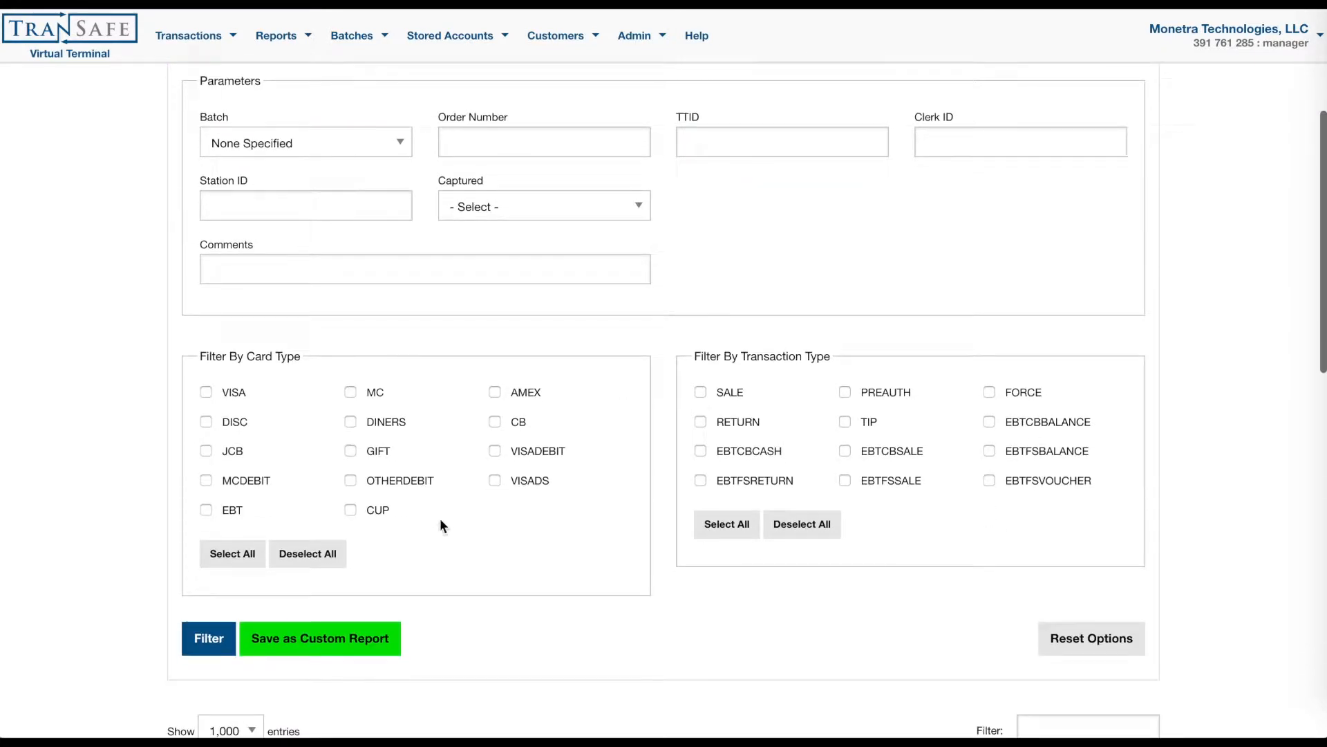
pyautogui.moveTo(749, 623)
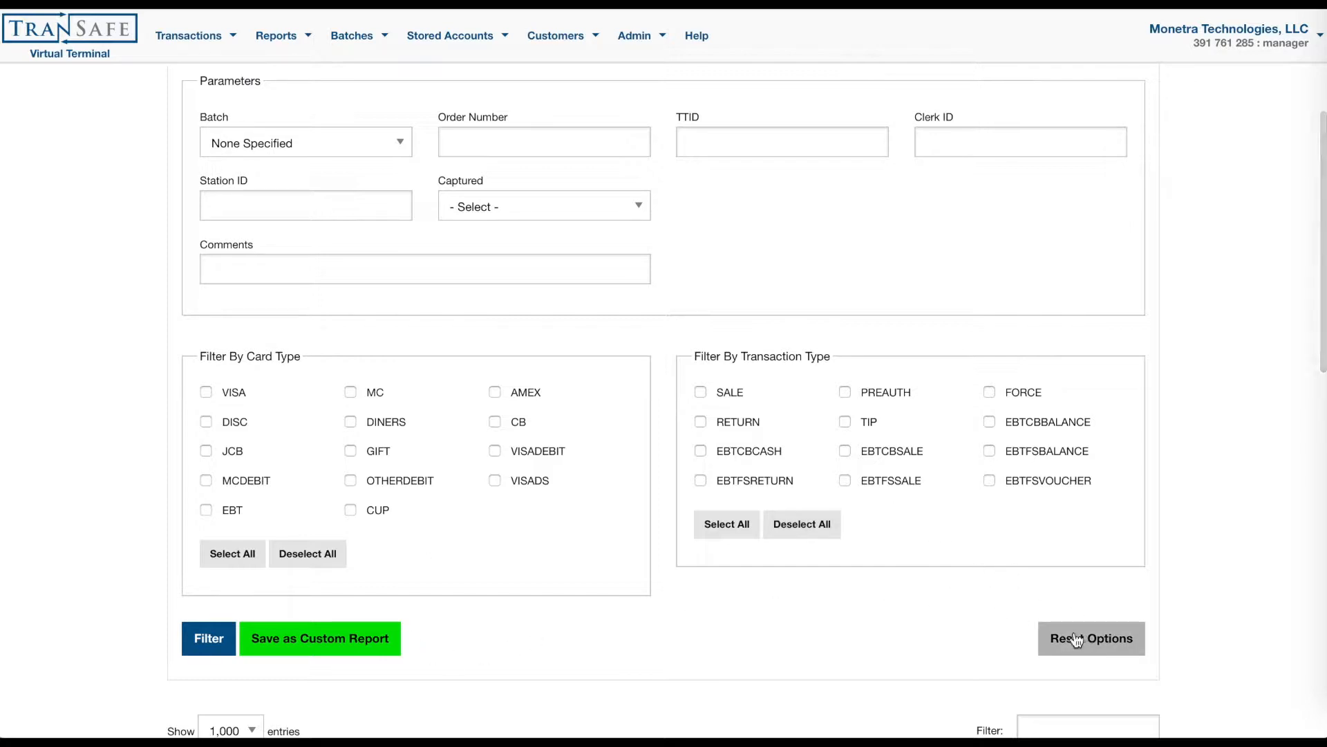
pyautogui.moveTo(207, 655)
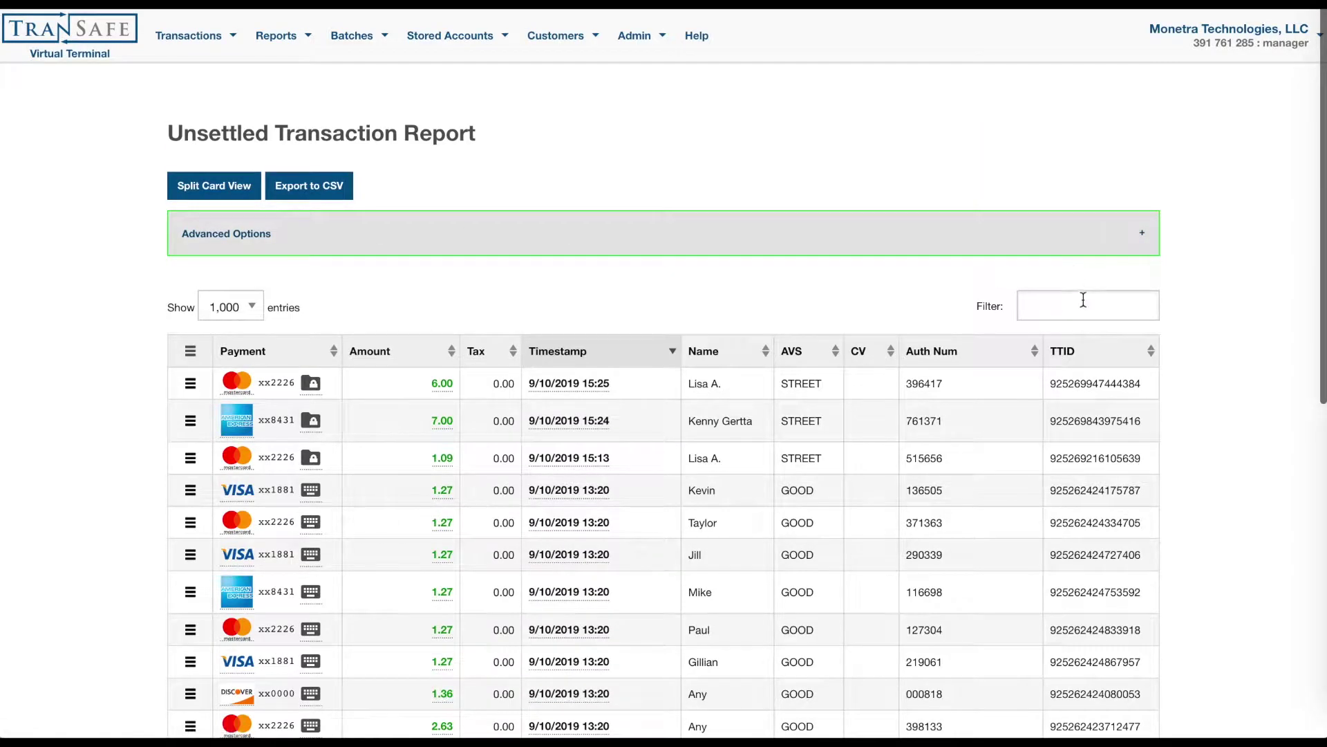
pyautogui.click(1087, 305)
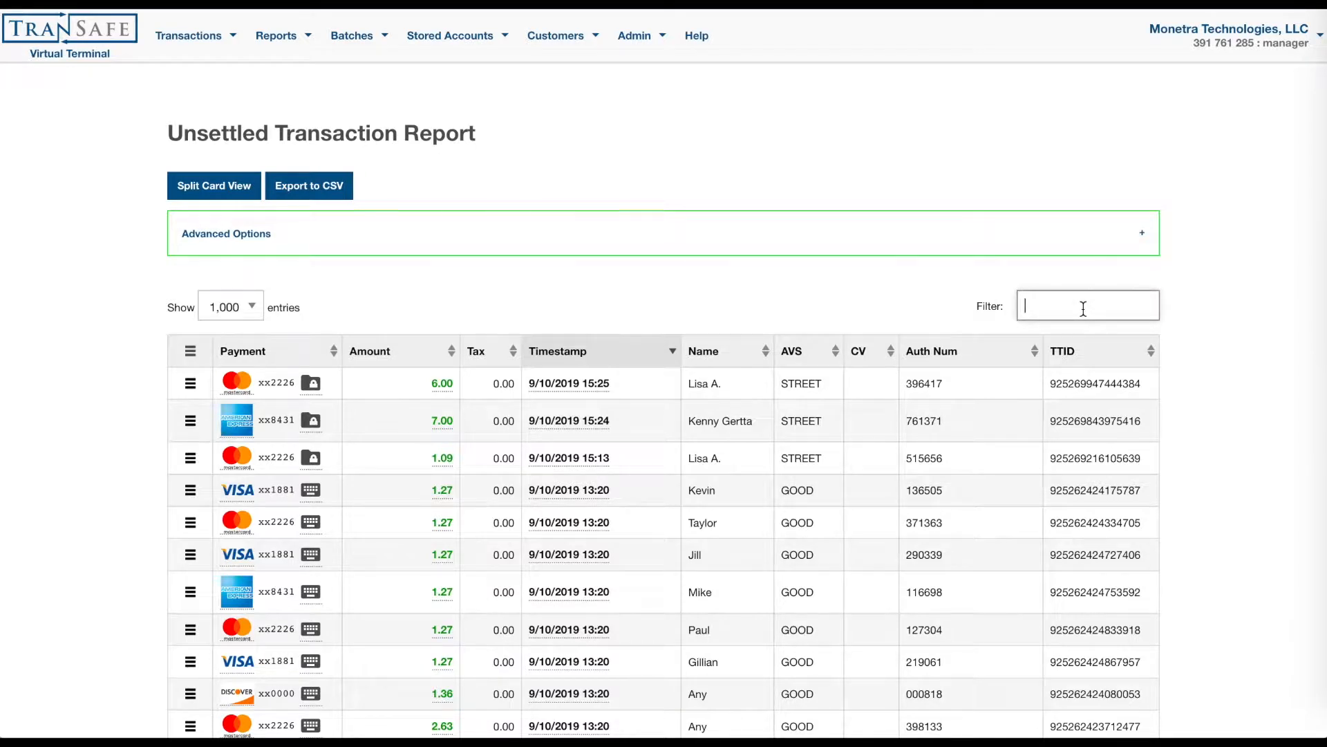
pyautogui.write('tay')
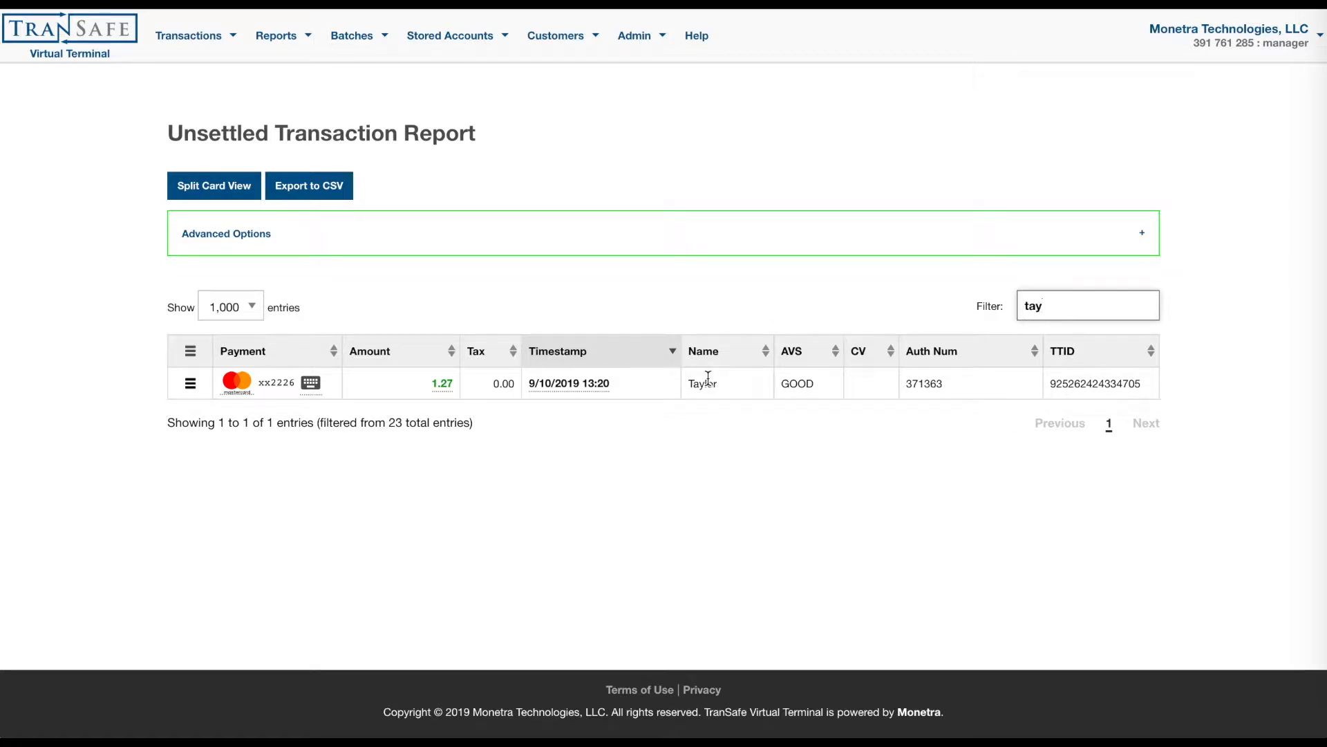
pyautogui.click(1087, 306)
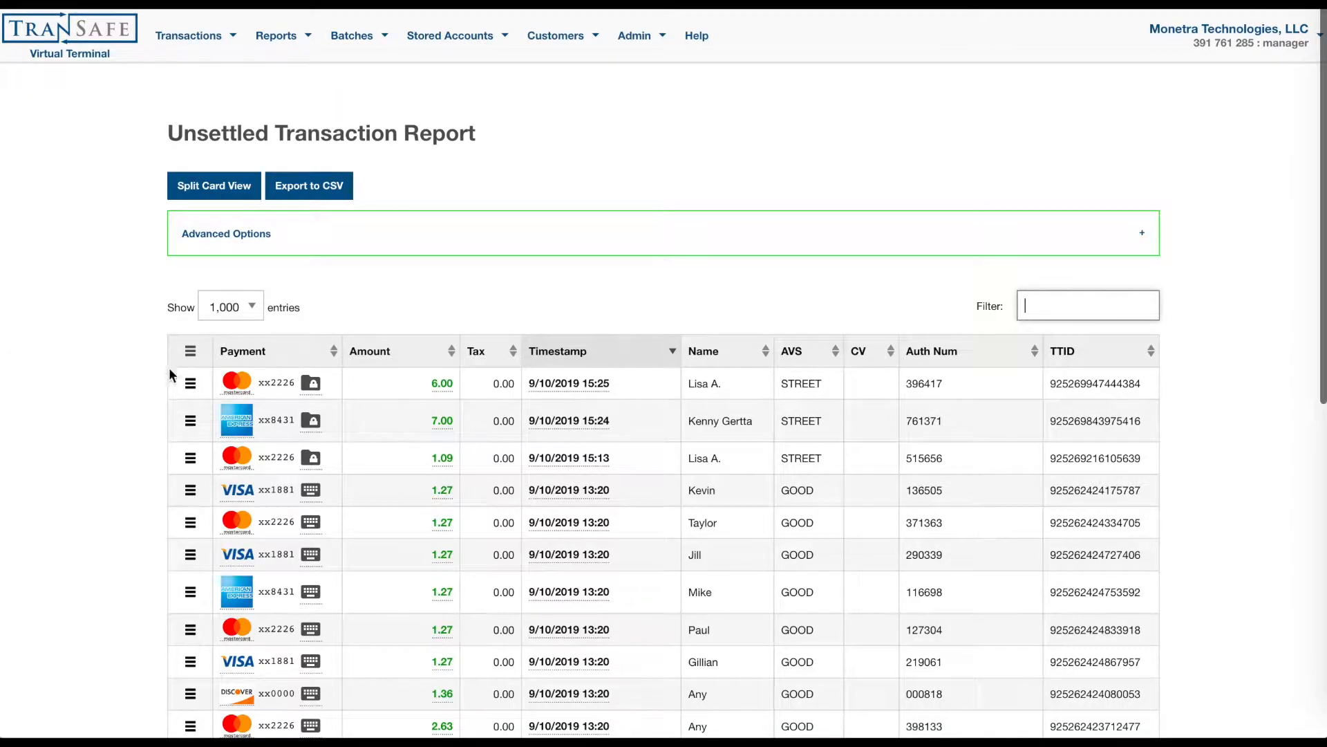
pyautogui.click(191, 383)
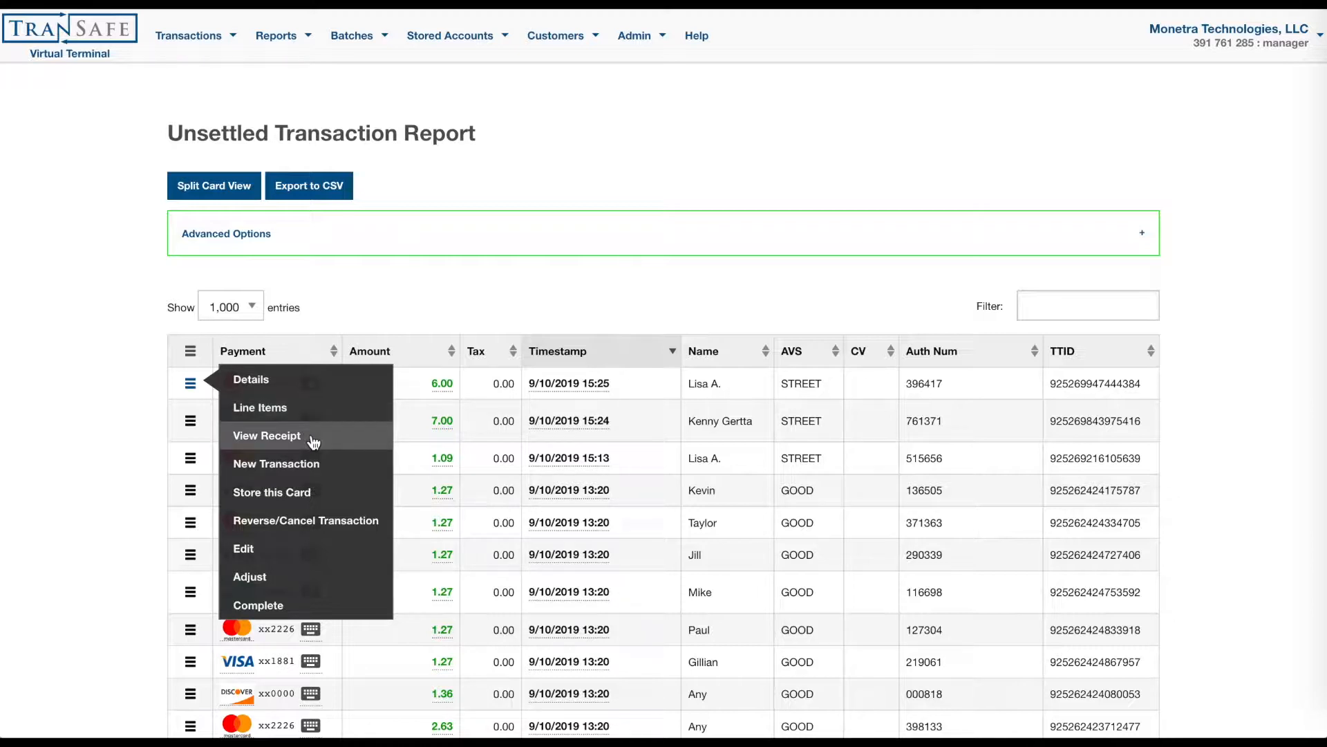
pyautogui.moveTo(315, 470)
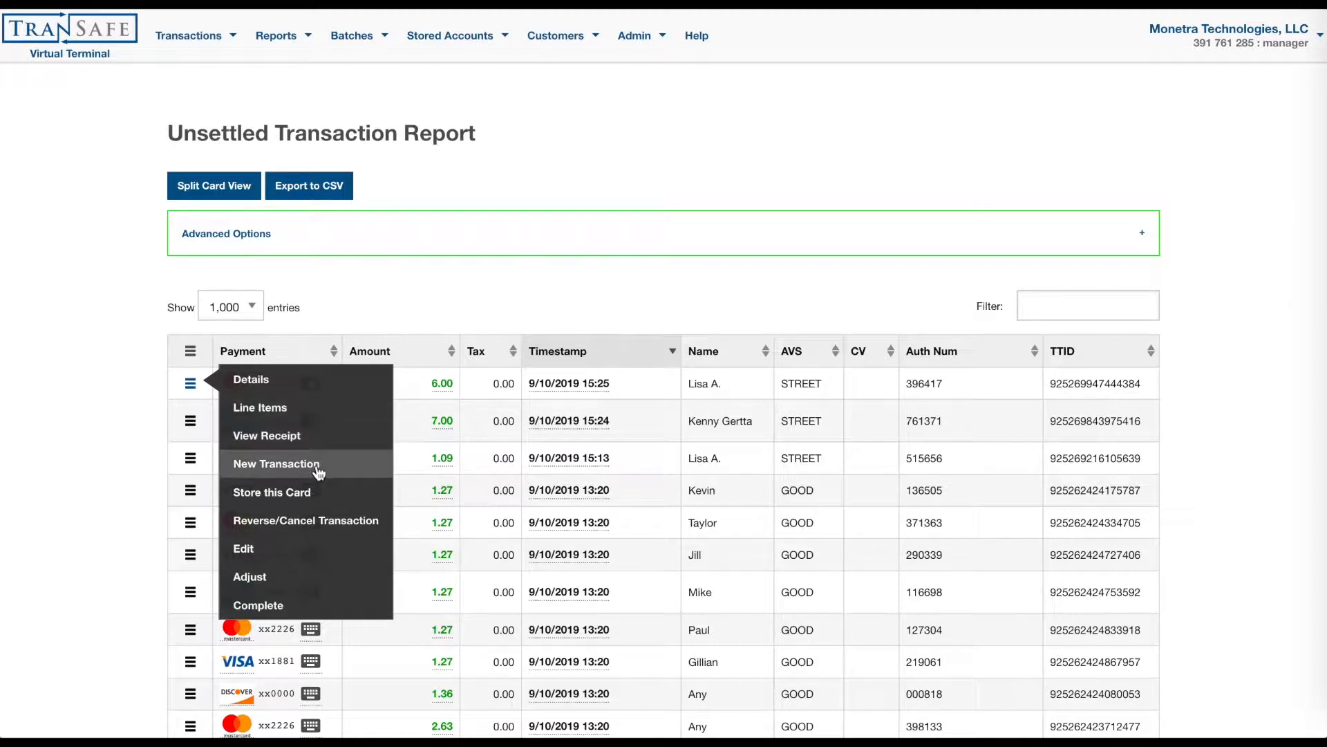
pyautogui.moveTo(328, 502)
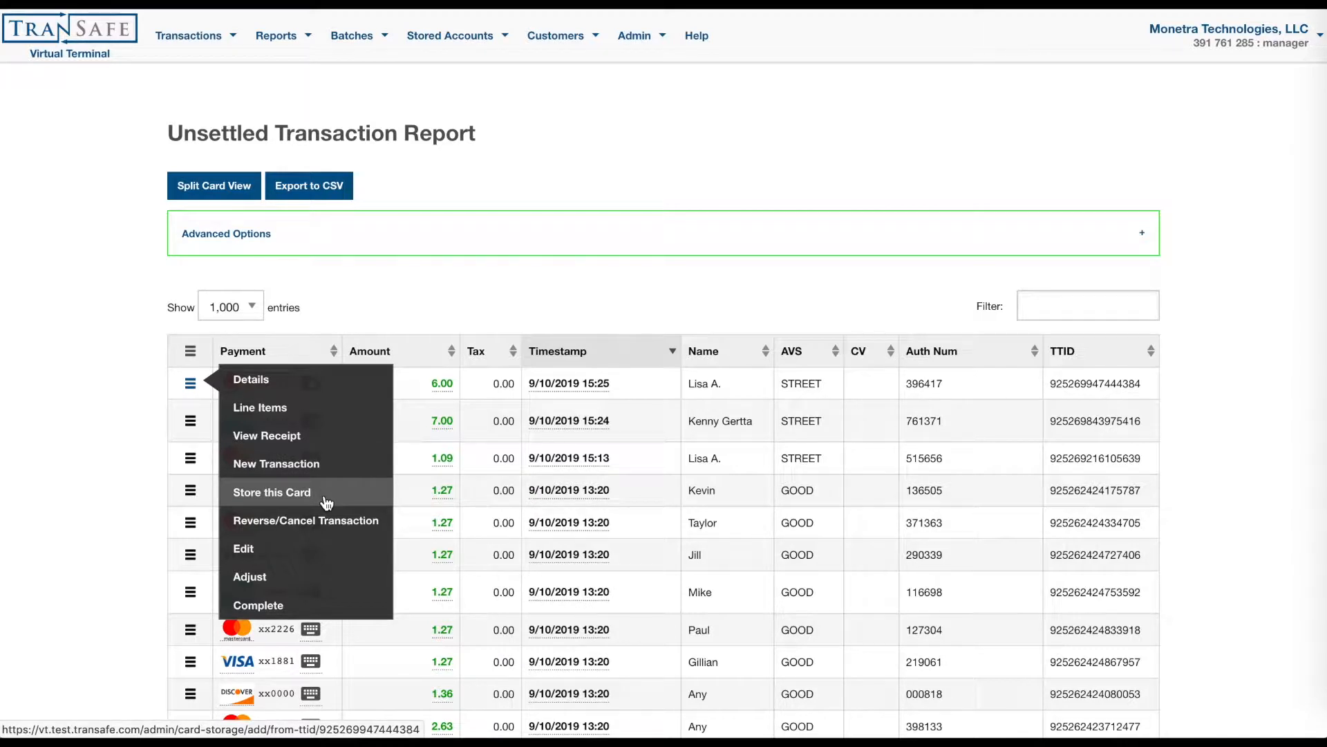
pyautogui.moveTo(318, 526)
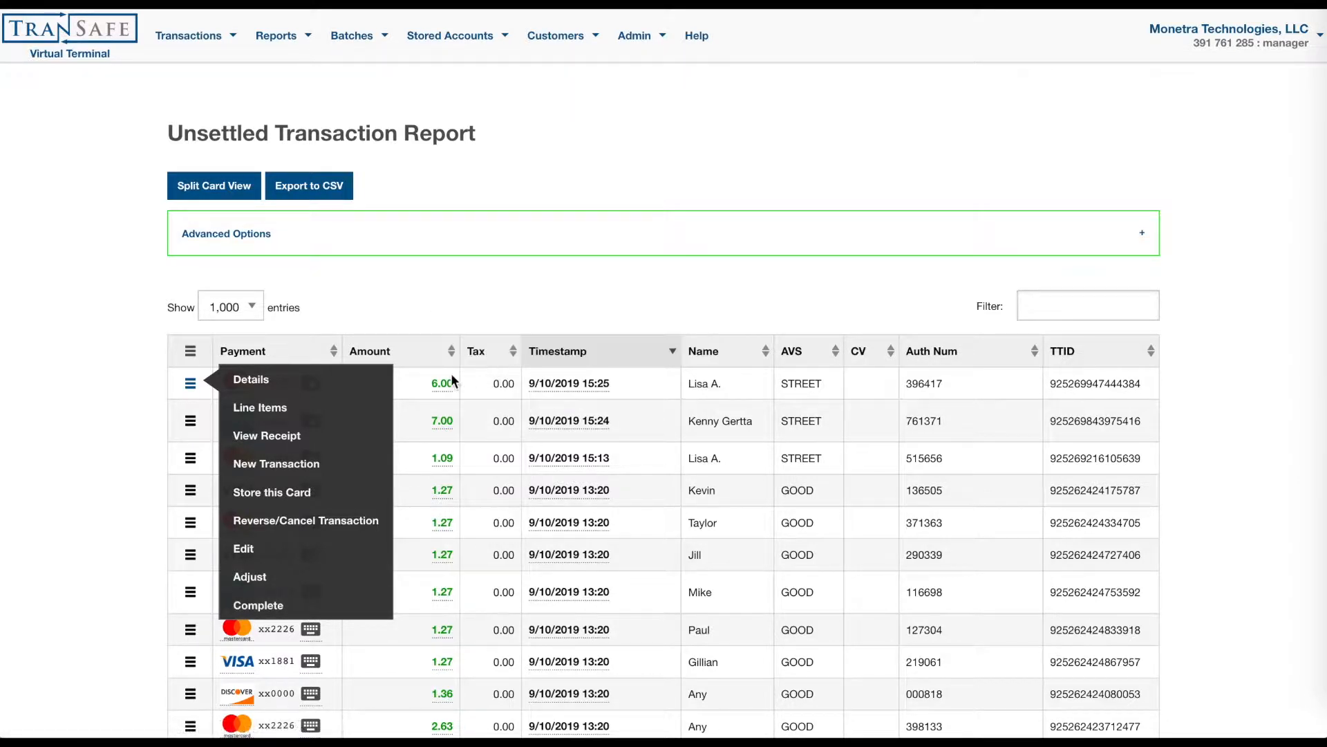
pyautogui.moveTo(570, 490)
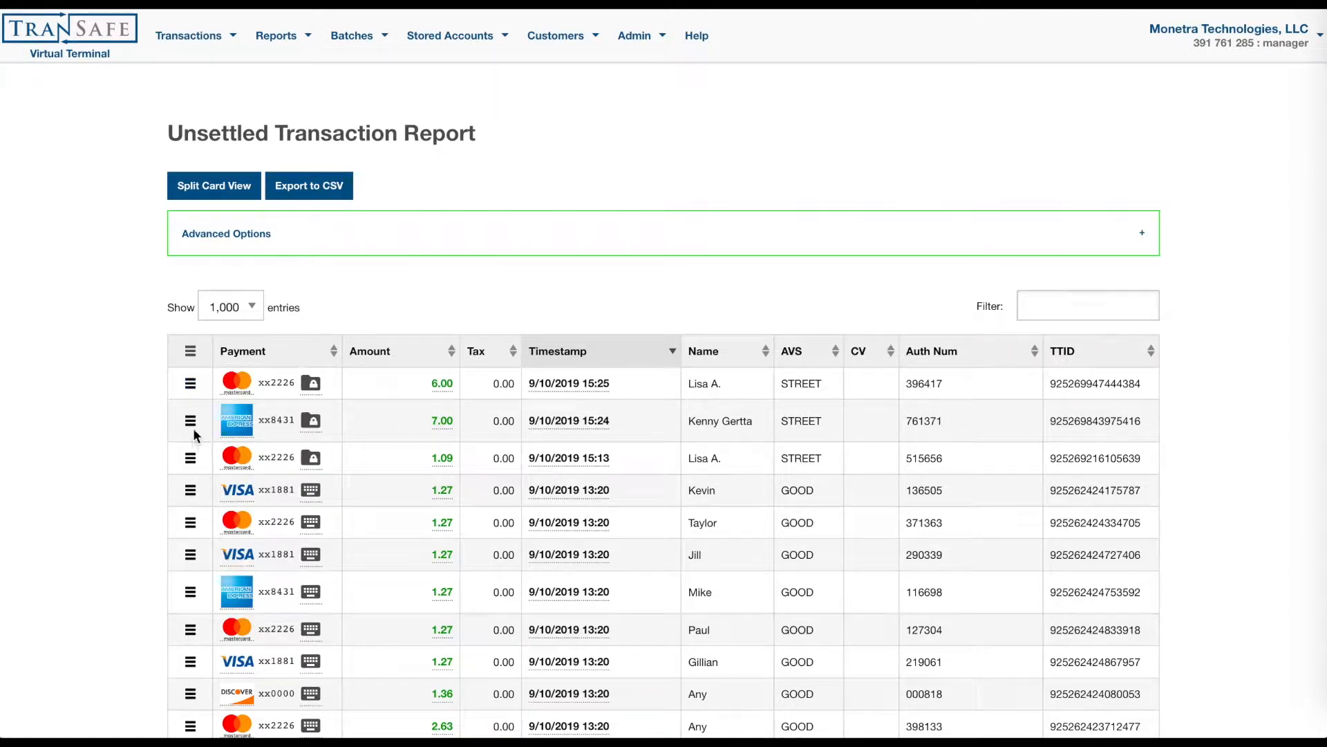
pyautogui.click(188, 420)
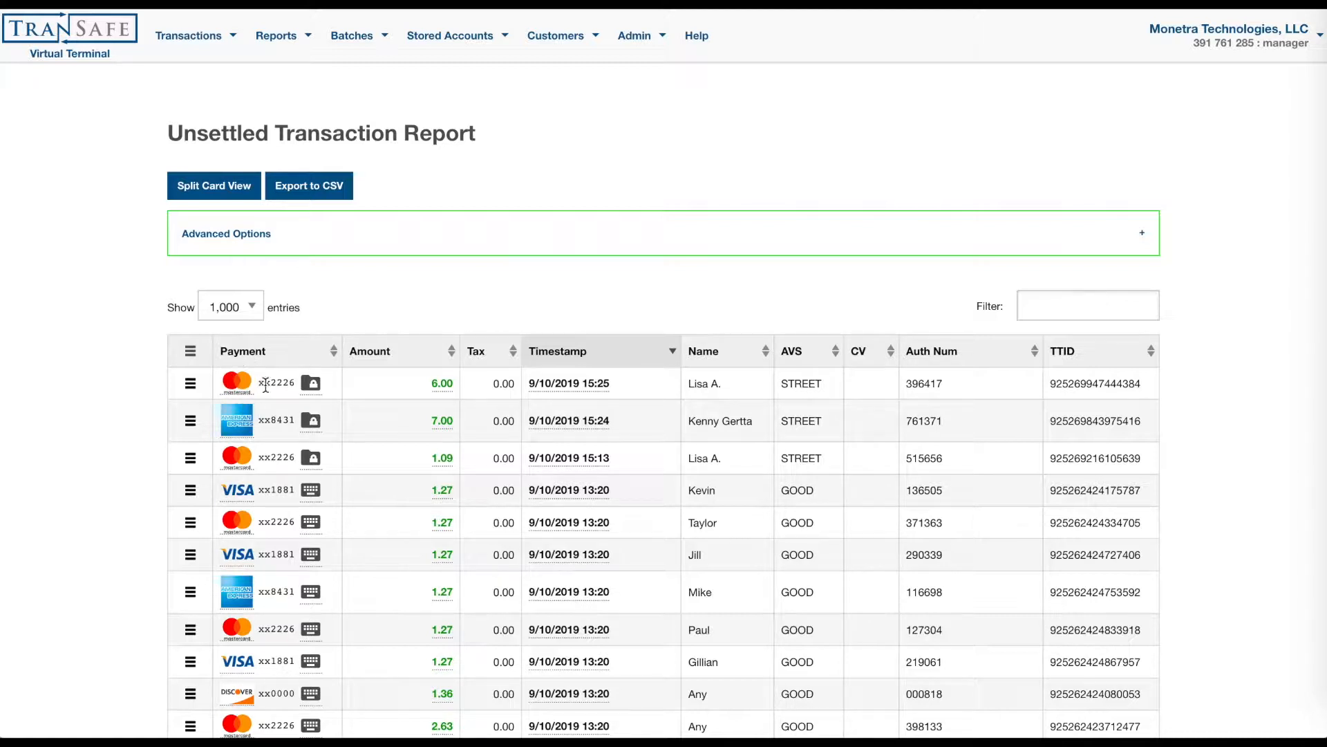
pyautogui.moveTo(310, 383)
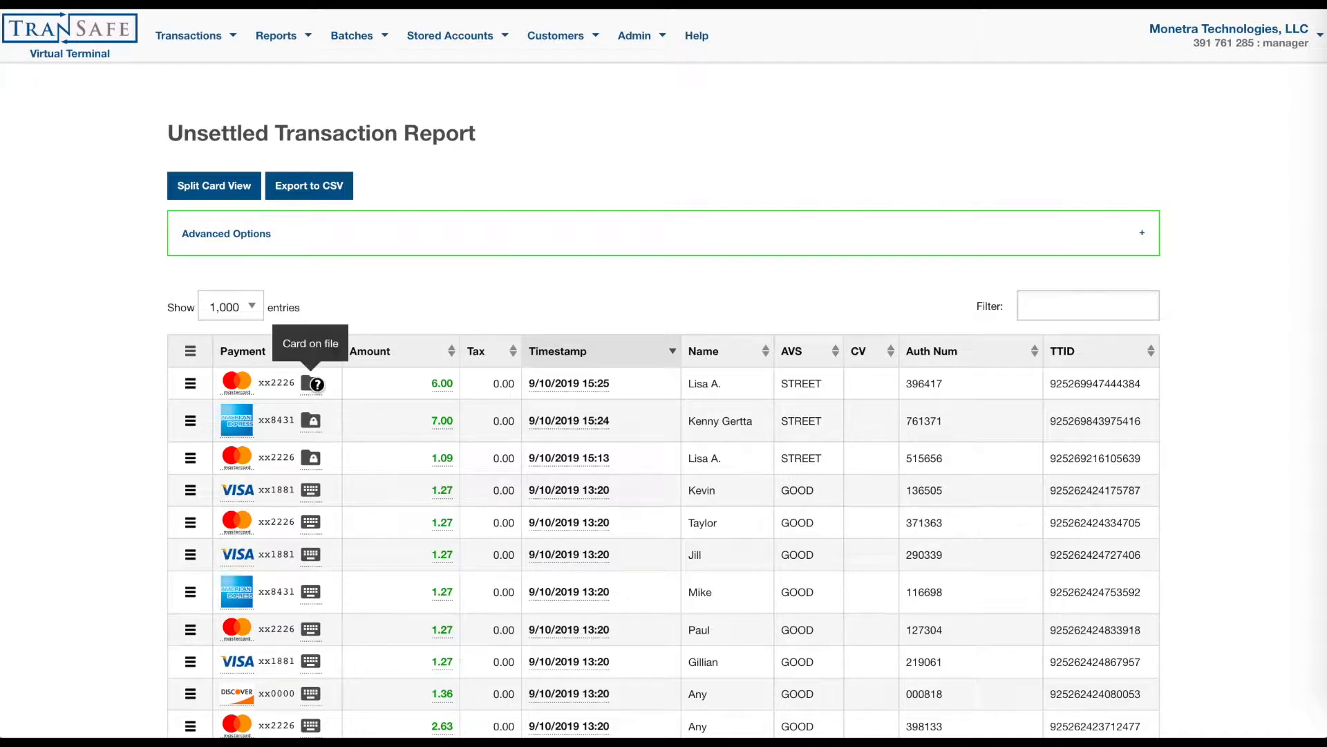
pyautogui.moveTo(310, 489)
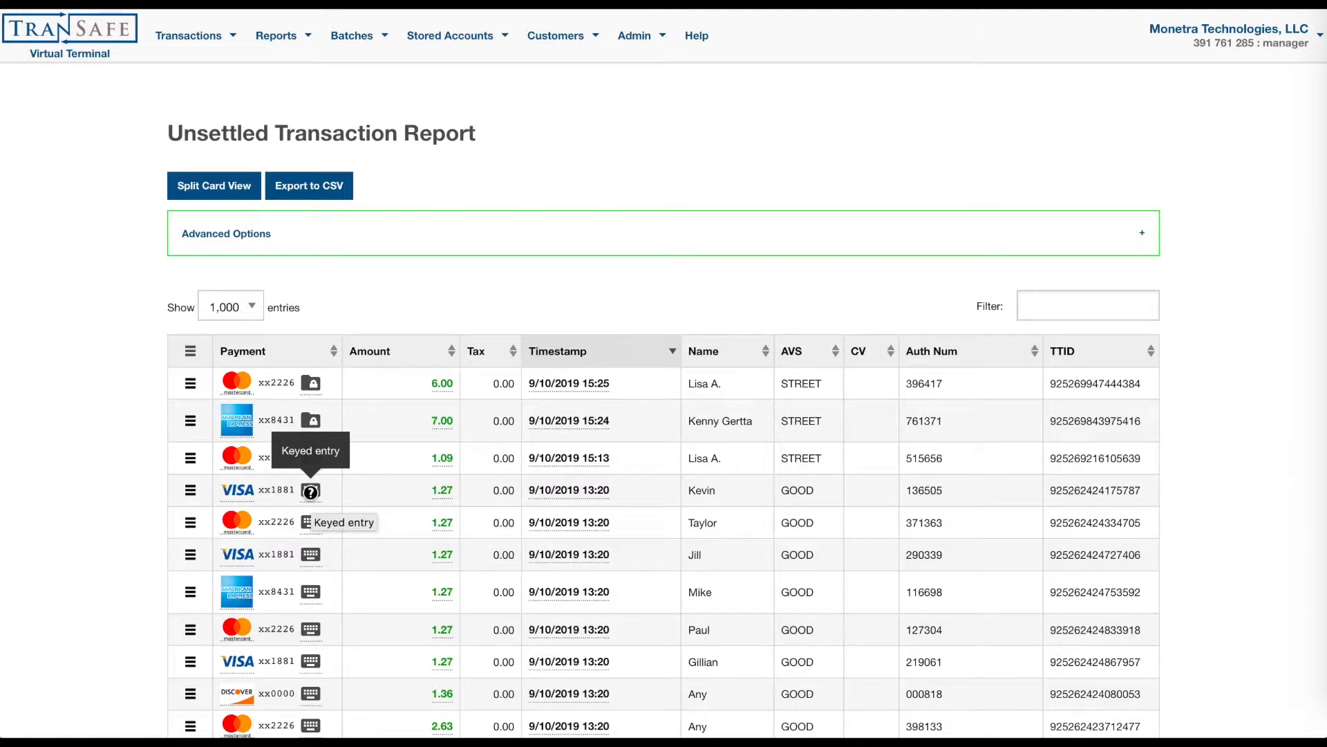
pyautogui.moveTo(448, 383)
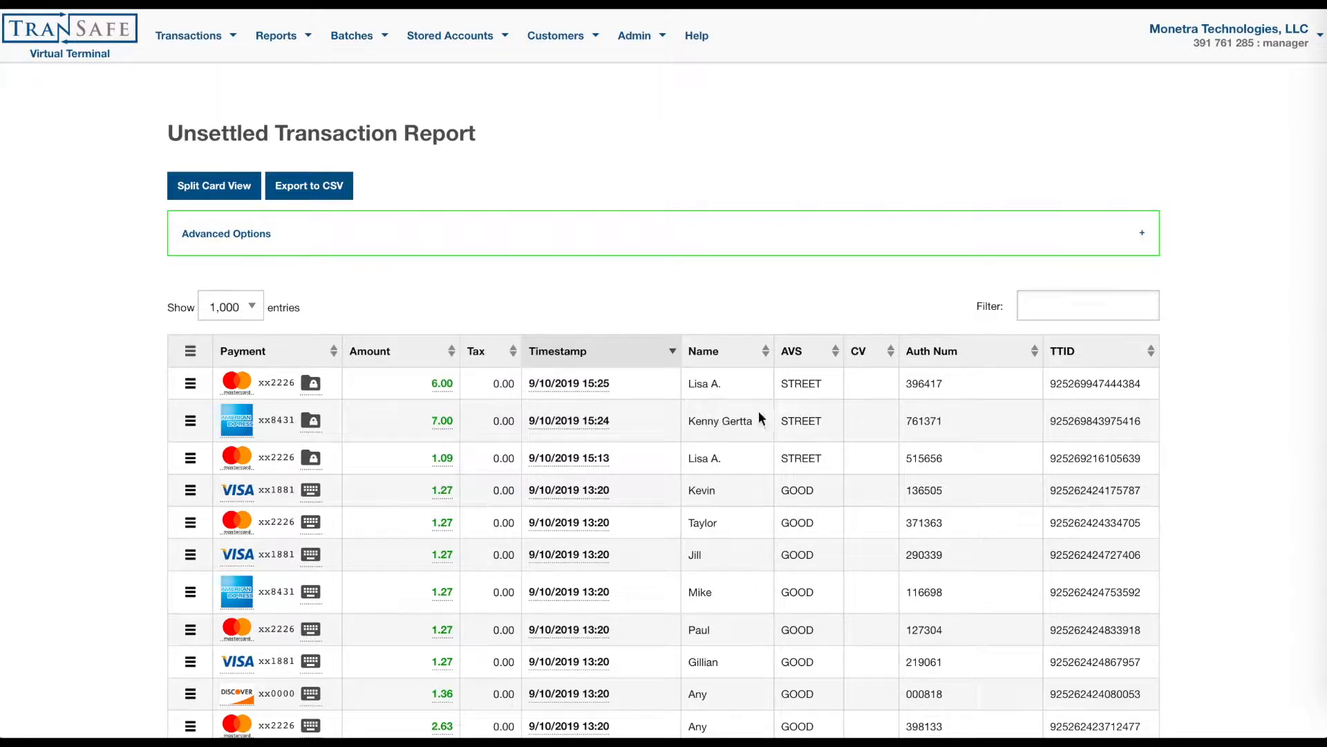
pyautogui.moveTo(851, 444)
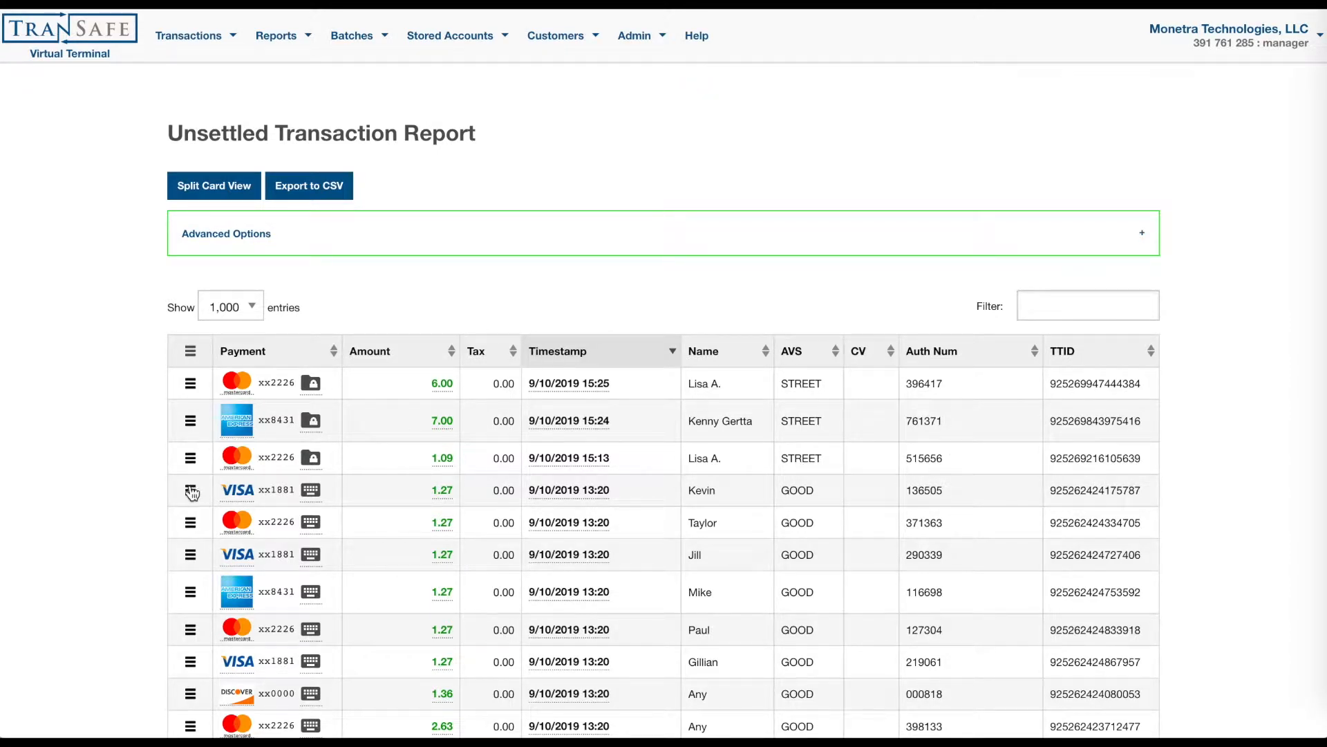
pyautogui.moveTo(55, 122)
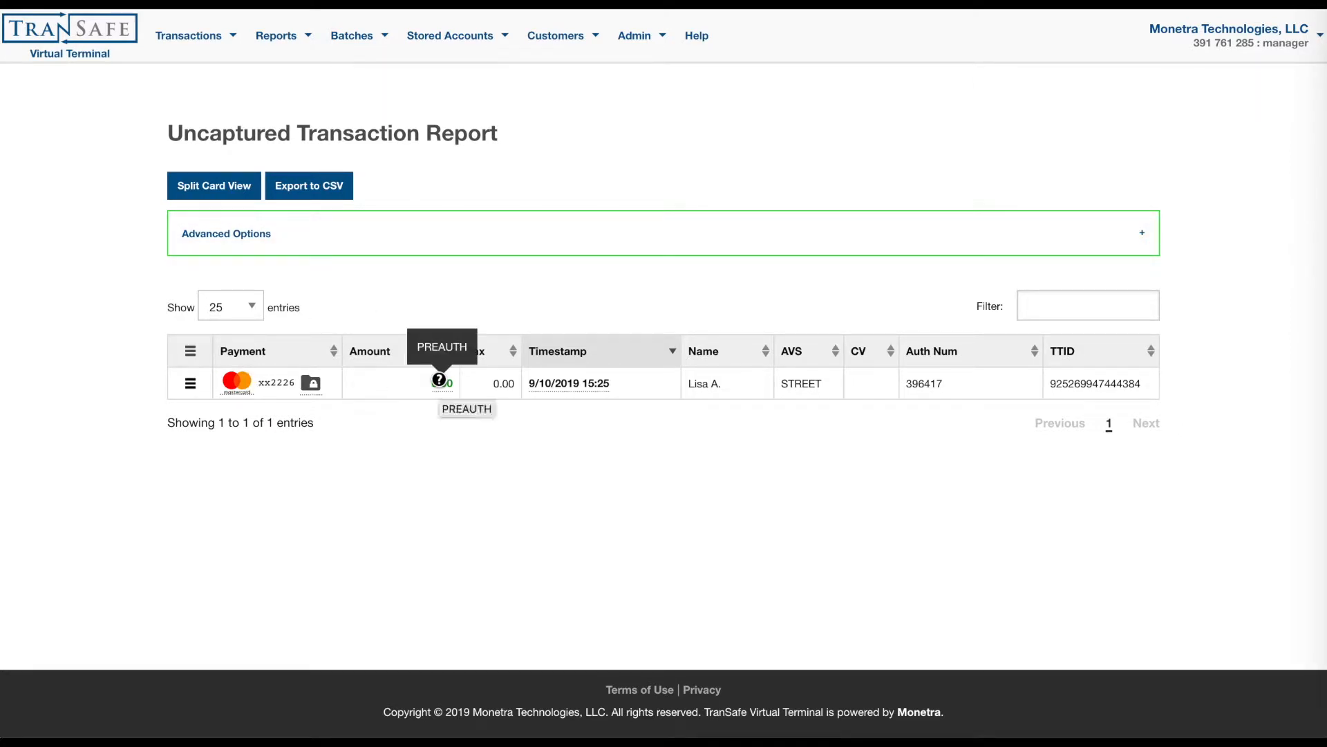
pyautogui.moveTo(144, 254)
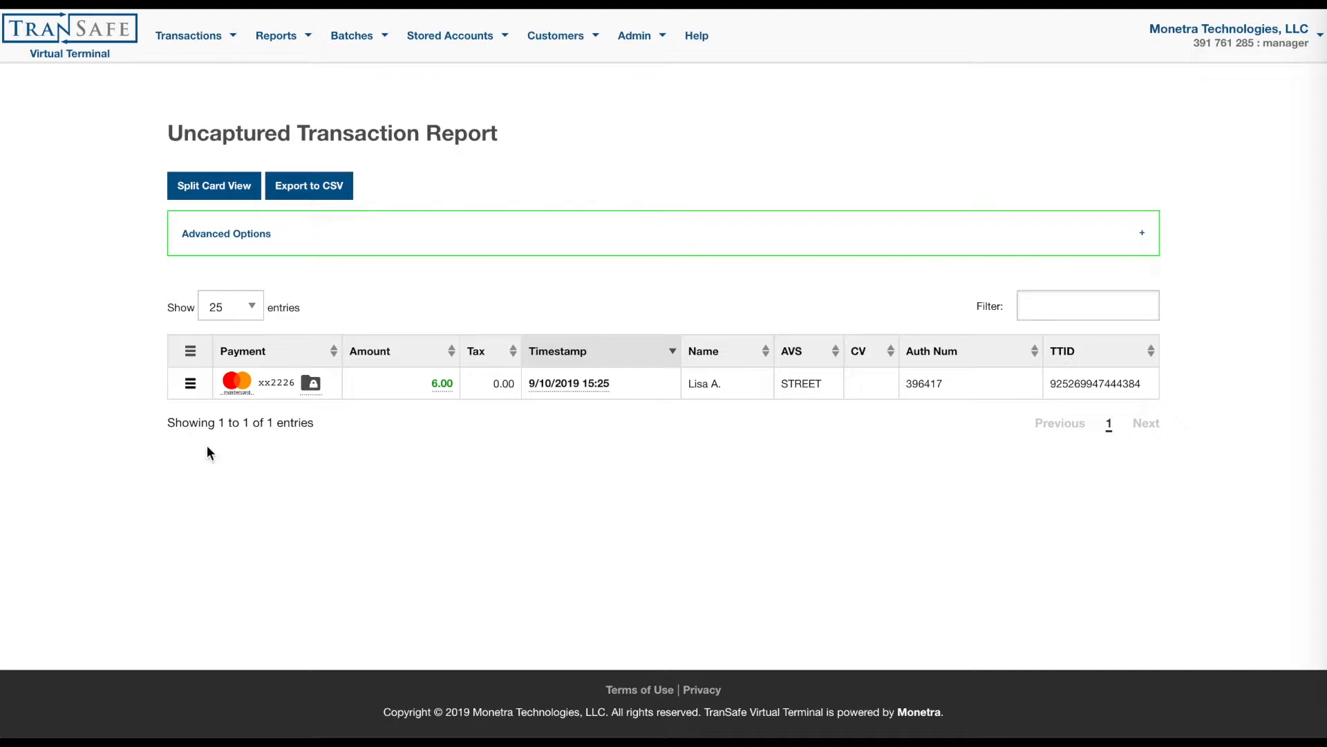
pyautogui.moveTo(191, 386)
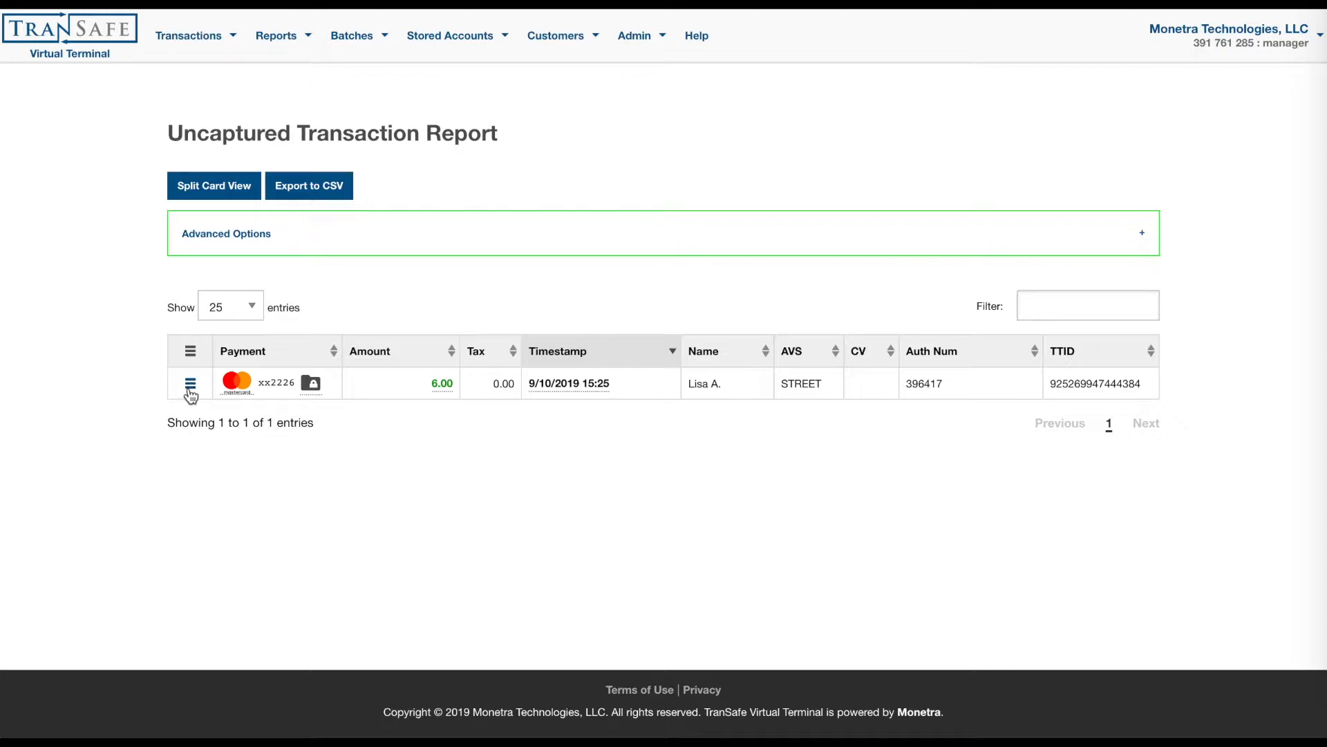
# Show the row actions for the single 6.00 uncaptured preauth.
pyautogui.click(189, 385)
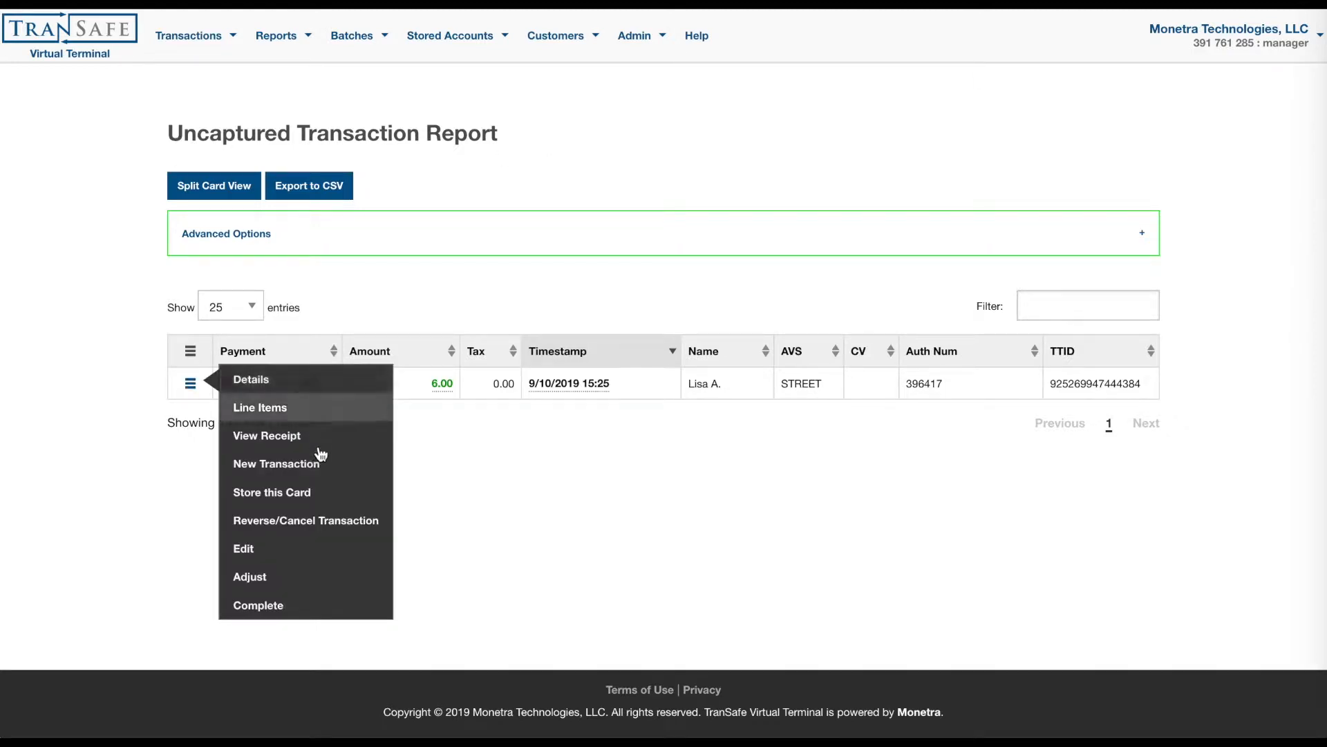
# Complete the 6.00 preauth via the row menu and submit the completion form.
pyautogui.click(257, 606)
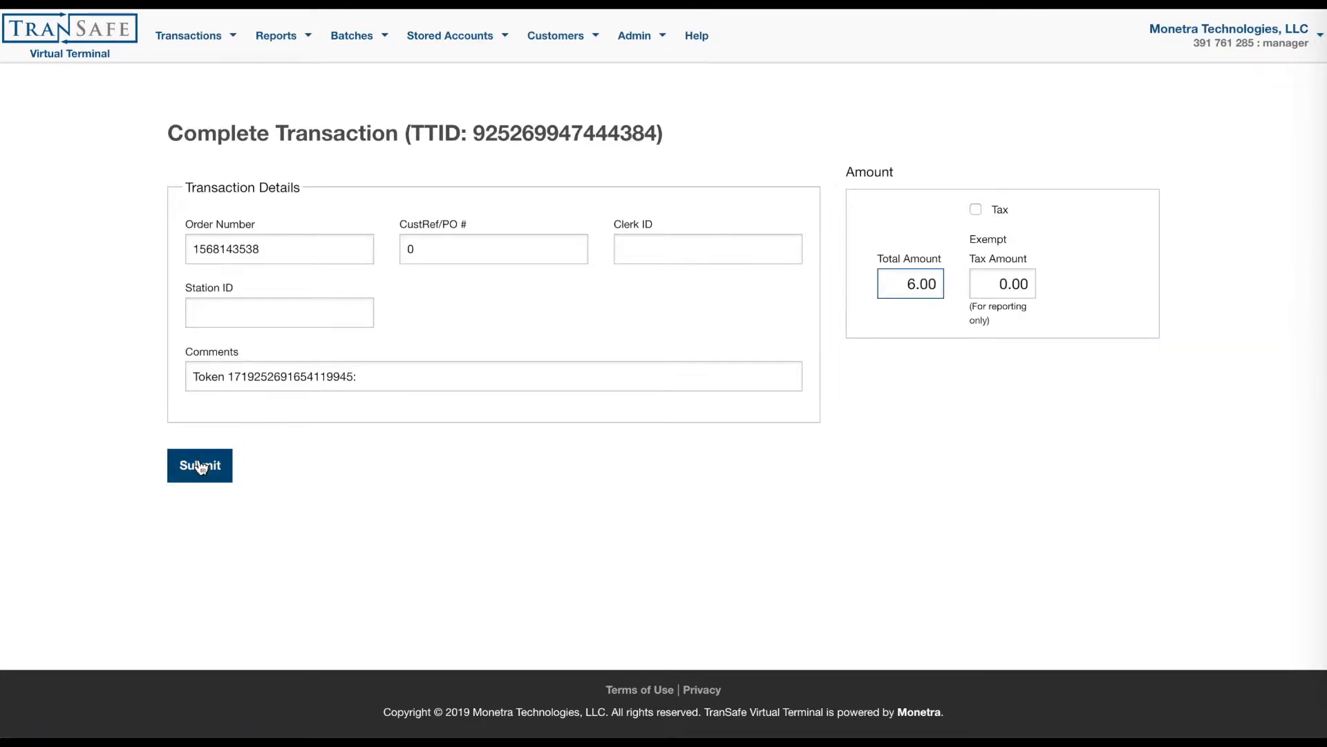
pyautogui.click(199, 464)
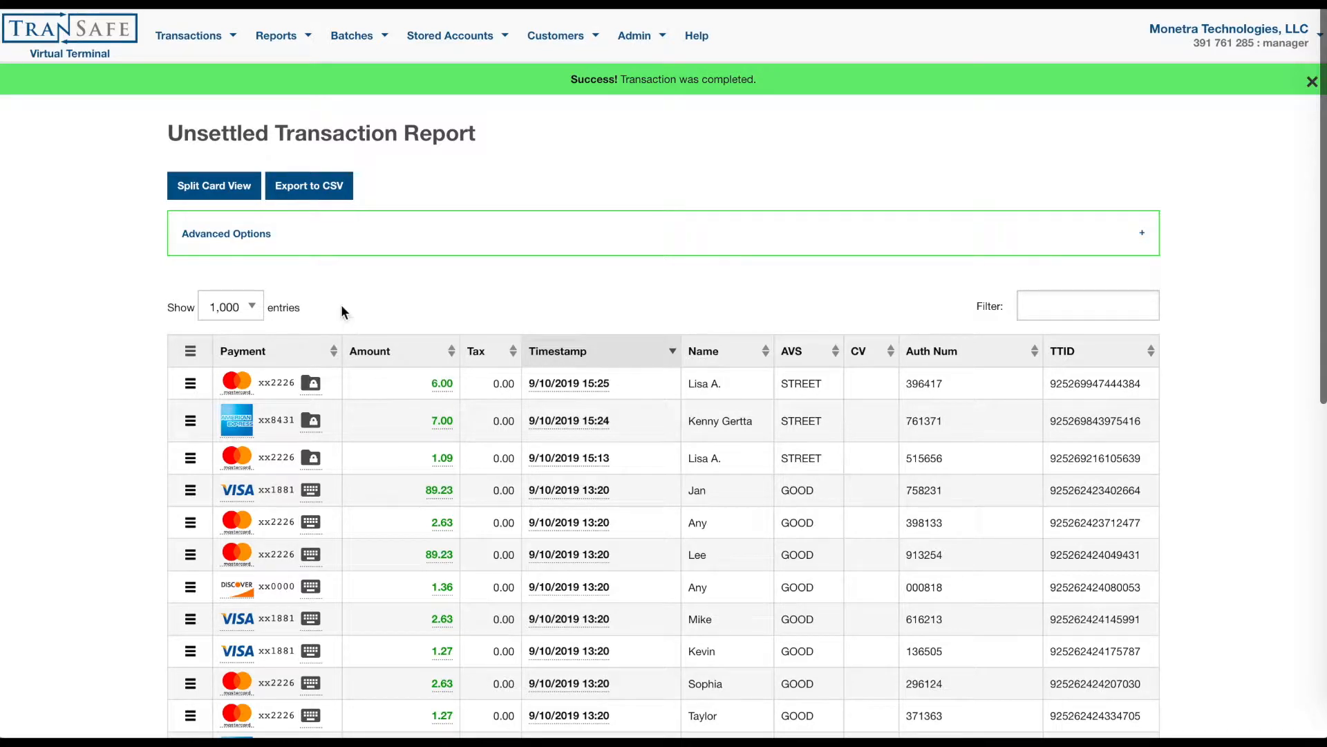
# View the Settled Transaction Report filtered to the past 3 months via Advanced Options.
pyautogui.click(277, 36)
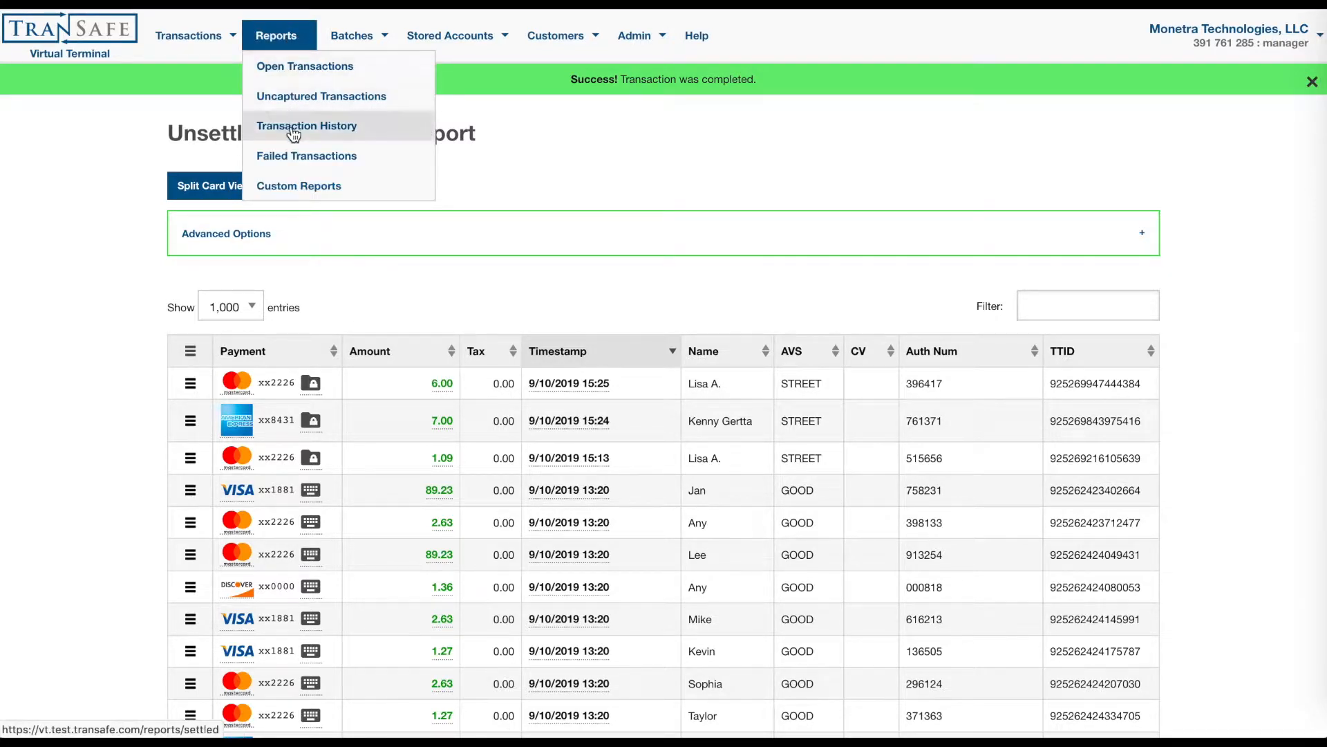
pyautogui.click(307, 126)
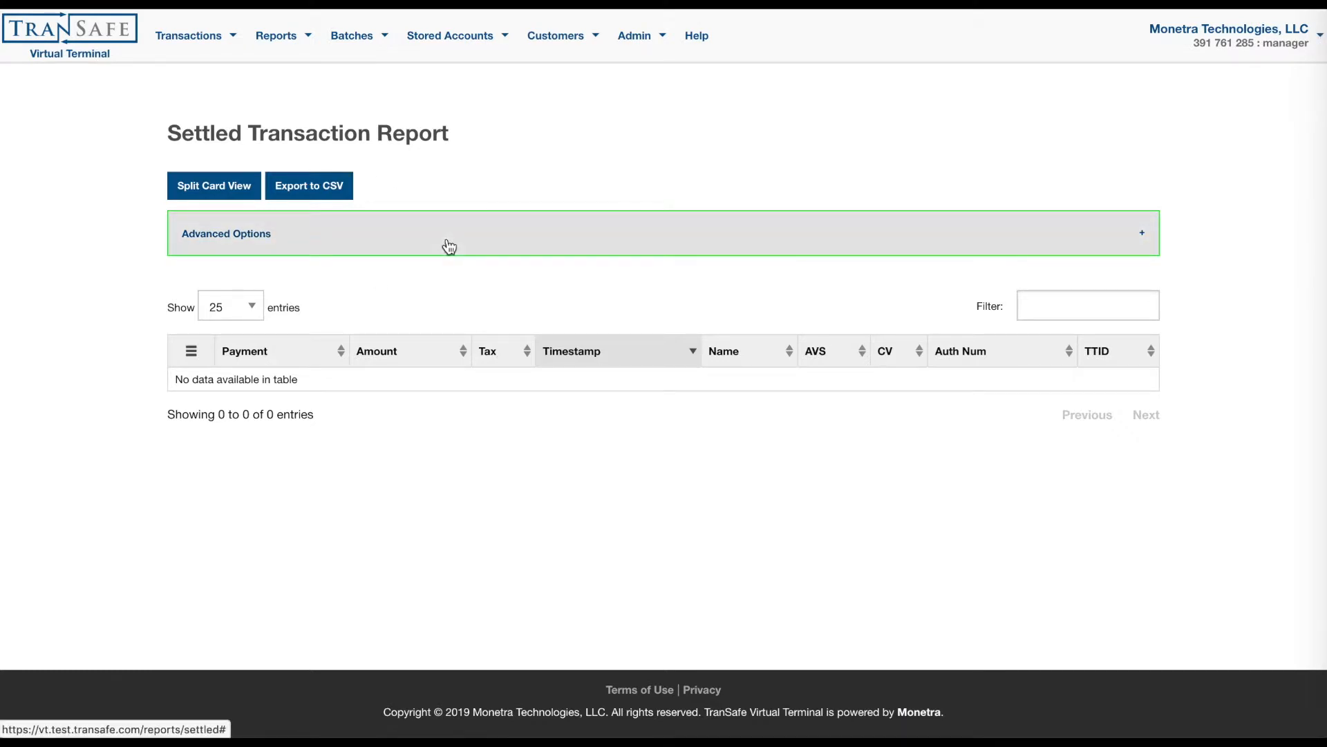
pyautogui.click(226, 234)
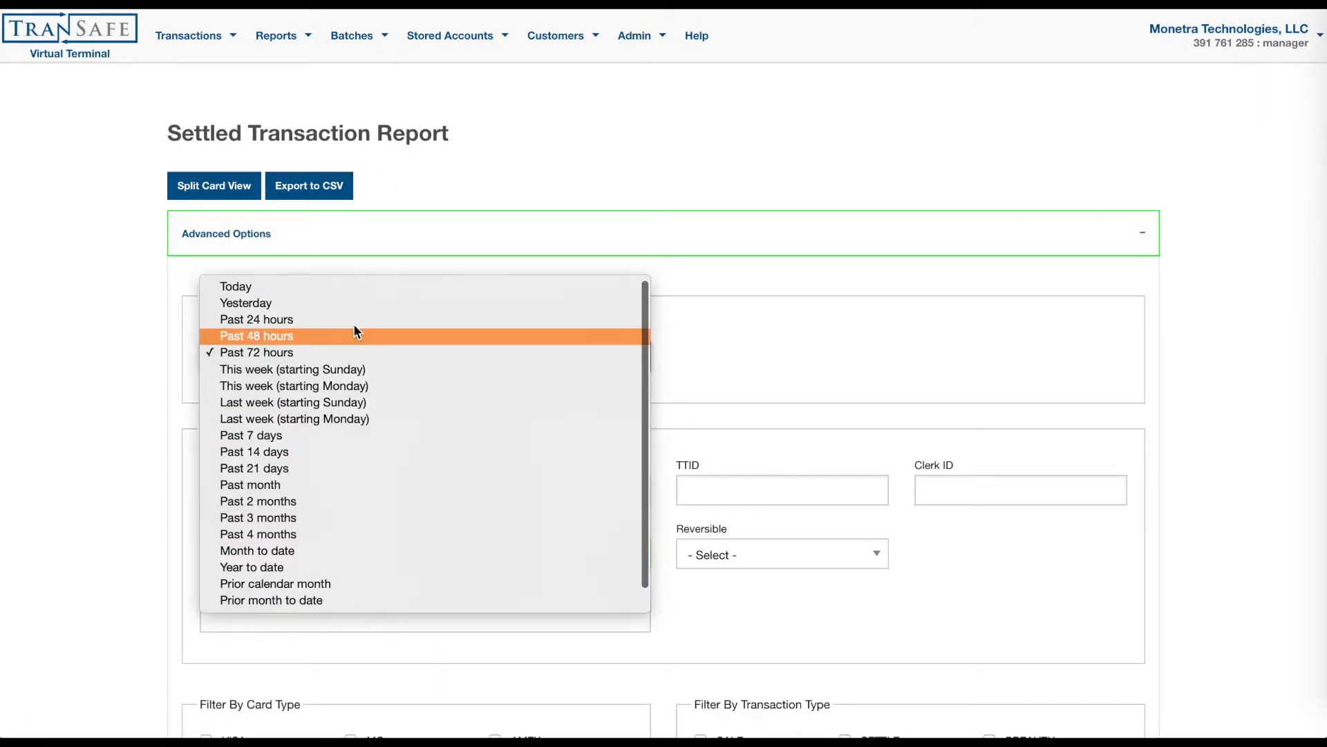
pyautogui.moveTo(341, 526)
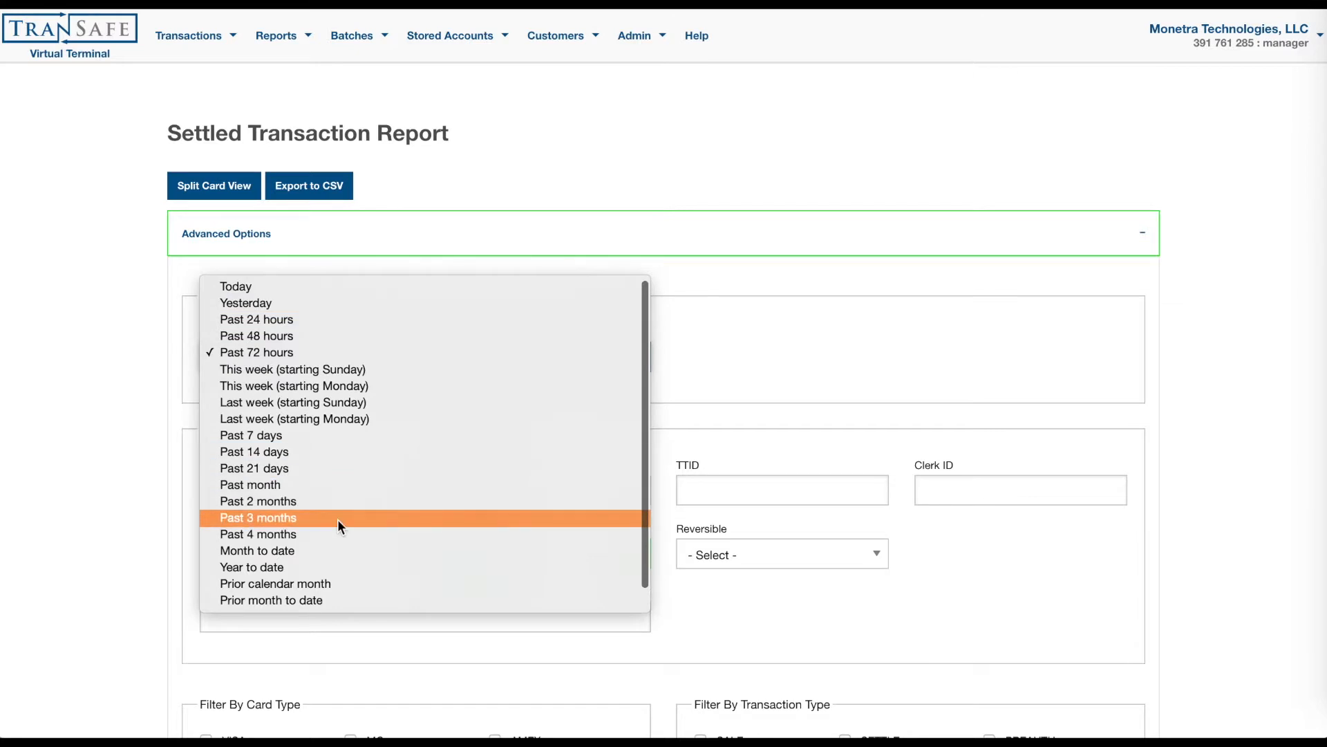
pyautogui.click(249, 486)
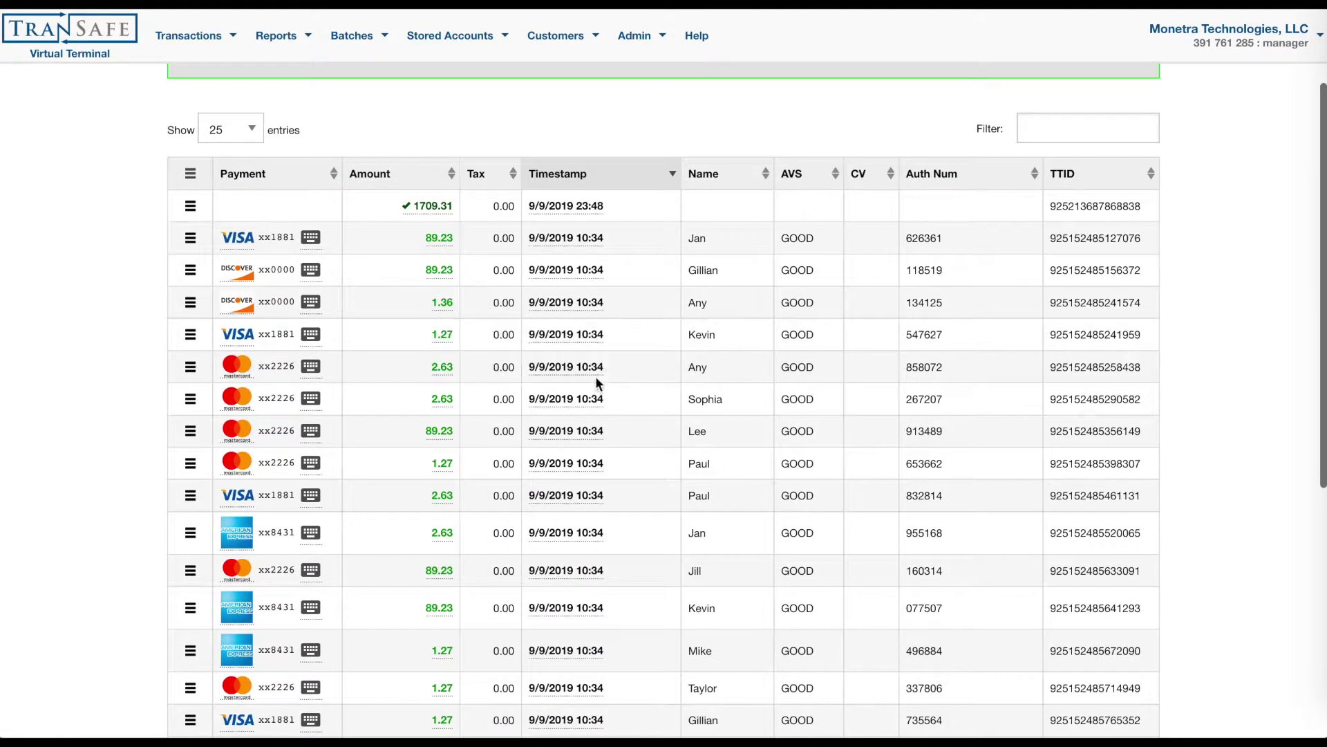
pyautogui.moveTo(432, 208)
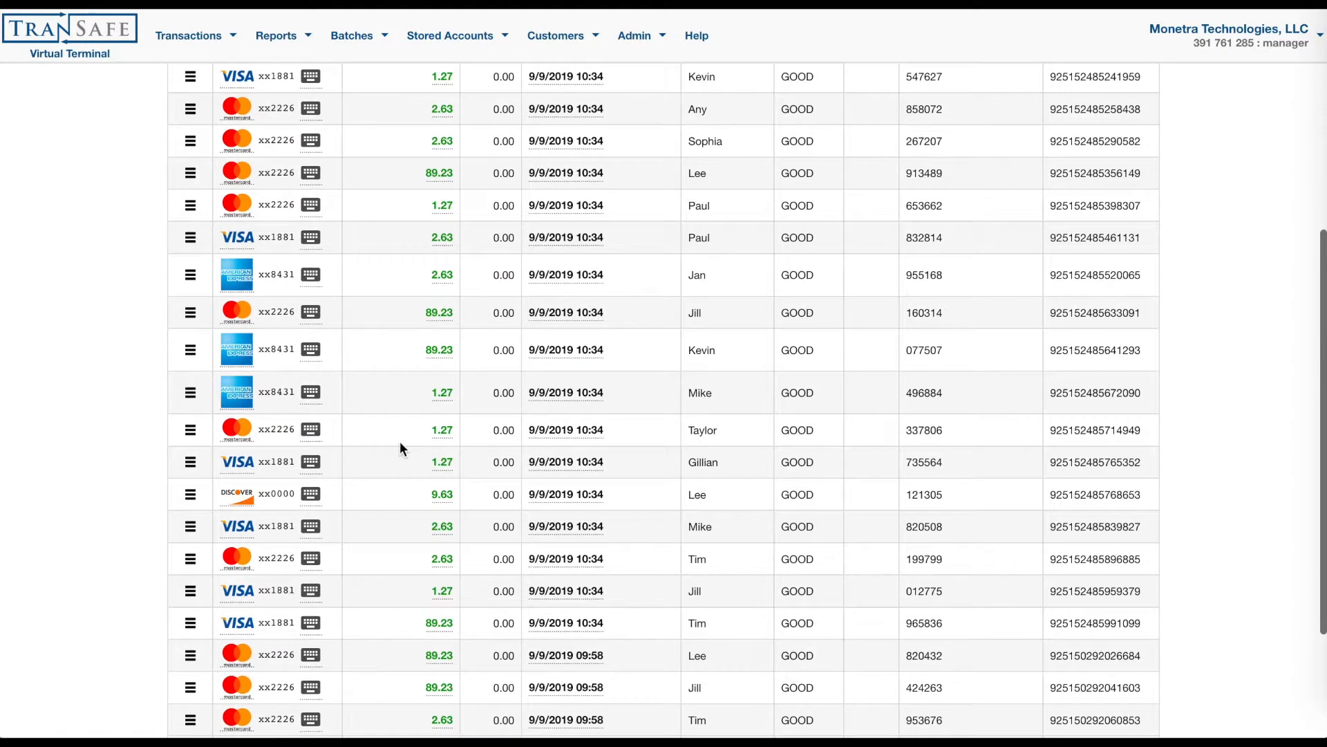
# Check a settled transaction's row actions and export the settled report to CSV.
pyautogui.scroll(-3)
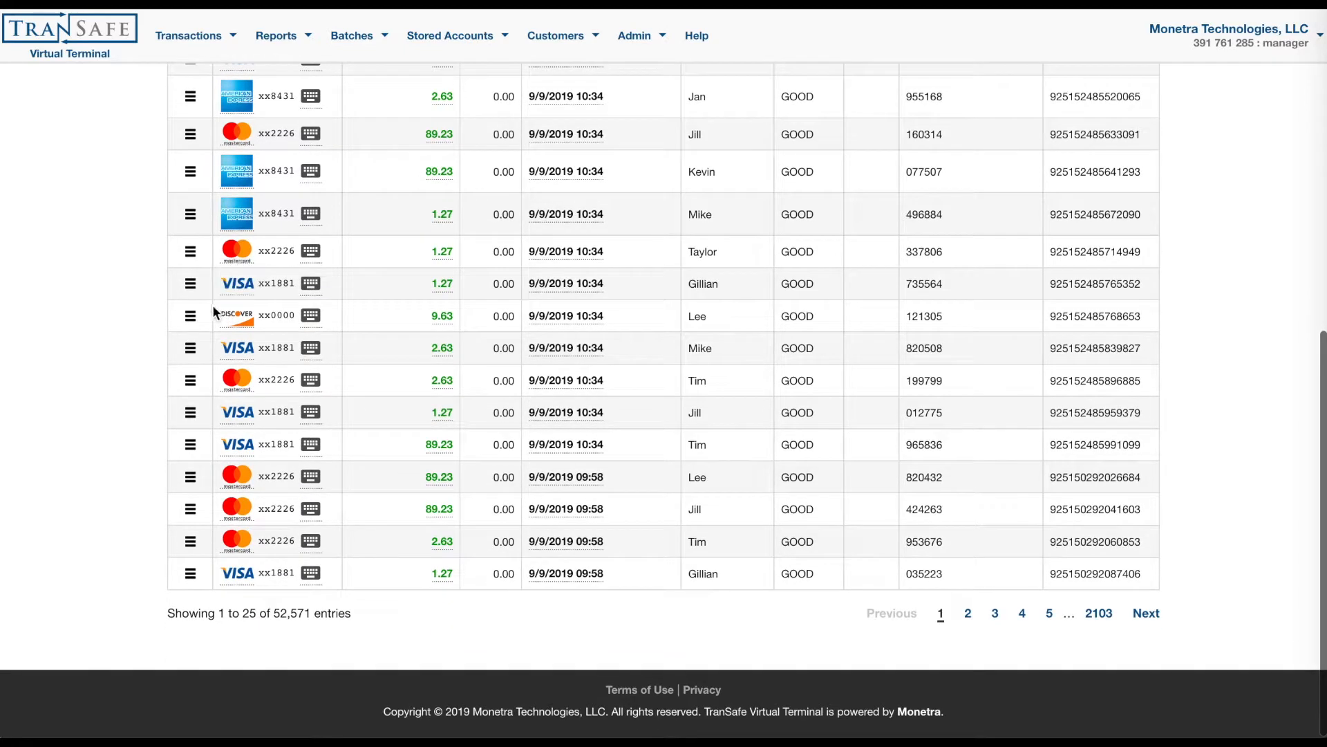
pyautogui.click(191, 284)
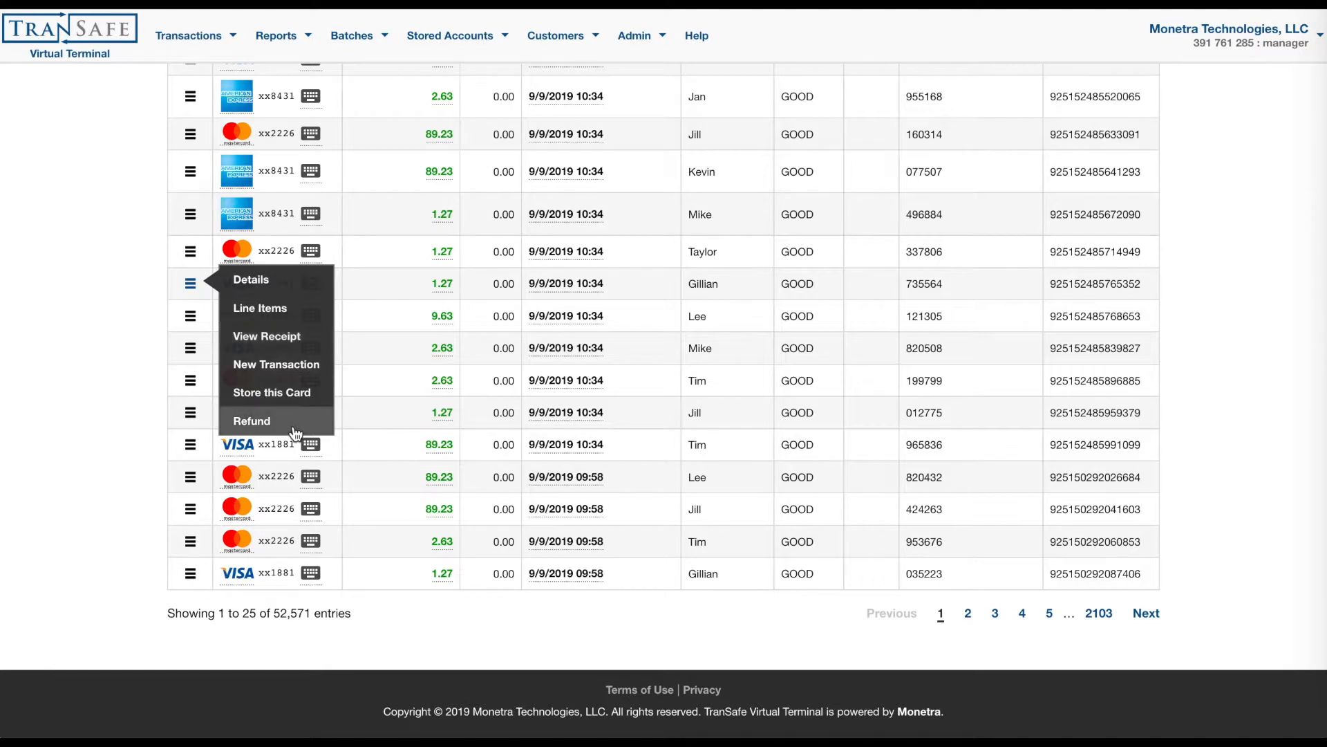
pyautogui.moveTo(271, 397)
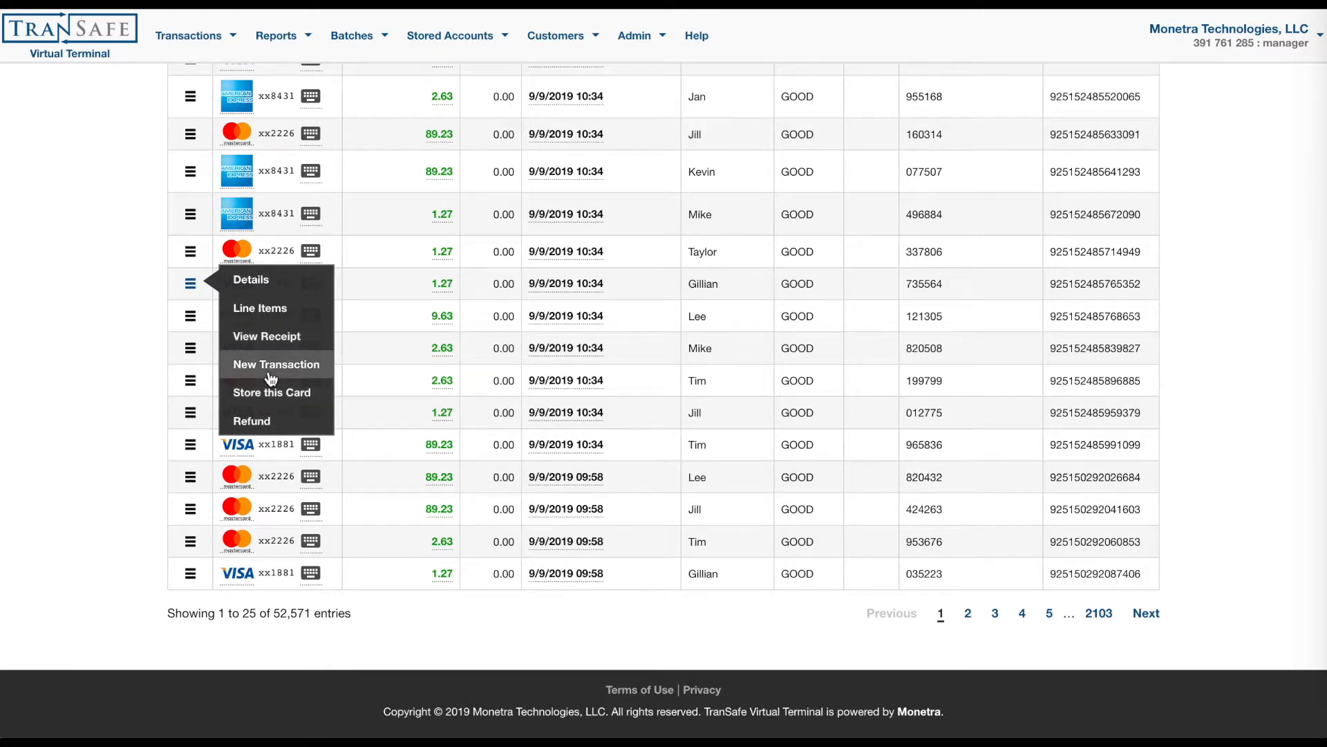
pyautogui.moveTo(265, 324)
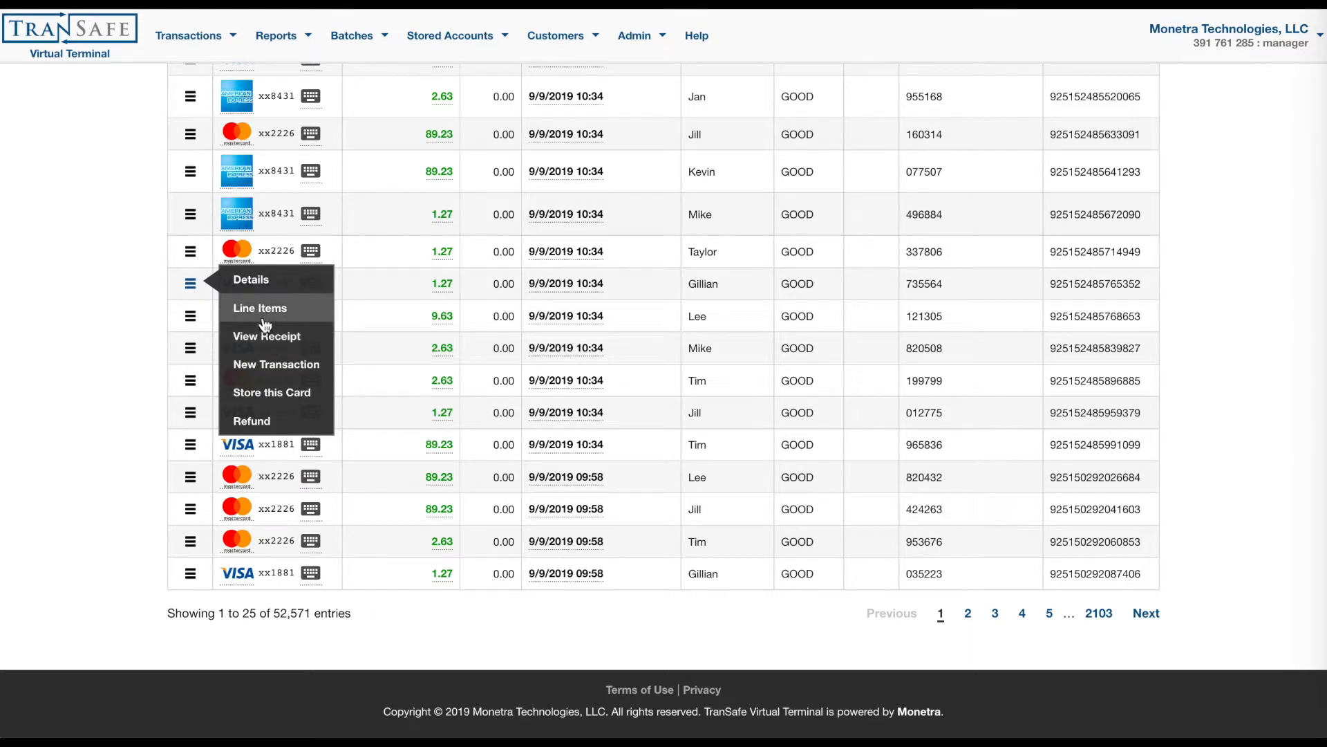
pyautogui.moveTo(448, 274)
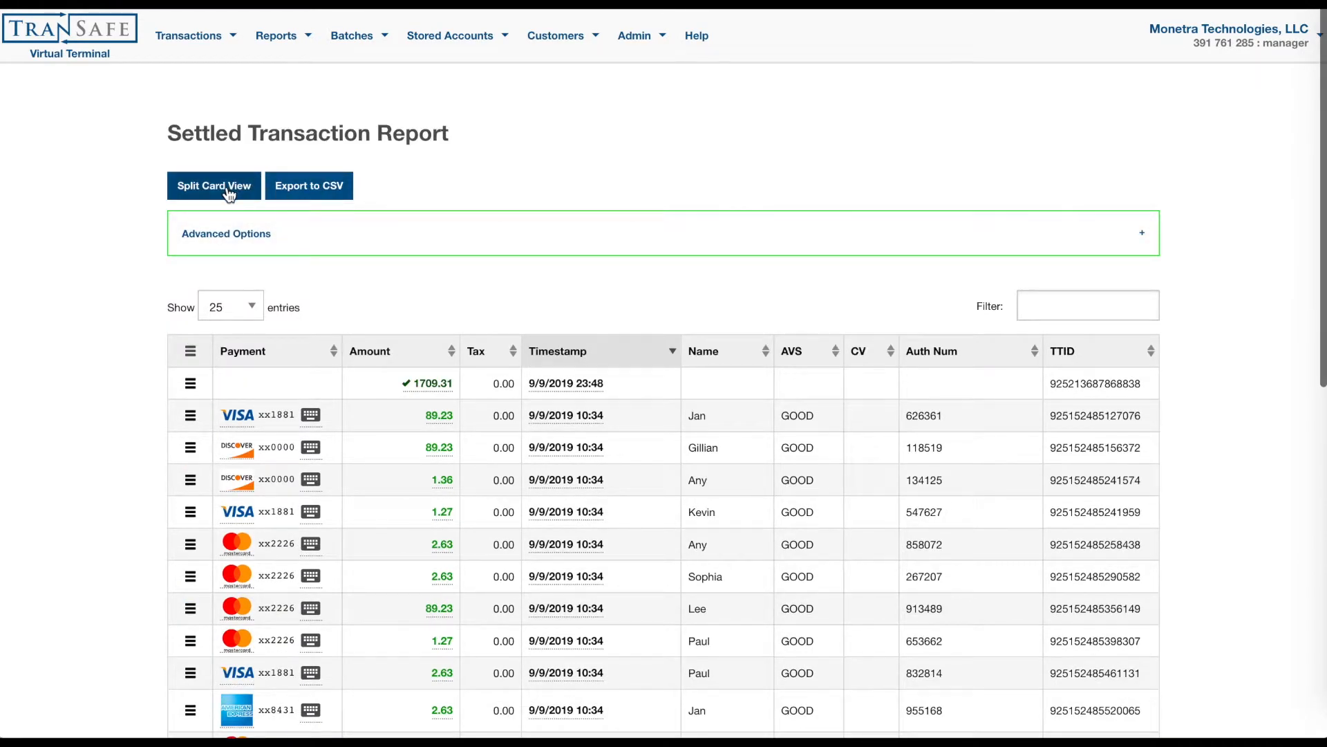
pyautogui.moveTo(326, 201)
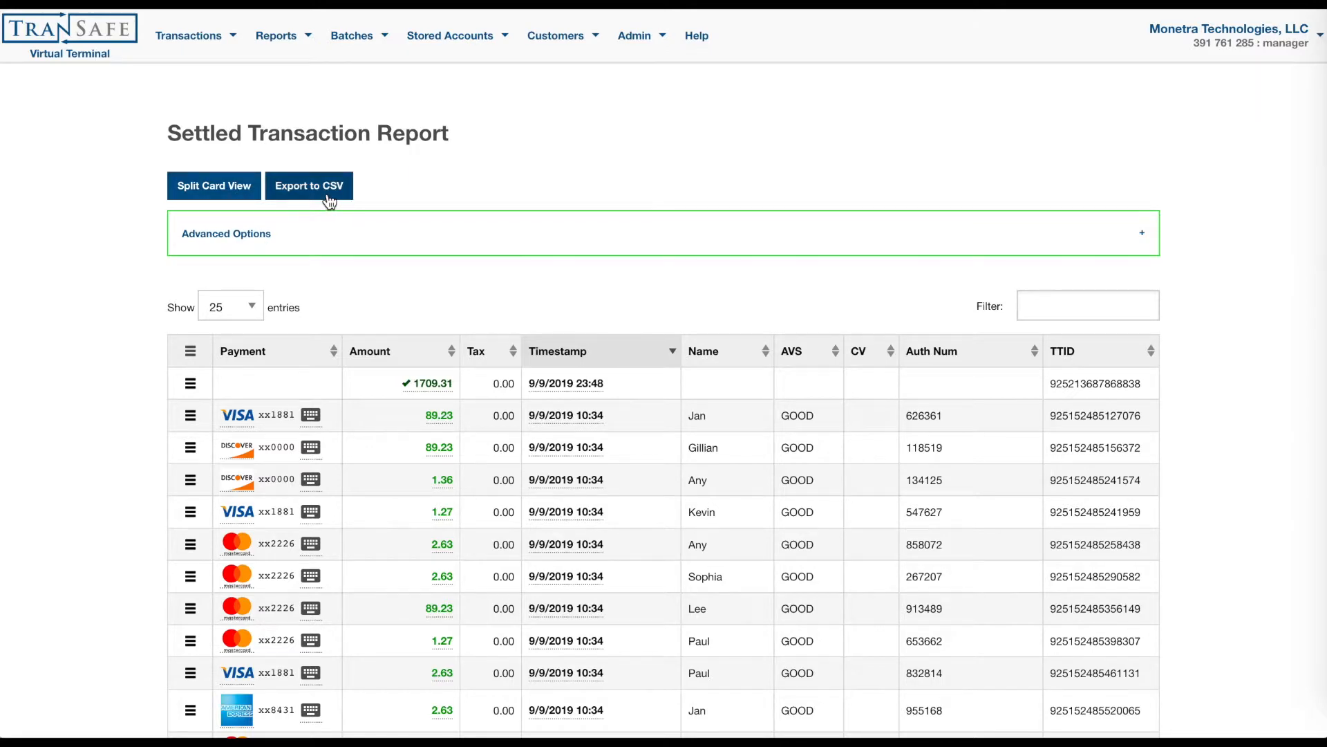
pyautogui.click(225, 232)
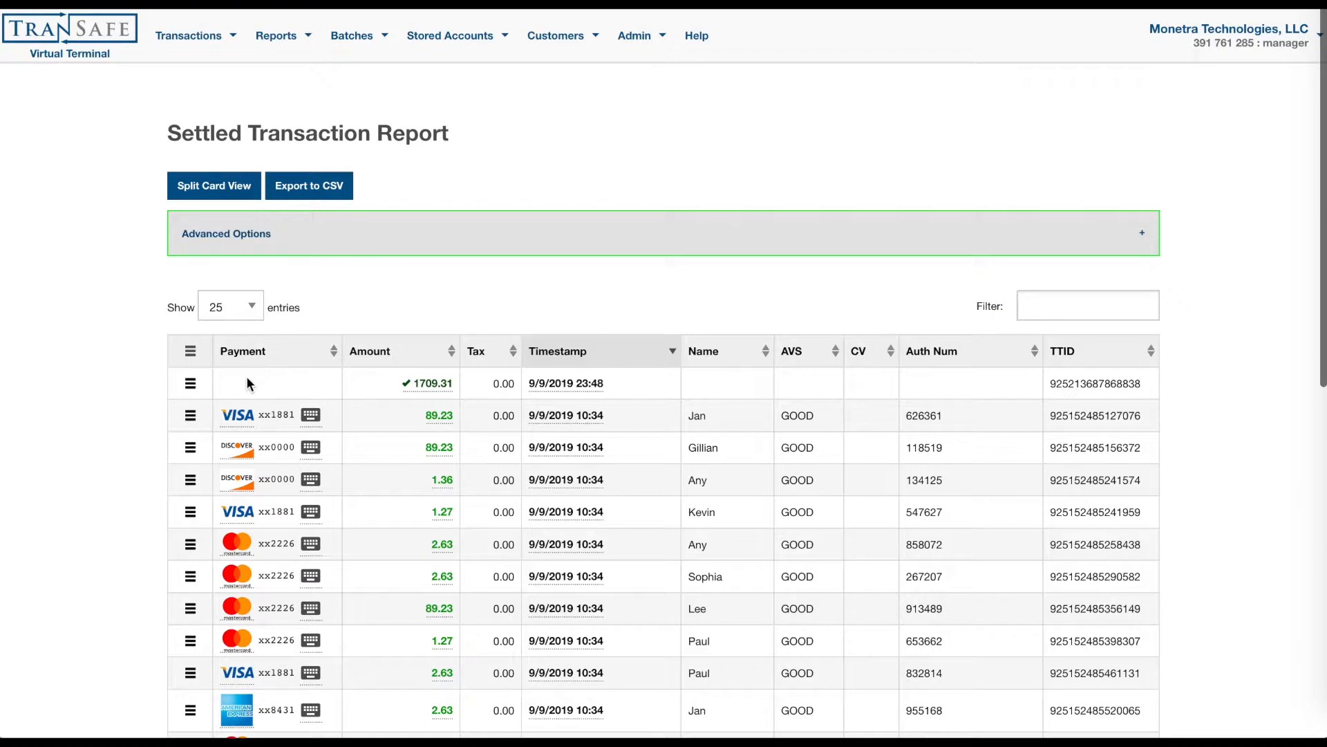
pyautogui.moveTo(434, 383)
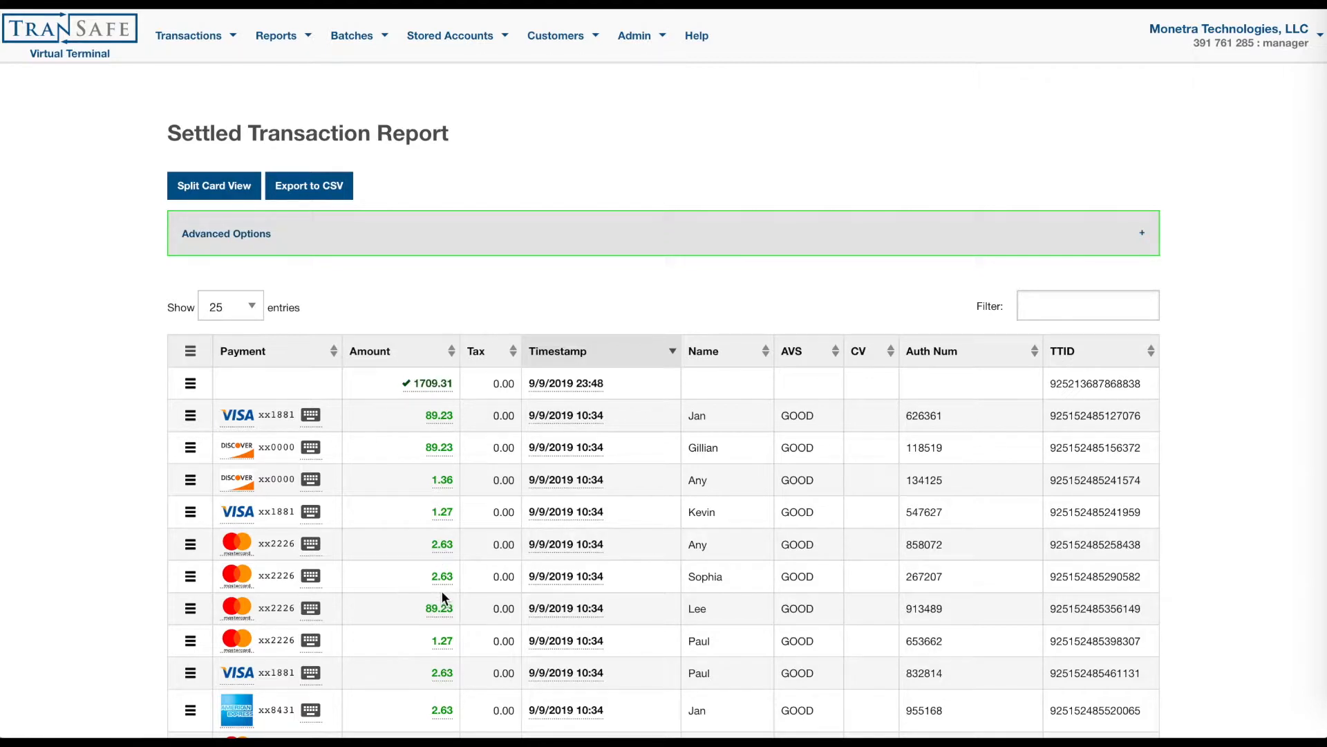
pyautogui.click(276, 36)
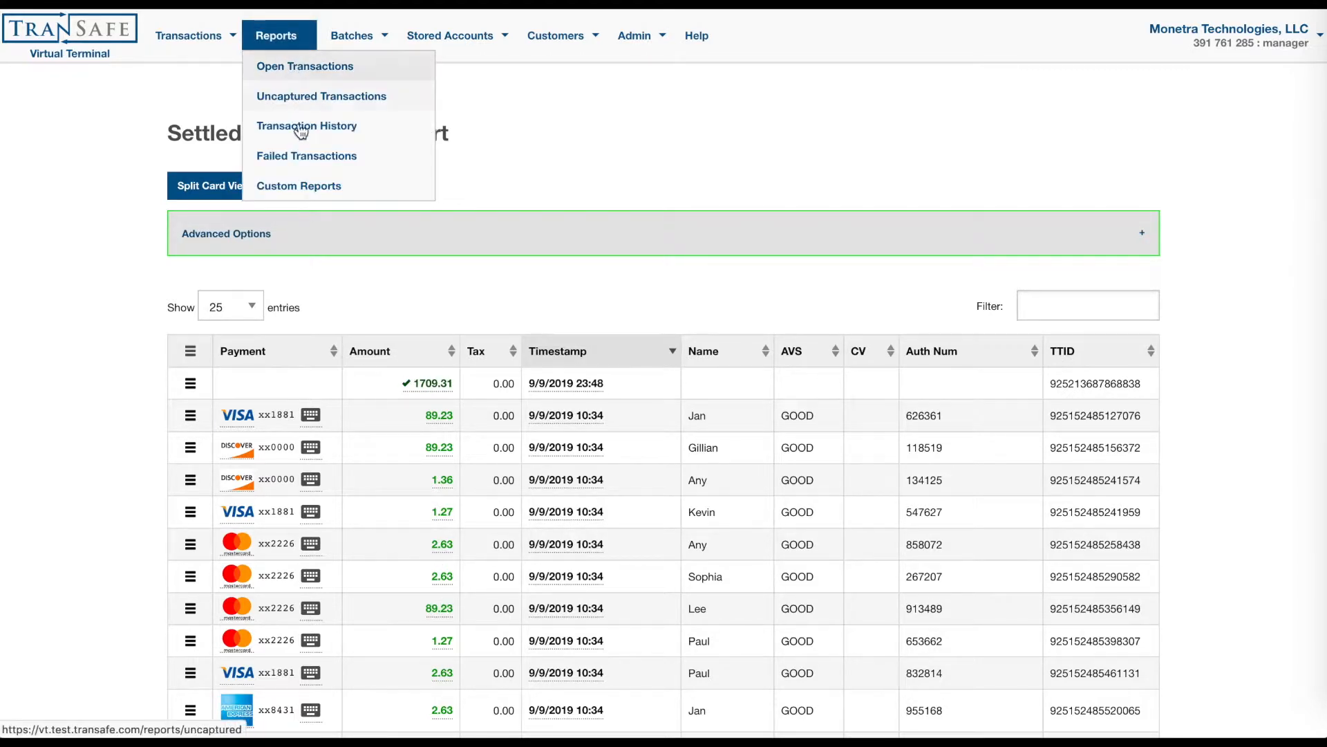
# Review the Failed Transaction Report's 89 entries and a row's details.
pyautogui.click(307, 154)
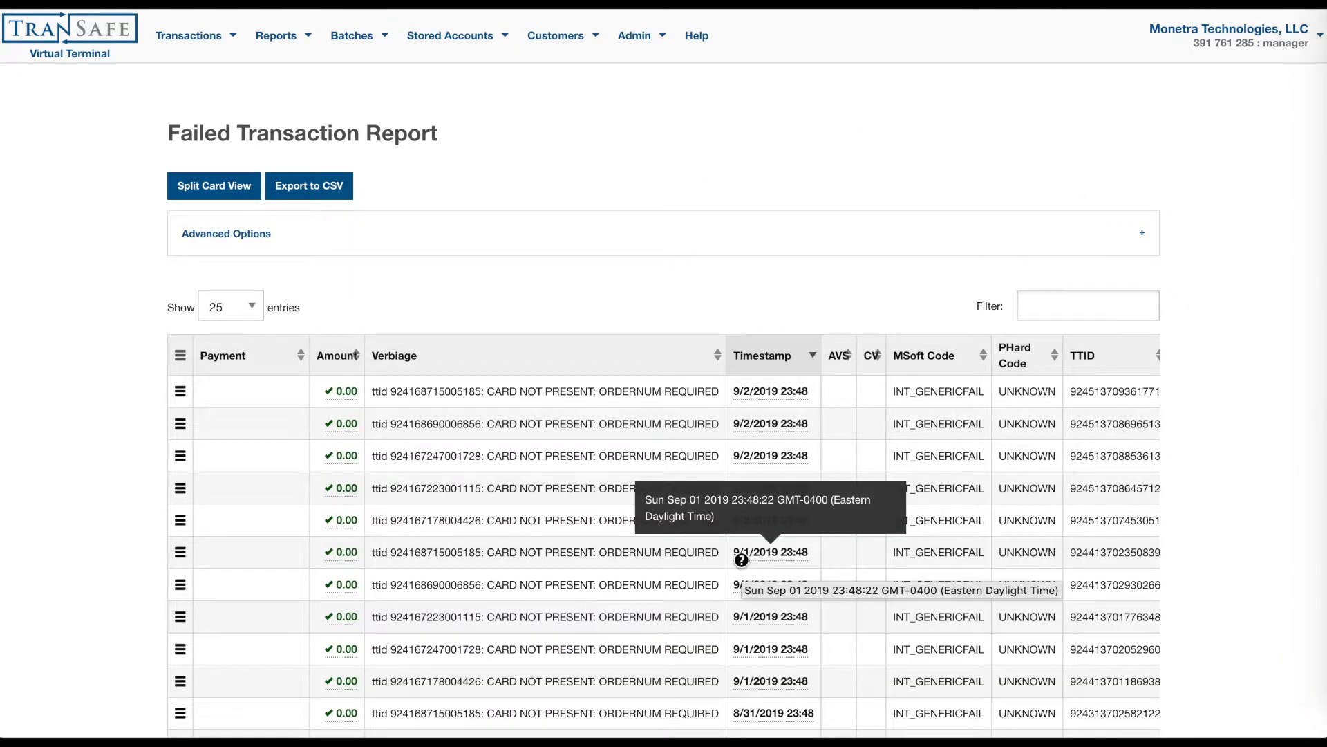
pyautogui.moveTo(549, 704)
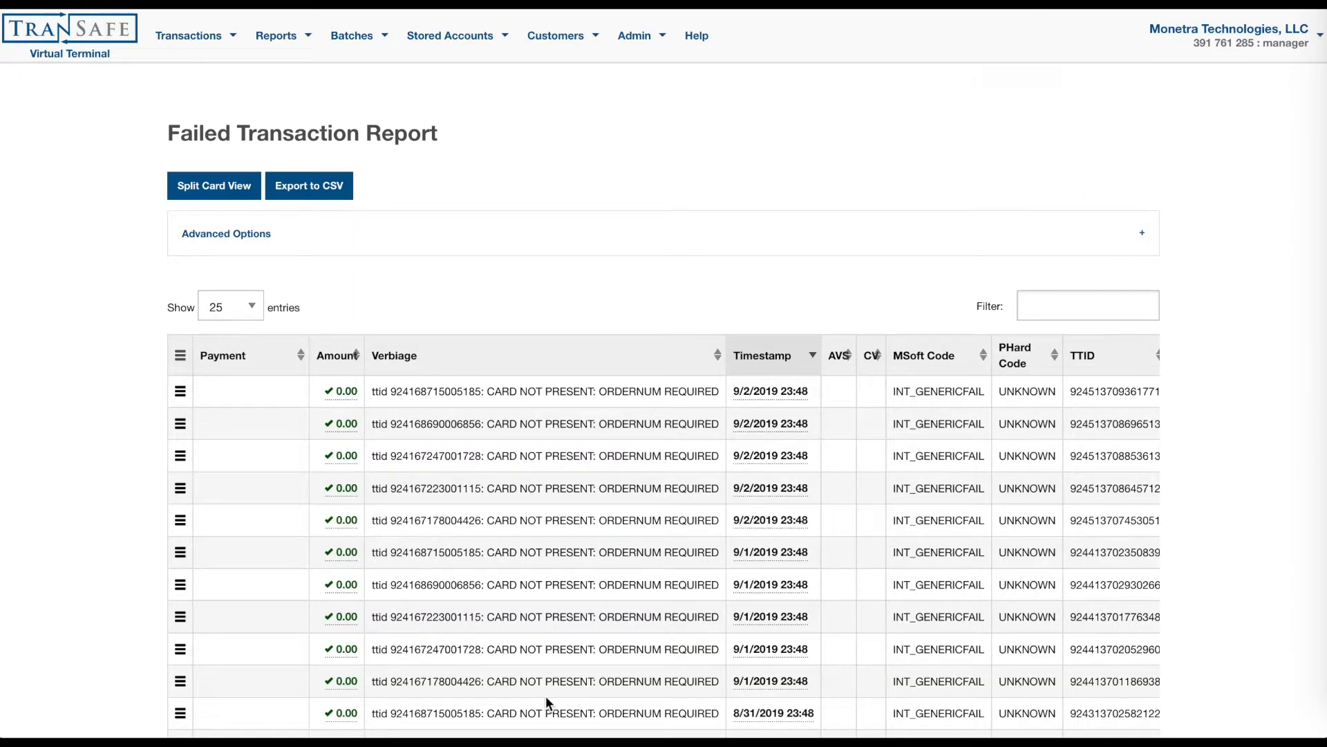
pyautogui.scroll(-3)
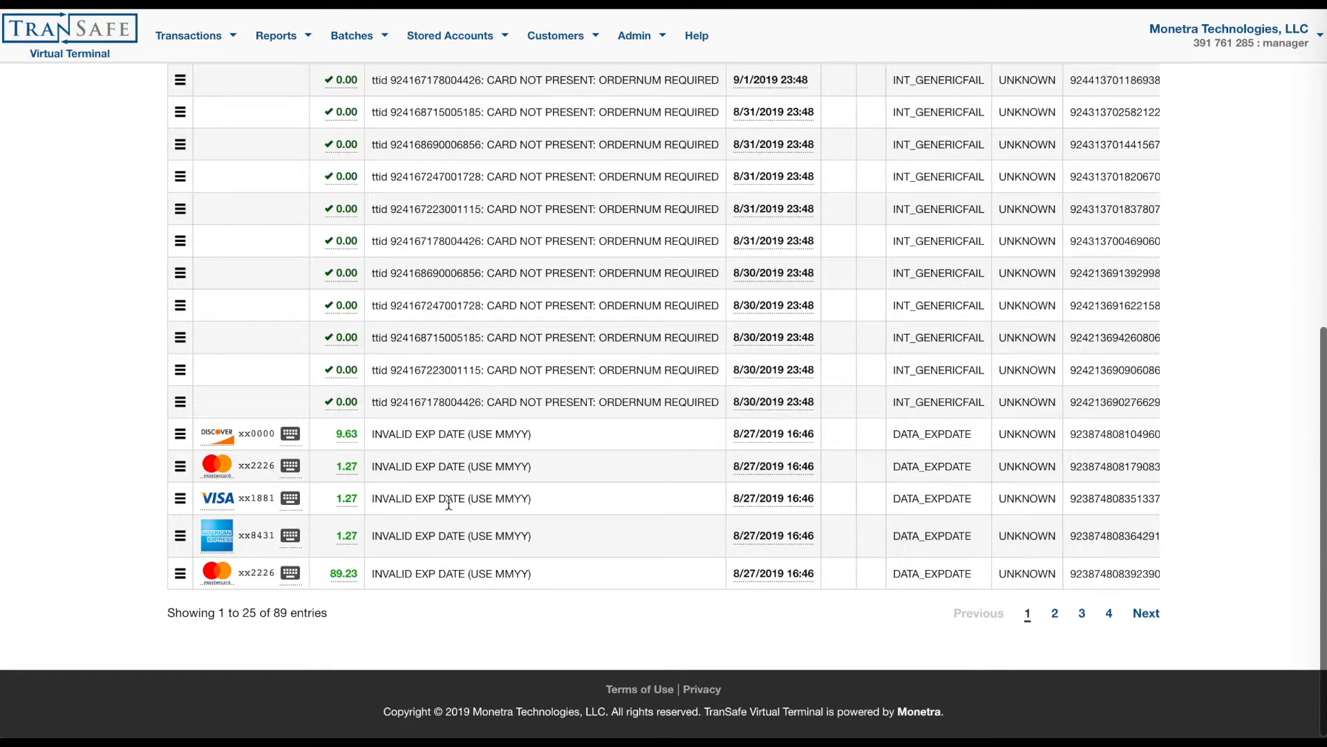
pyautogui.moveTo(632, 567)
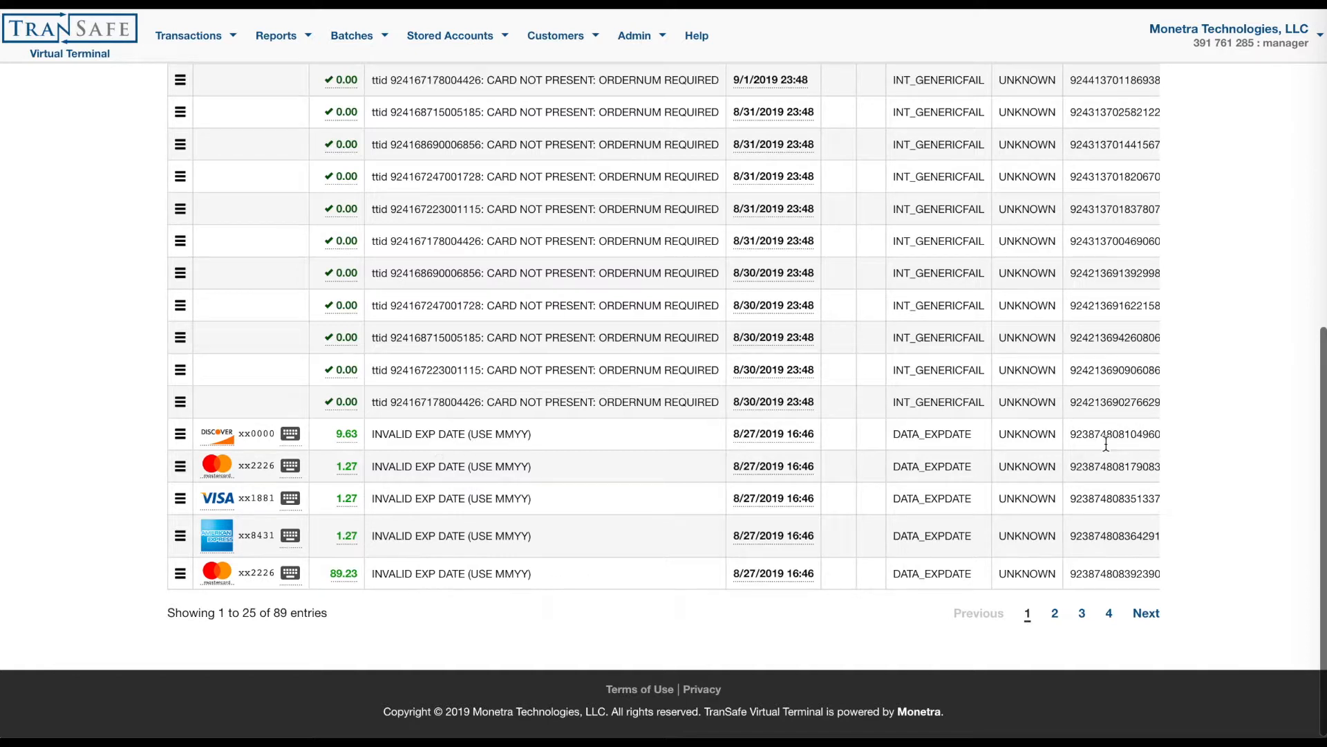
pyautogui.click(181, 433)
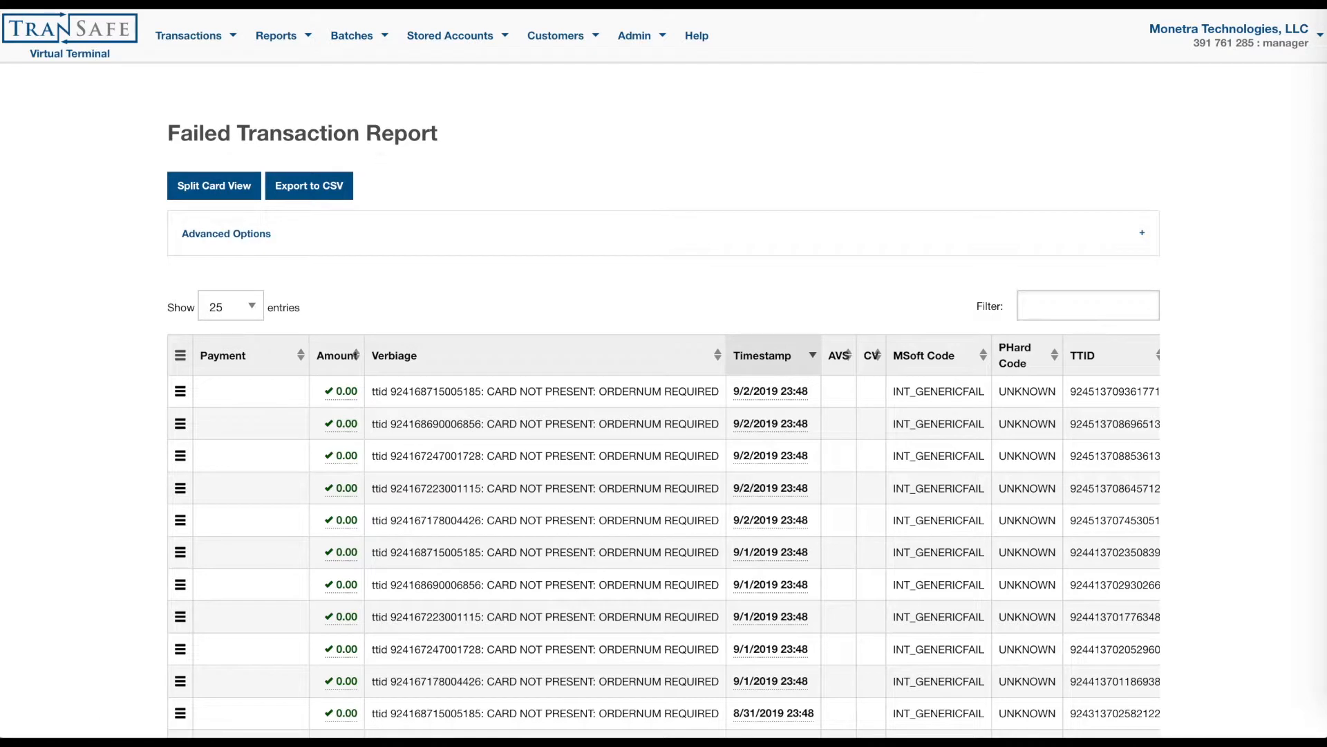
pyautogui.click(275, 36)
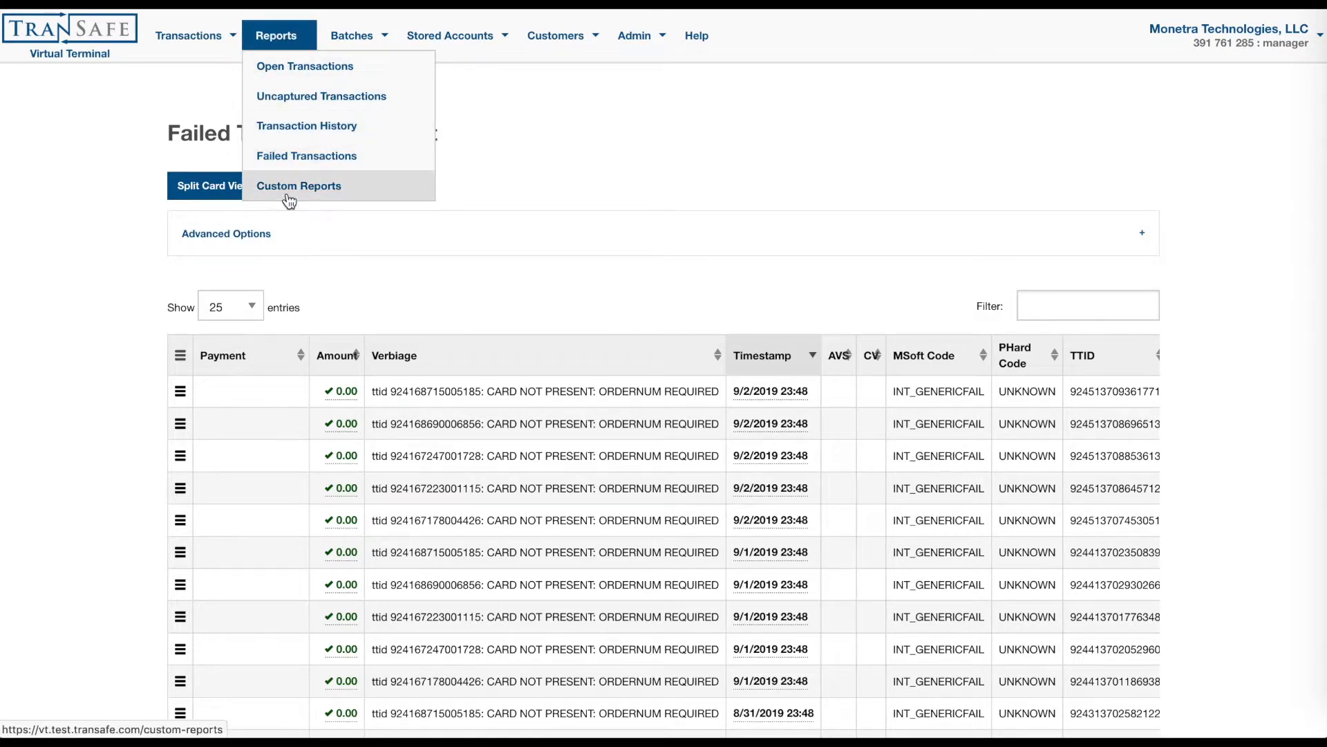
# Check the Custom Reports list, then show the Unsettled Transaction Report with Advanced Options expanded.
pyautogui.click(299, 186)
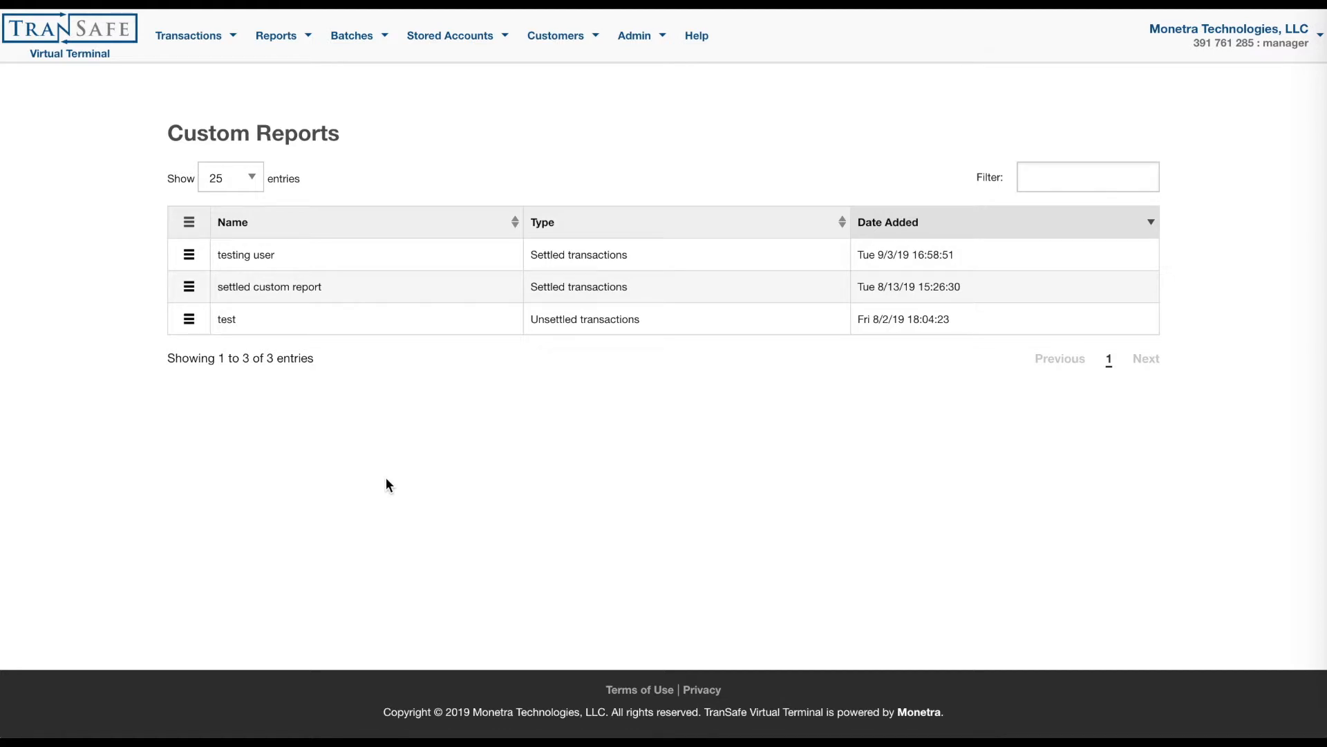
pyautogui.moveTo(305, 72)
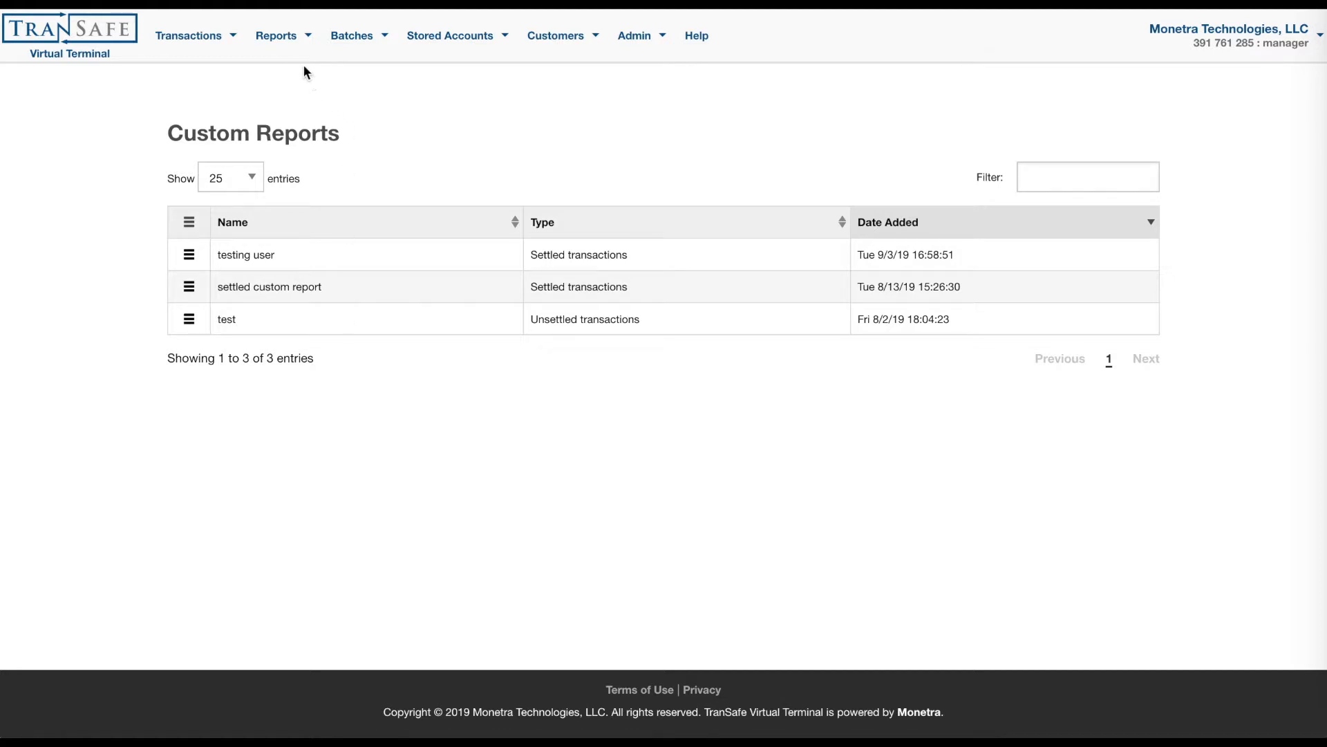
pyautogui.click(276, 35)
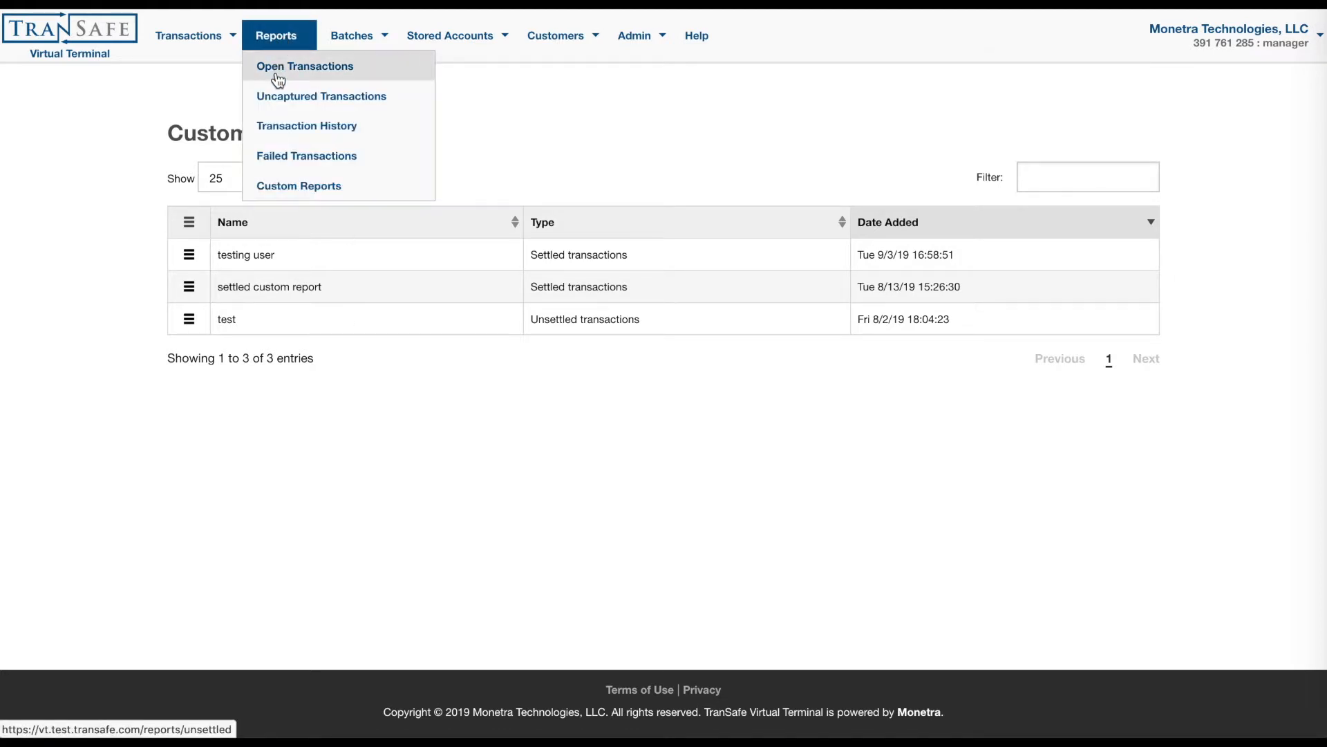
pyautogui.click(304, 67)
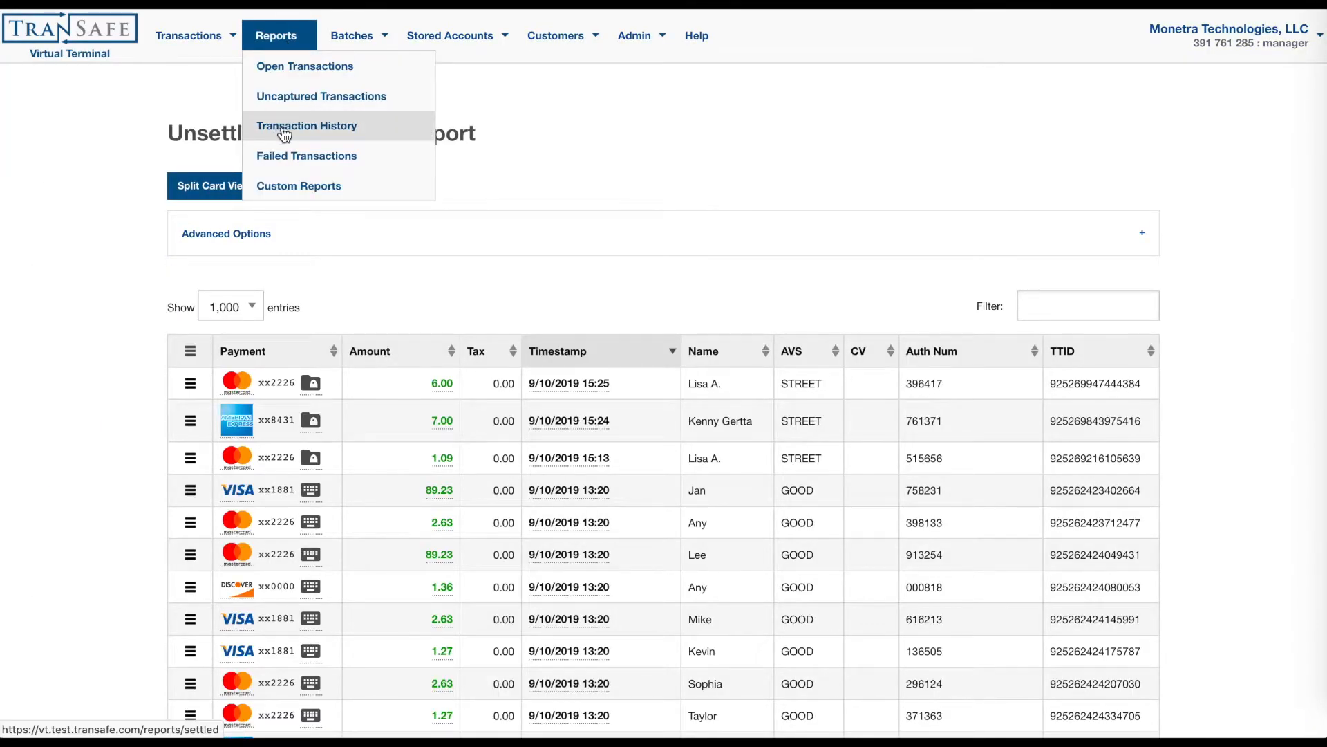
pyautogui.click(307, 126)
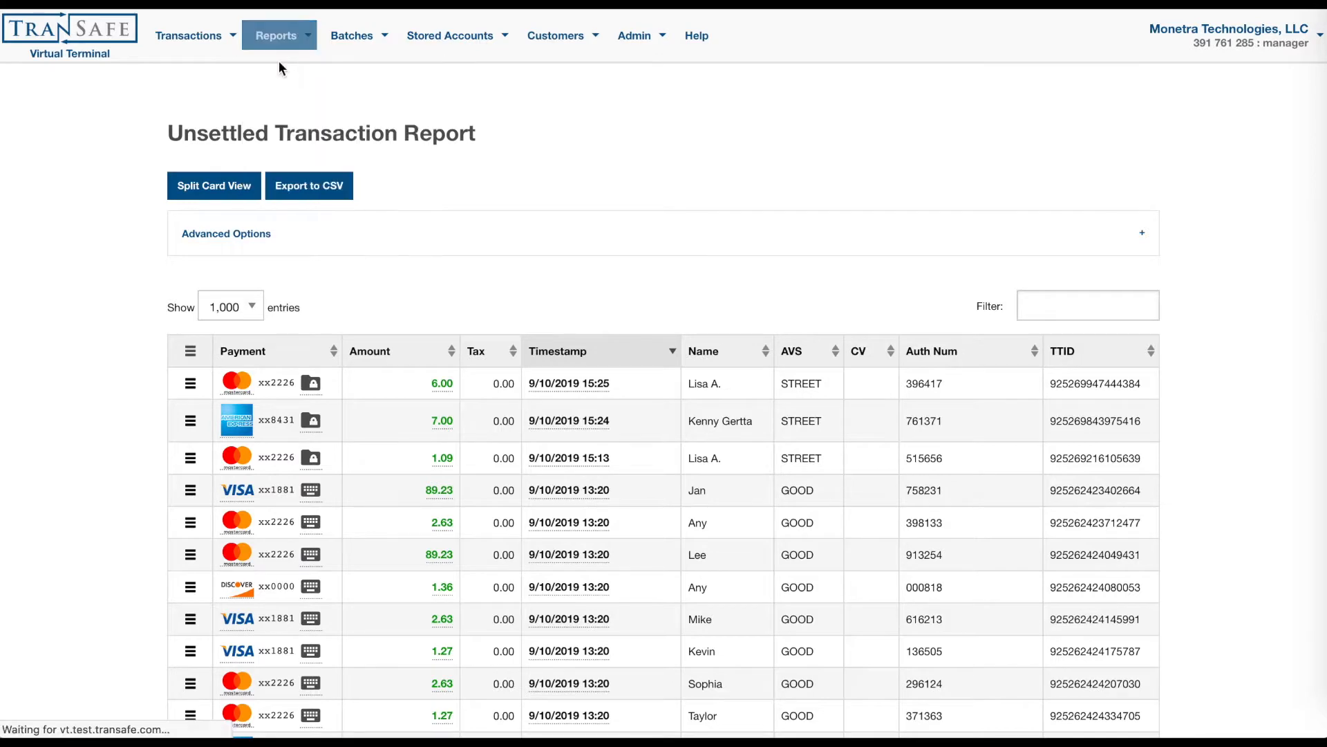
pyautogui.click(225, 234)
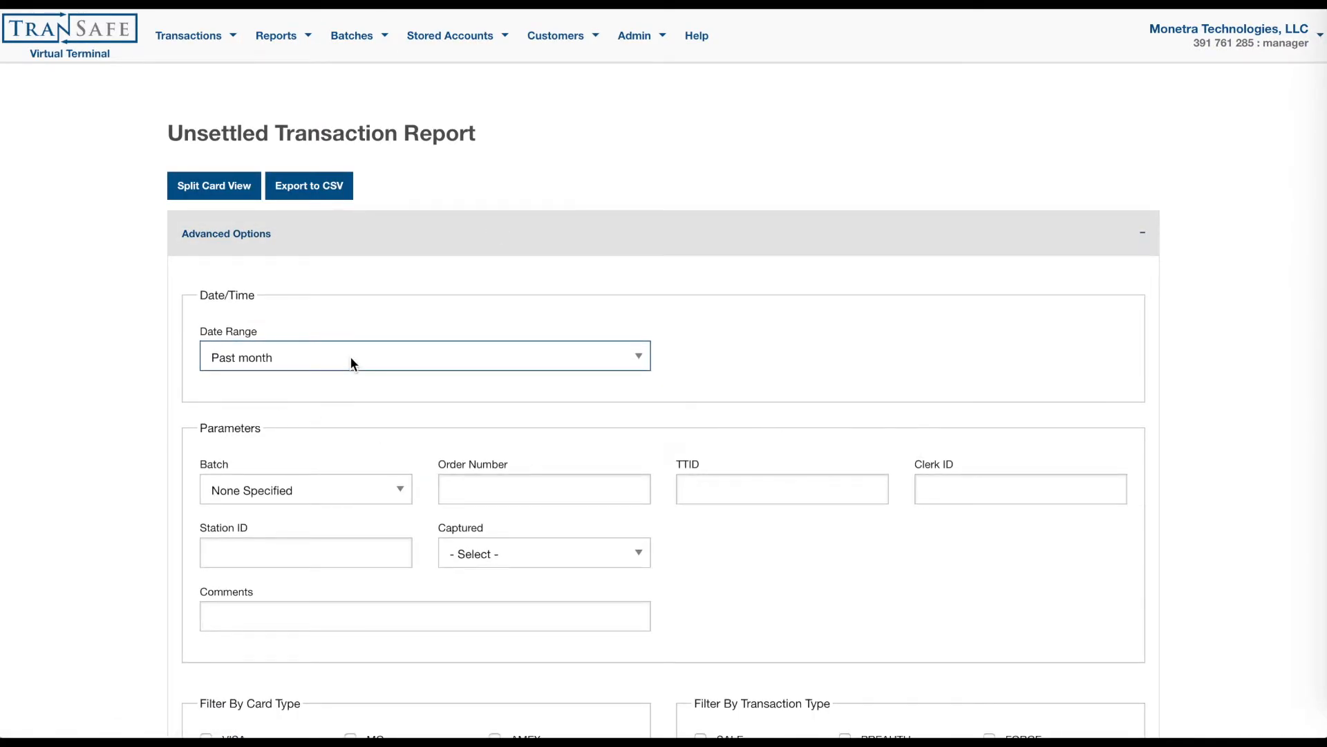
# Save the unsettled report as custom report 'test custom' and go to its edit page.
pyautogui.scroll(-3)
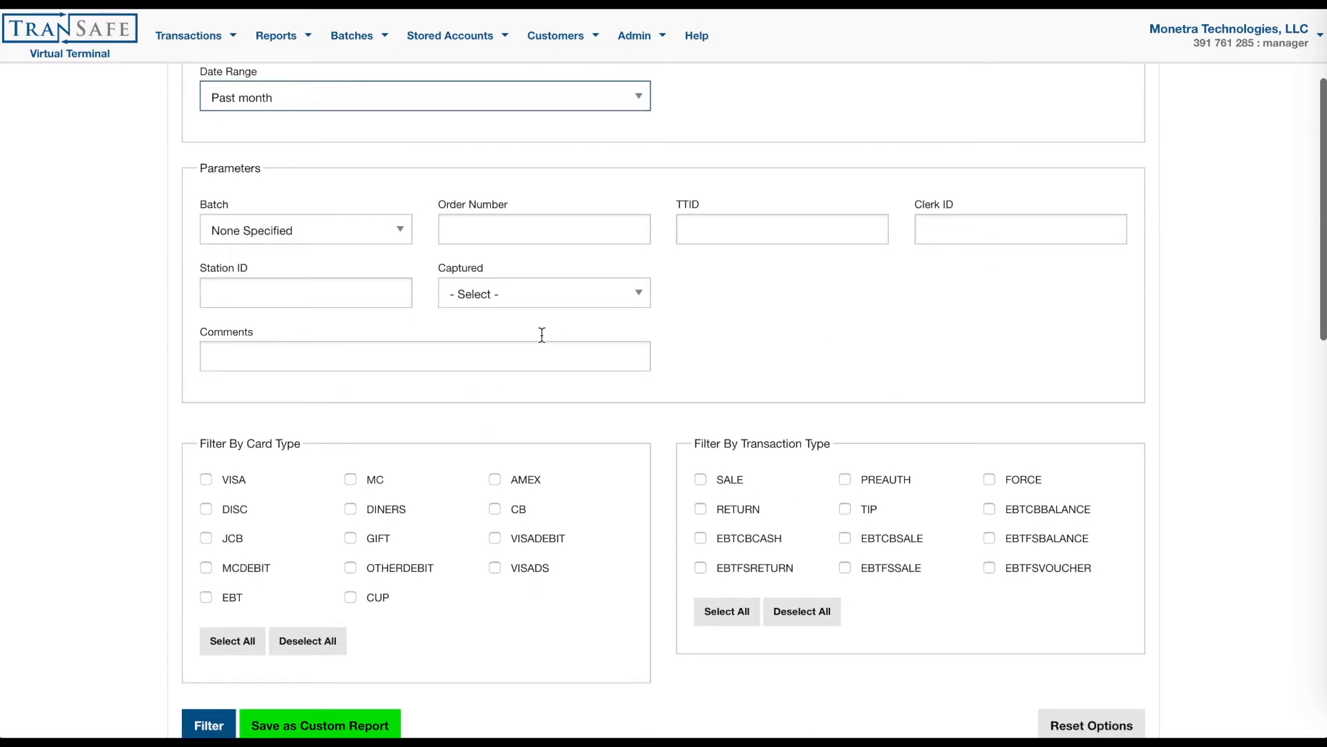
pyautogui.moveTo(335, 730)
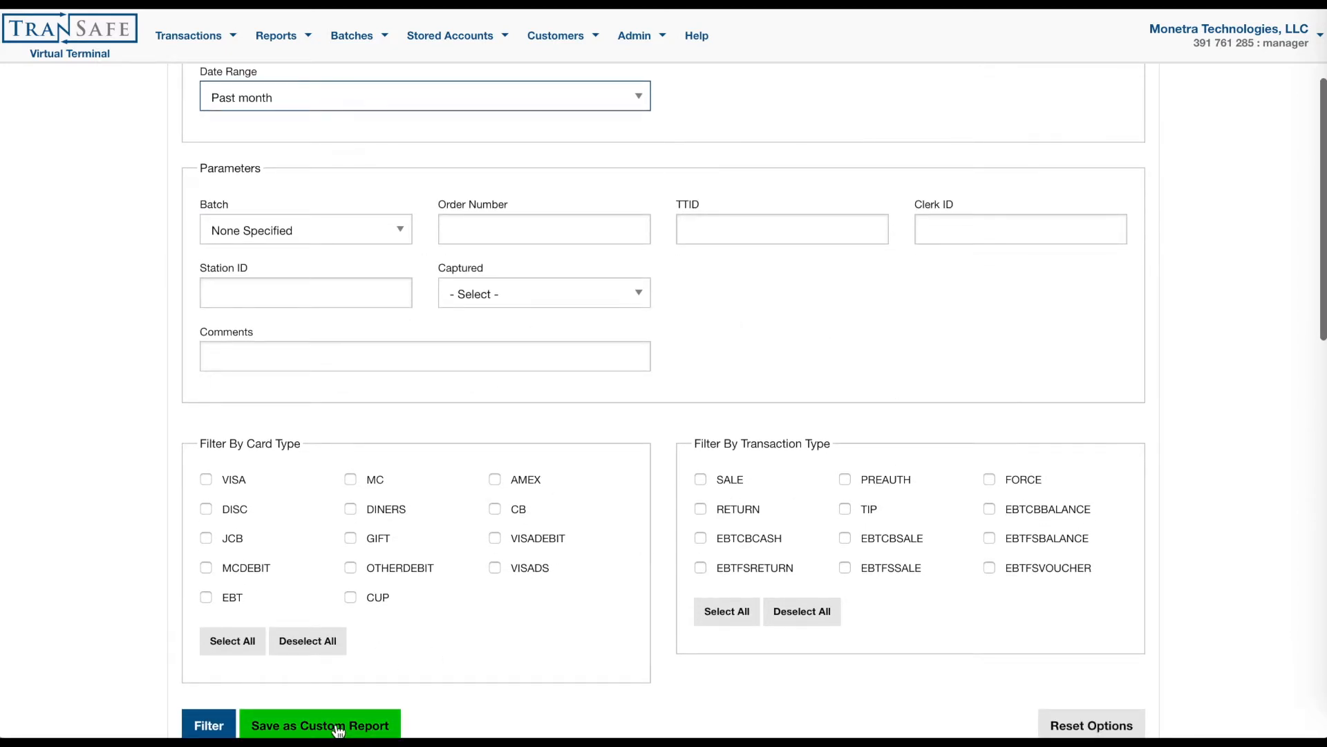
pyautogui.click(321, 725)
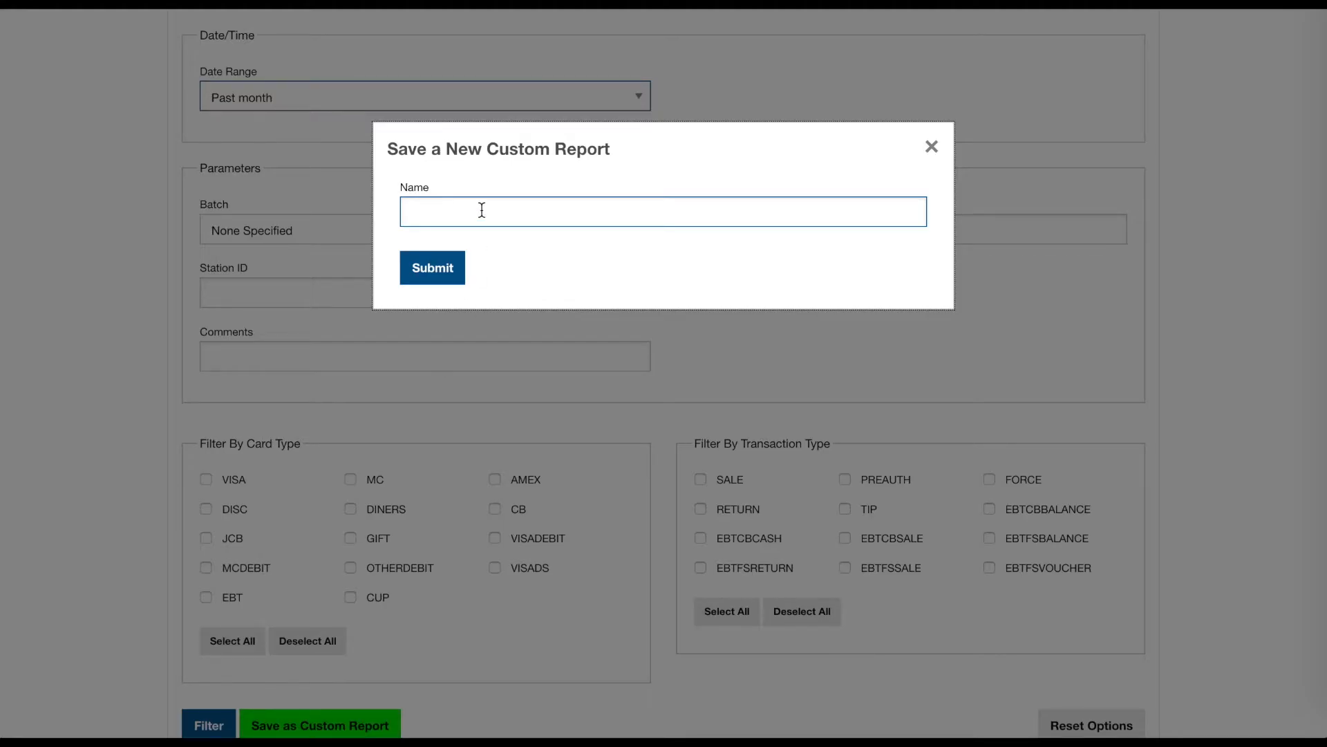
pyautogui.write('test custom')
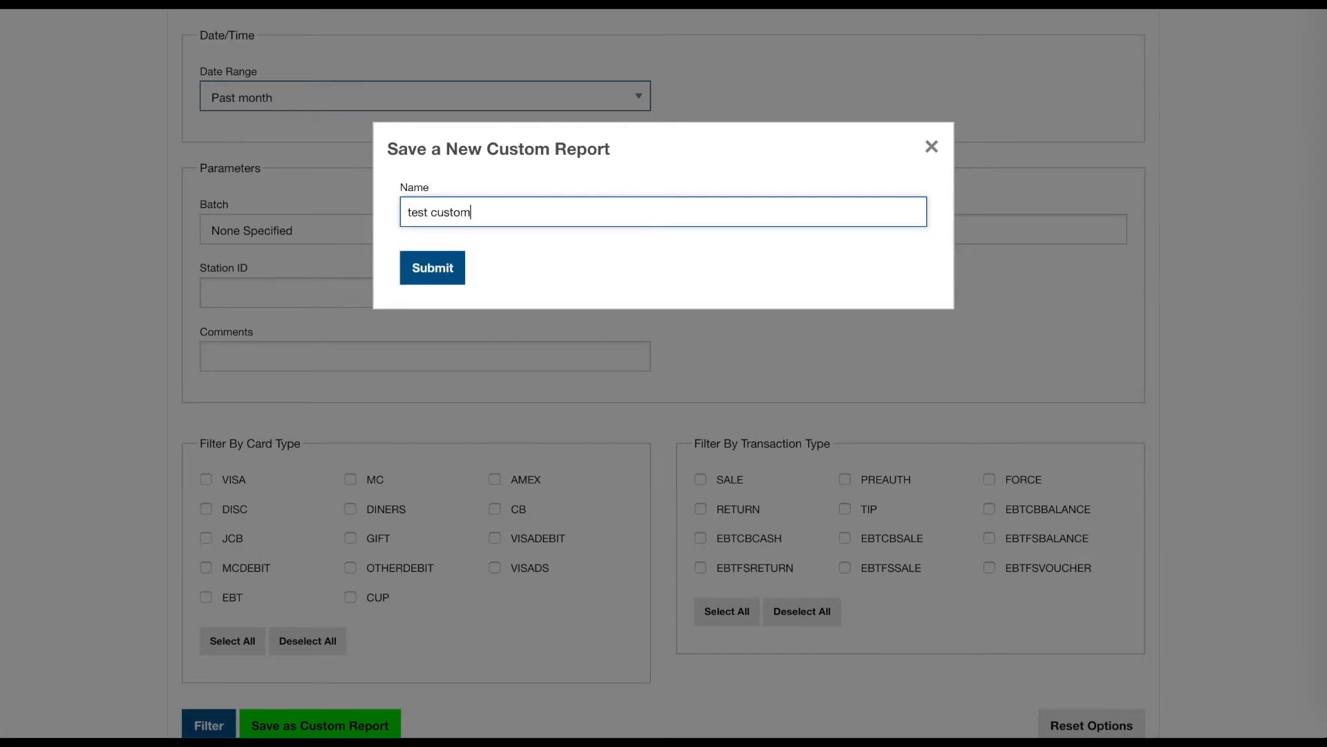
pyautogui.click(432, 268)
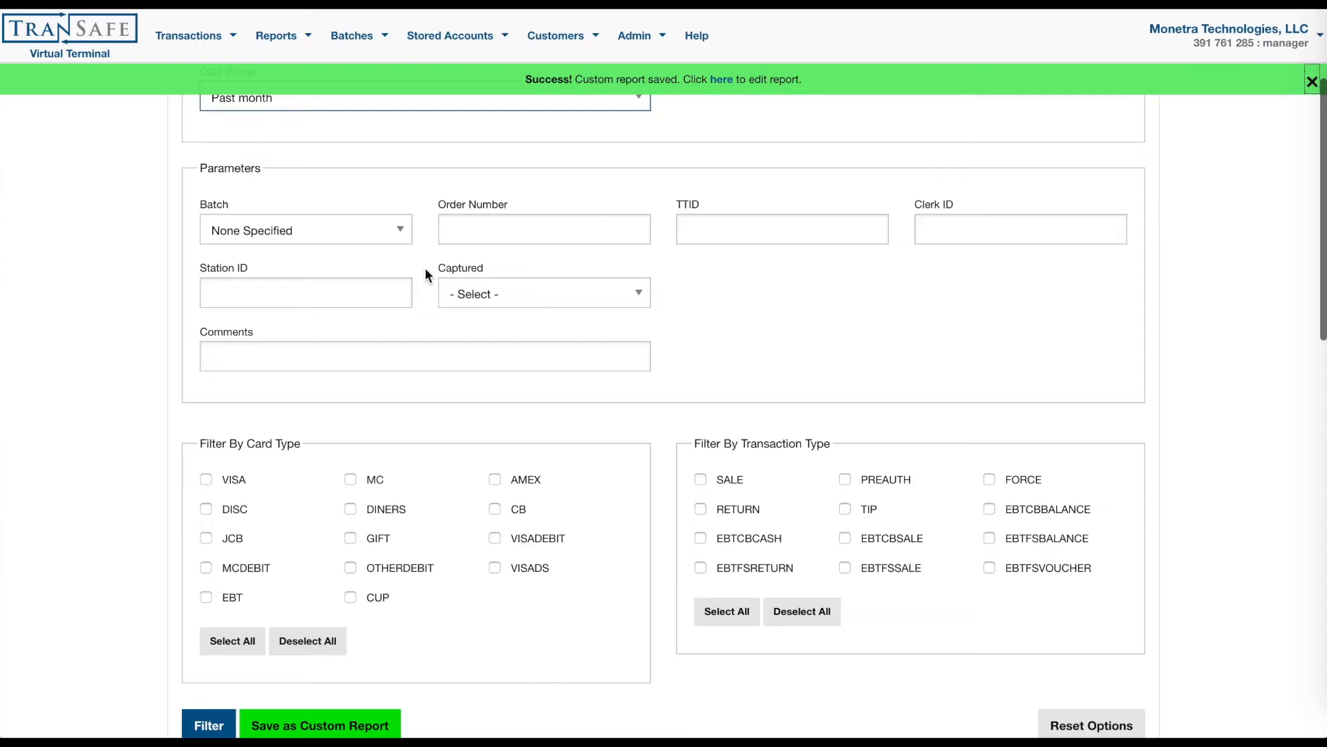
pyautogui.moveTo(725, 83)
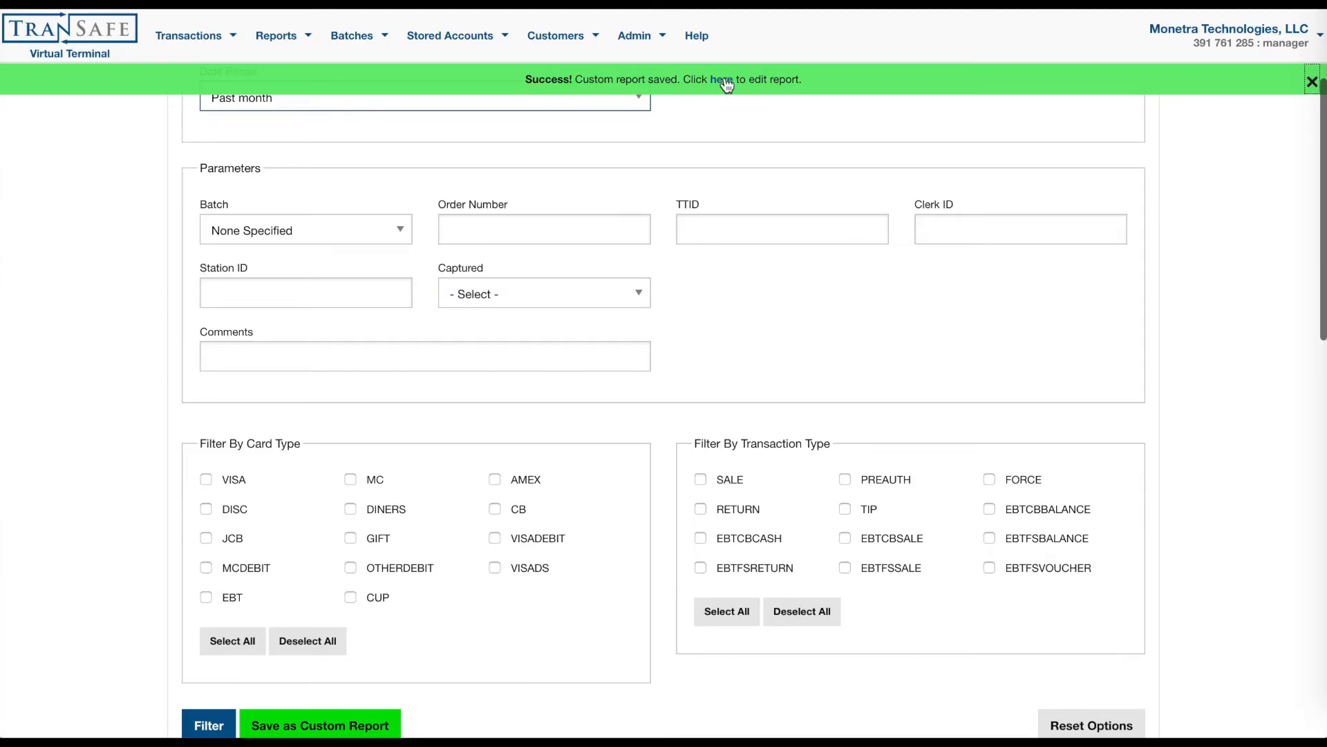
pyautogui.click(719, 78)
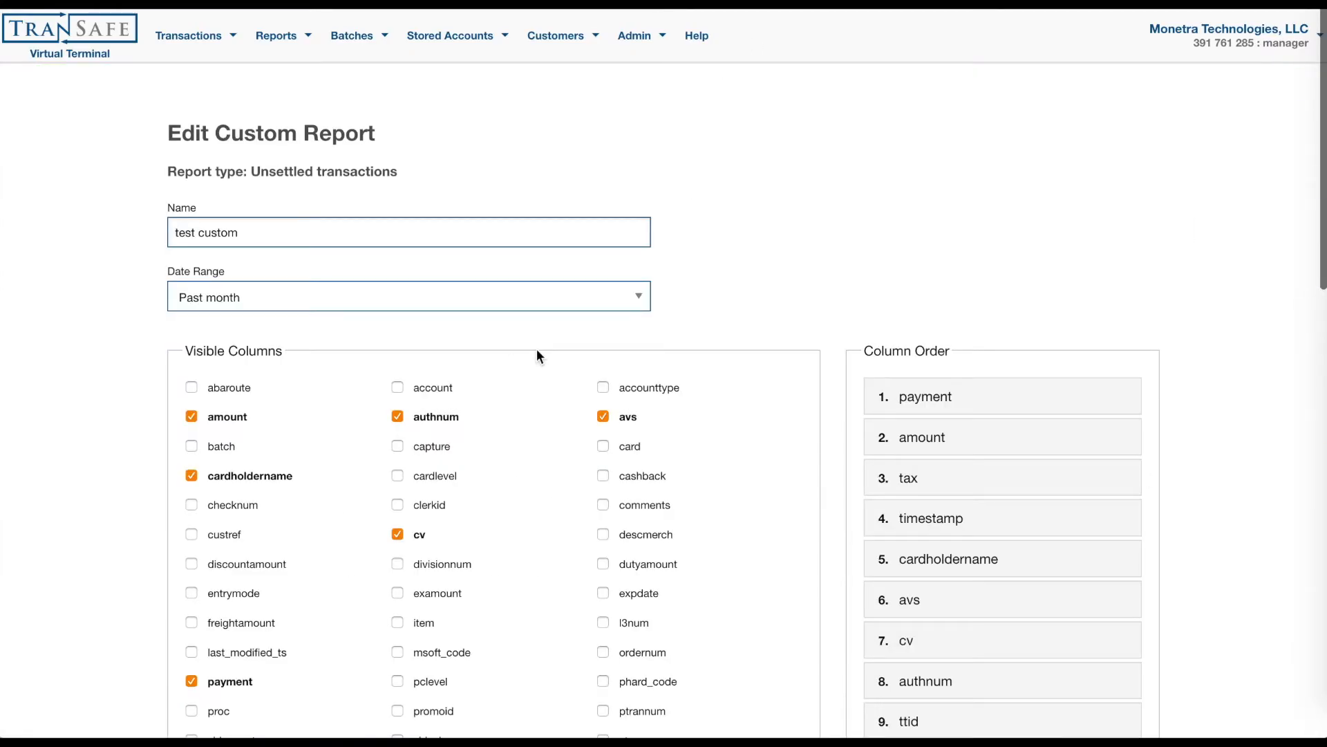
# Make 'user' a visible column, move it to position 1, and submit the changes.
pyautogui.click(409, 296)
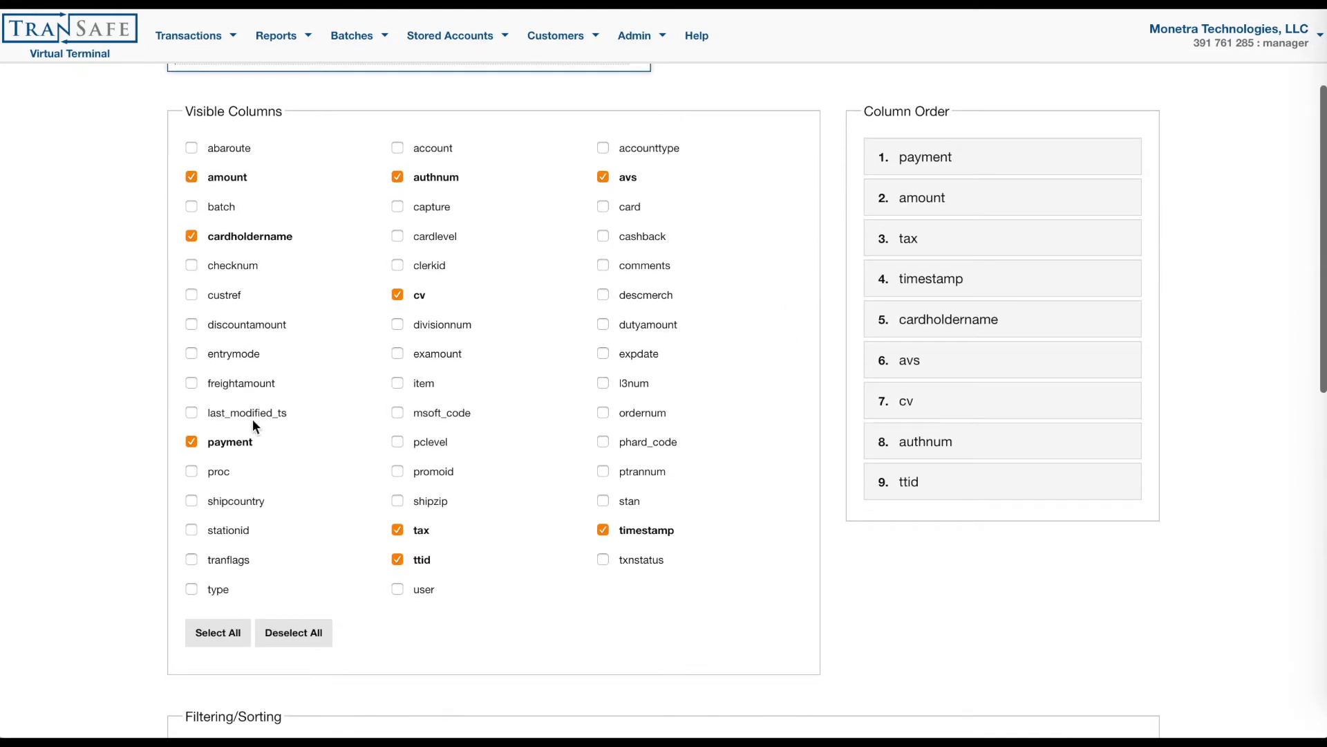
pyautogui.moveTo(687, 456)
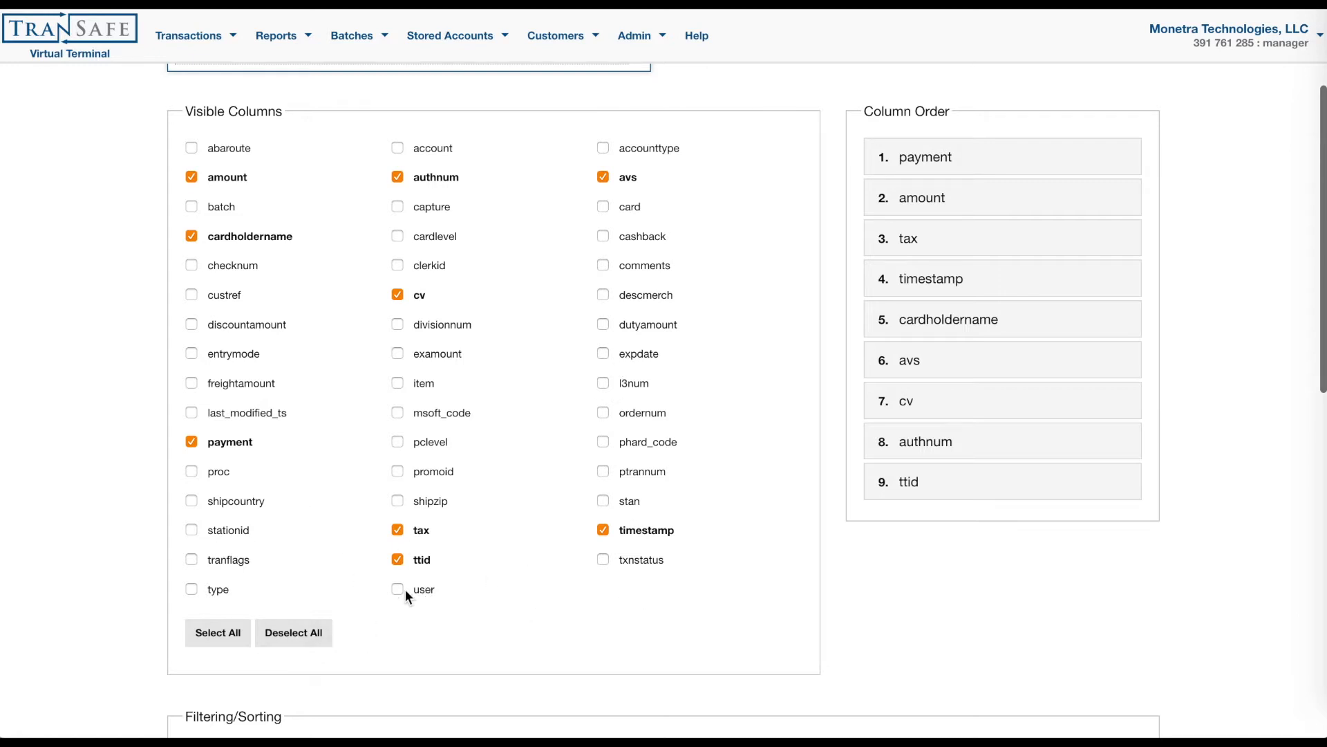
pyautogui.click(397, 589)
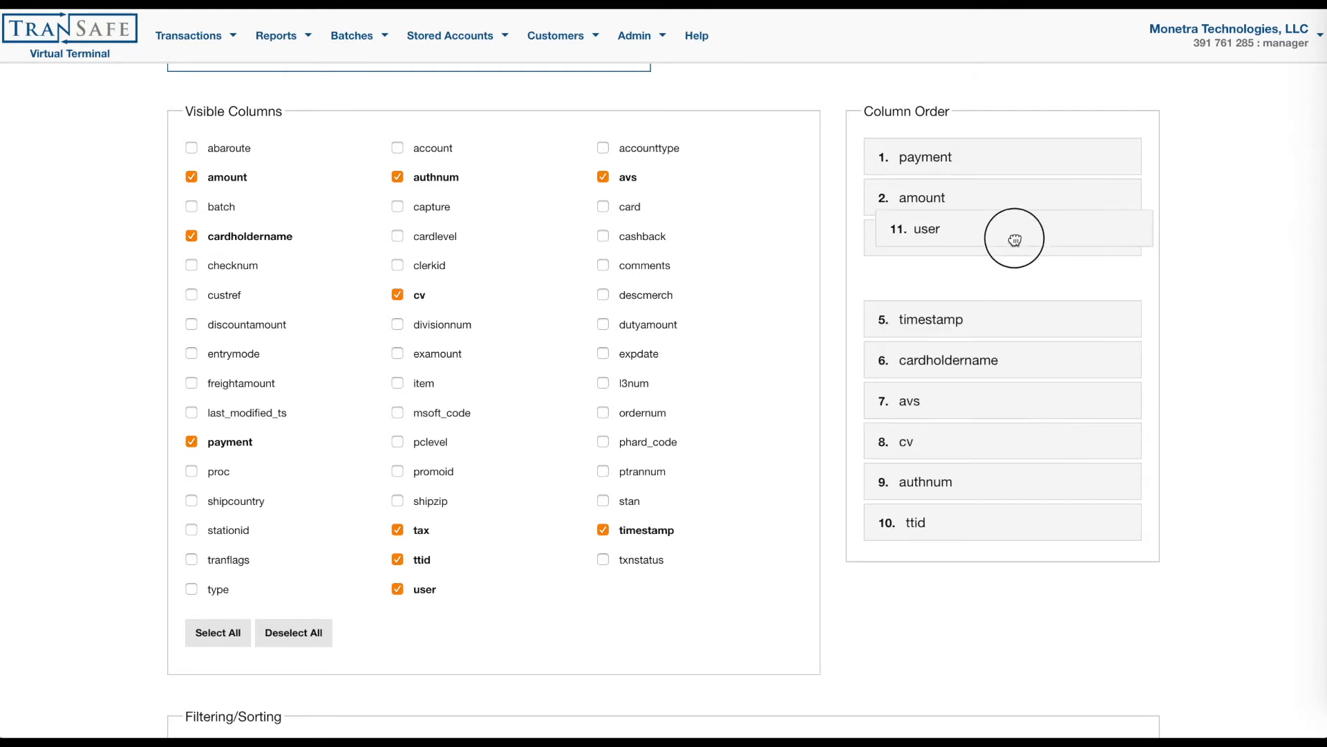
pyautogui.moveTo(1014, 238); pyautogui.dragTo(1001, 157)
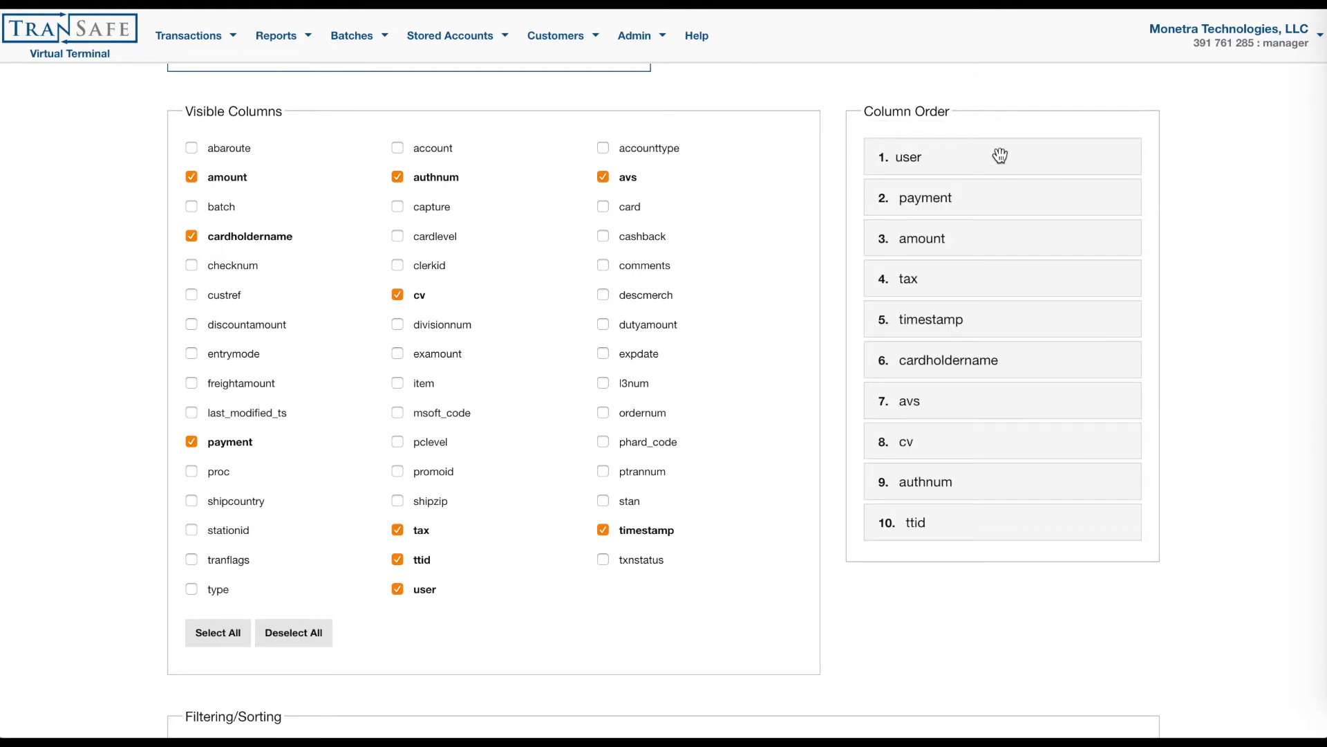
pyautogui.scroll(-3)
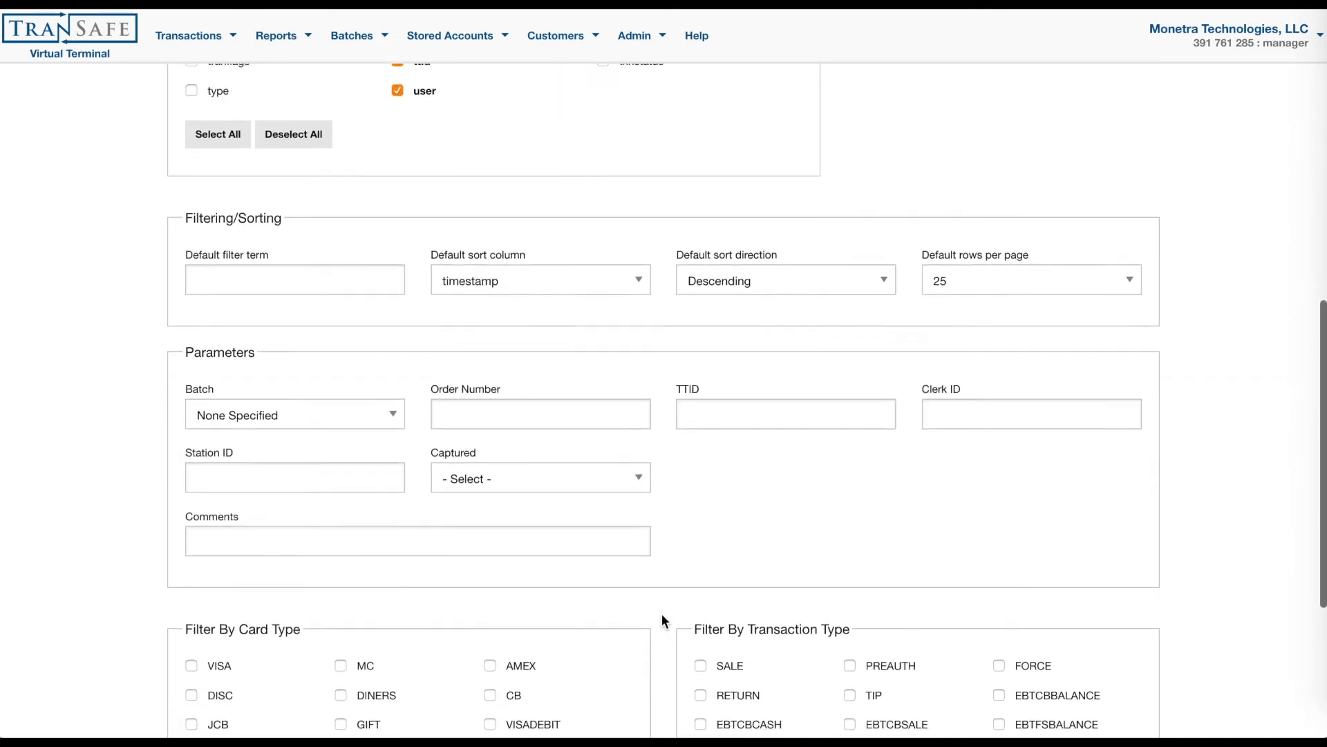
pyautogui.scroll(-3)
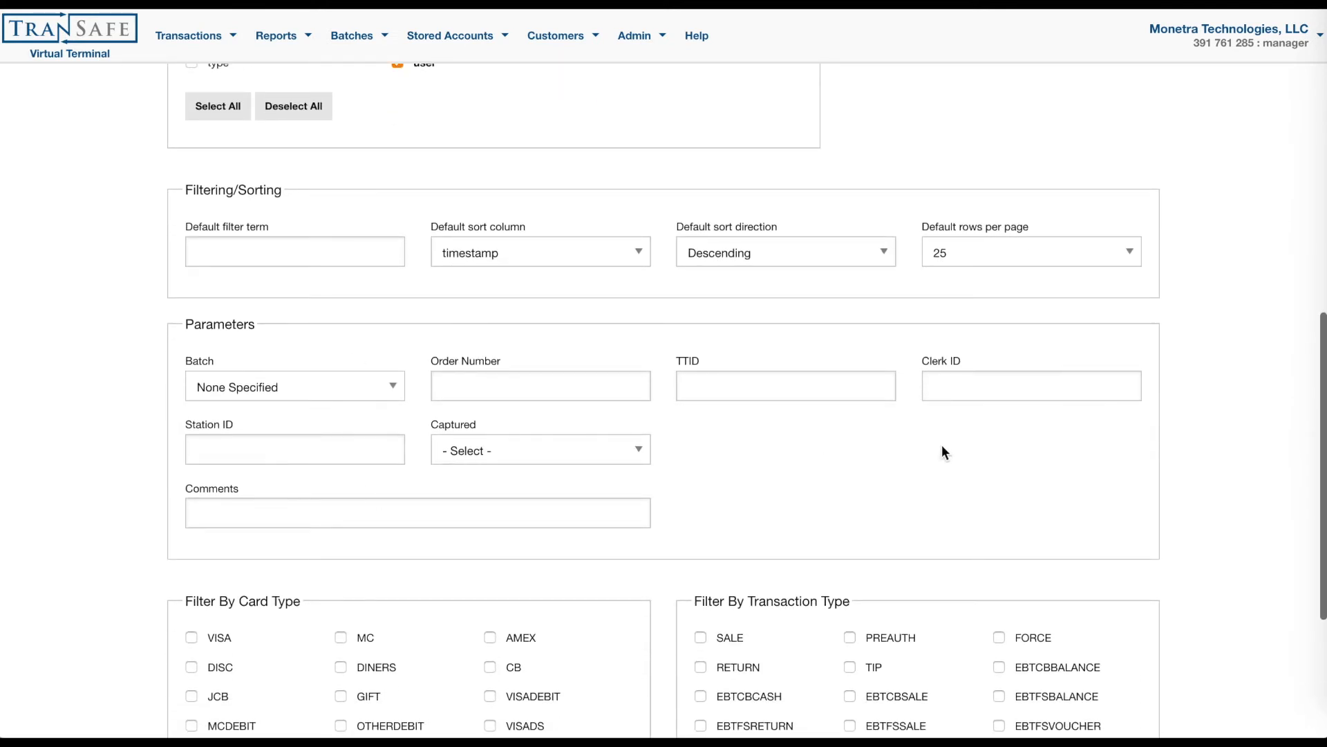
pyautogui.moveTo(257, 348)
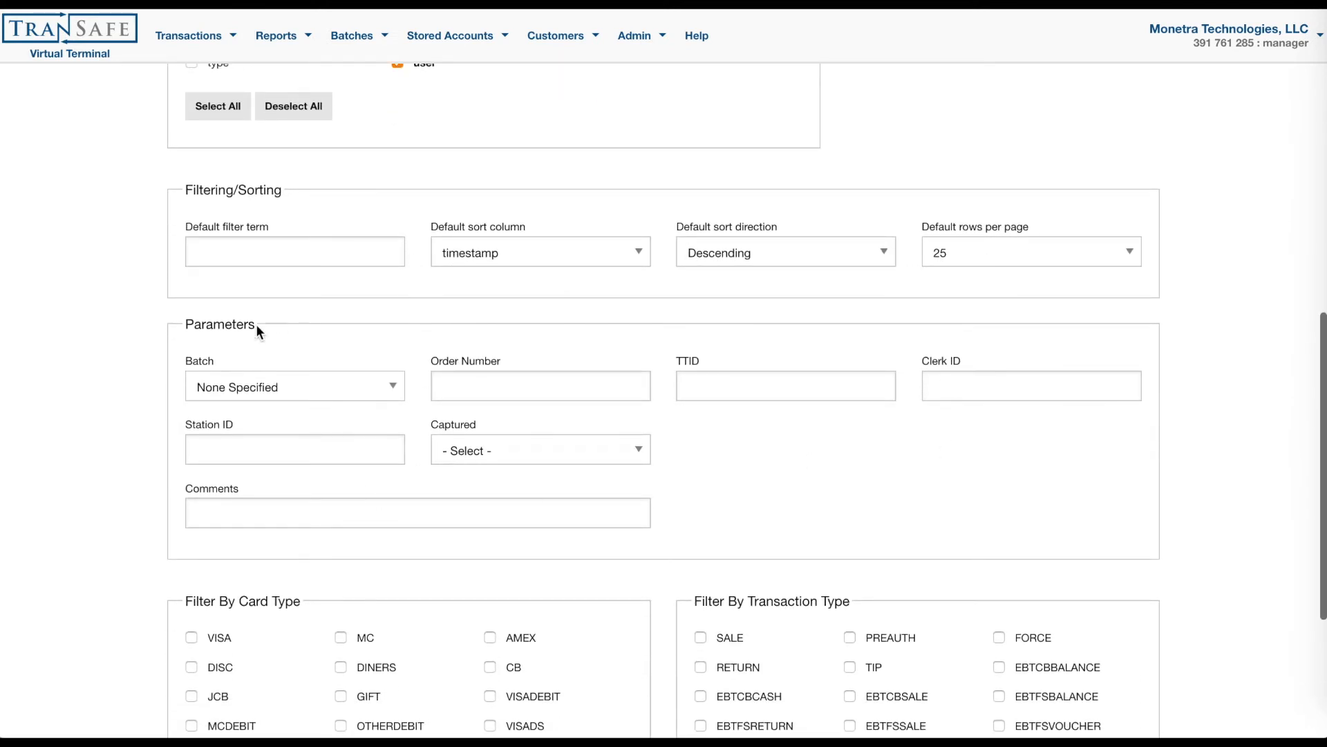
pyautogui.scroll(-3)
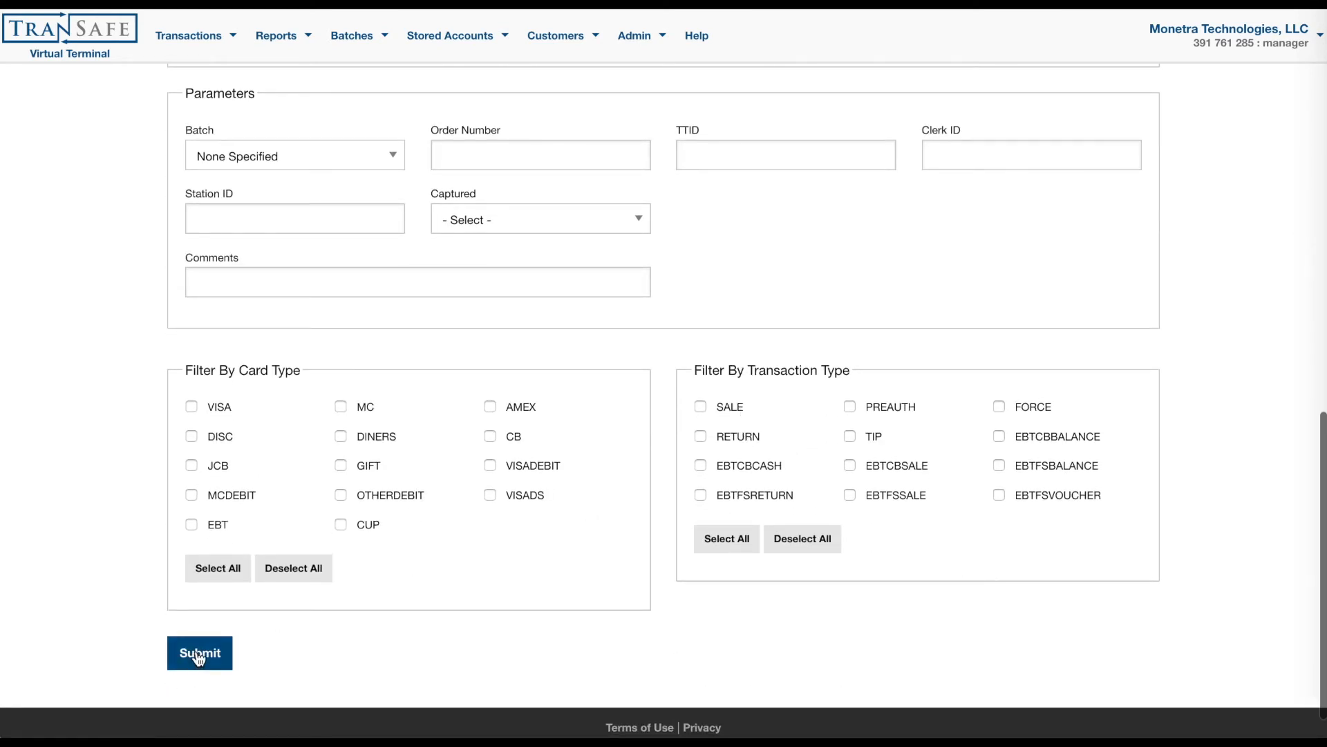
pyautogui.click(199, 653)
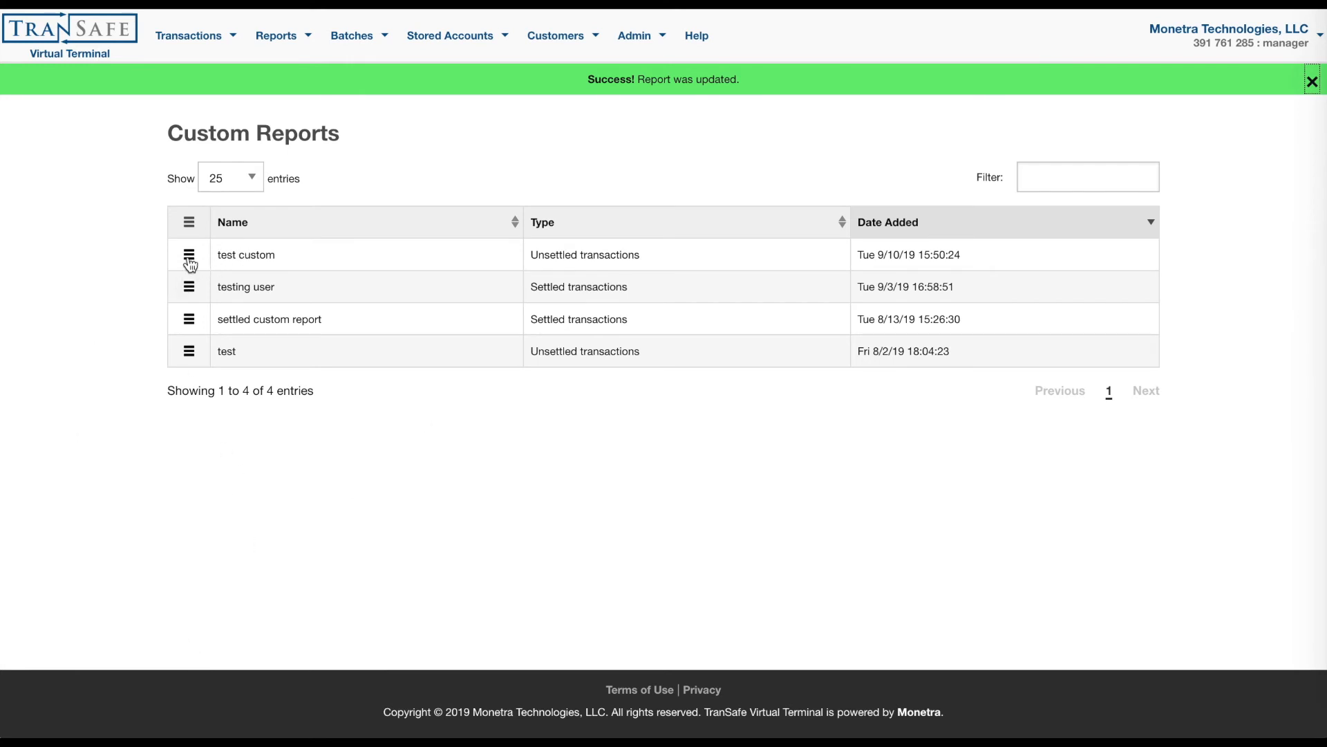
# View 'test custom' from its row menu, showing user as the first column on My Reports.
pyautogui.click(188, 255)
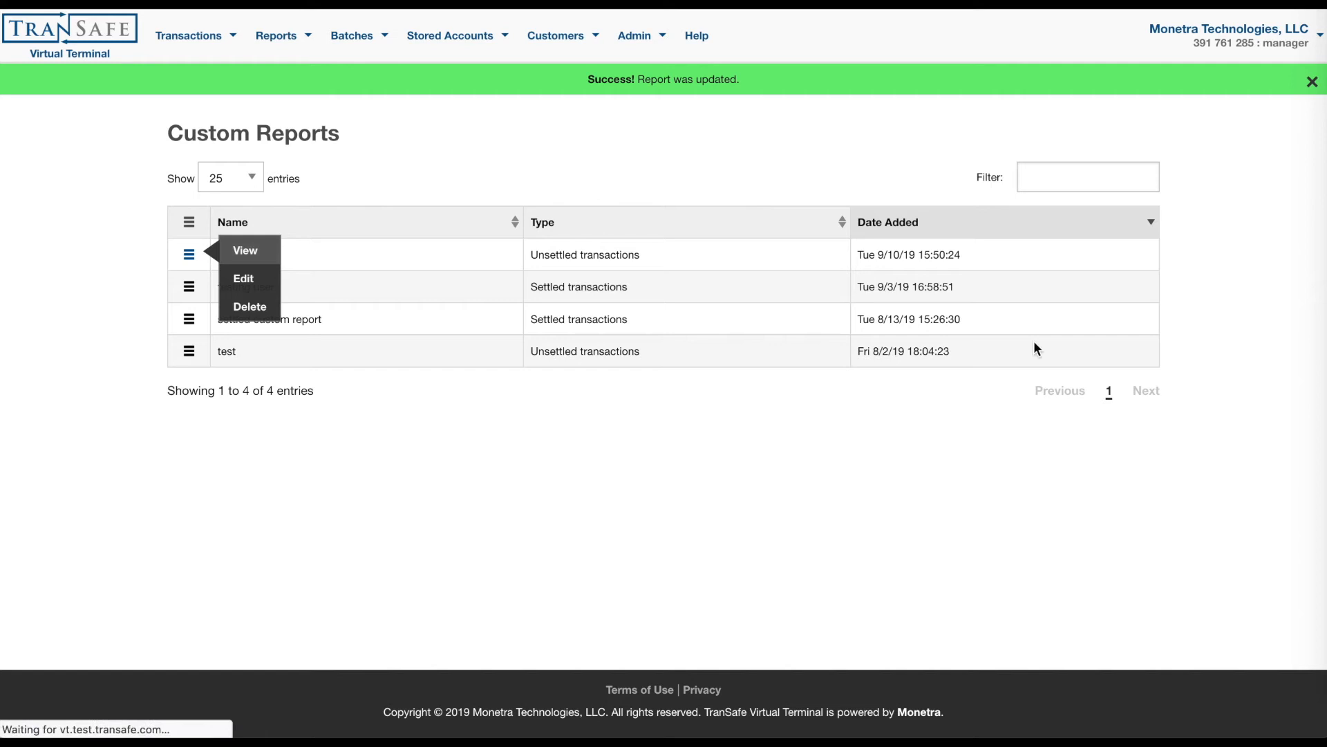
pyautogui.click(245, 250)
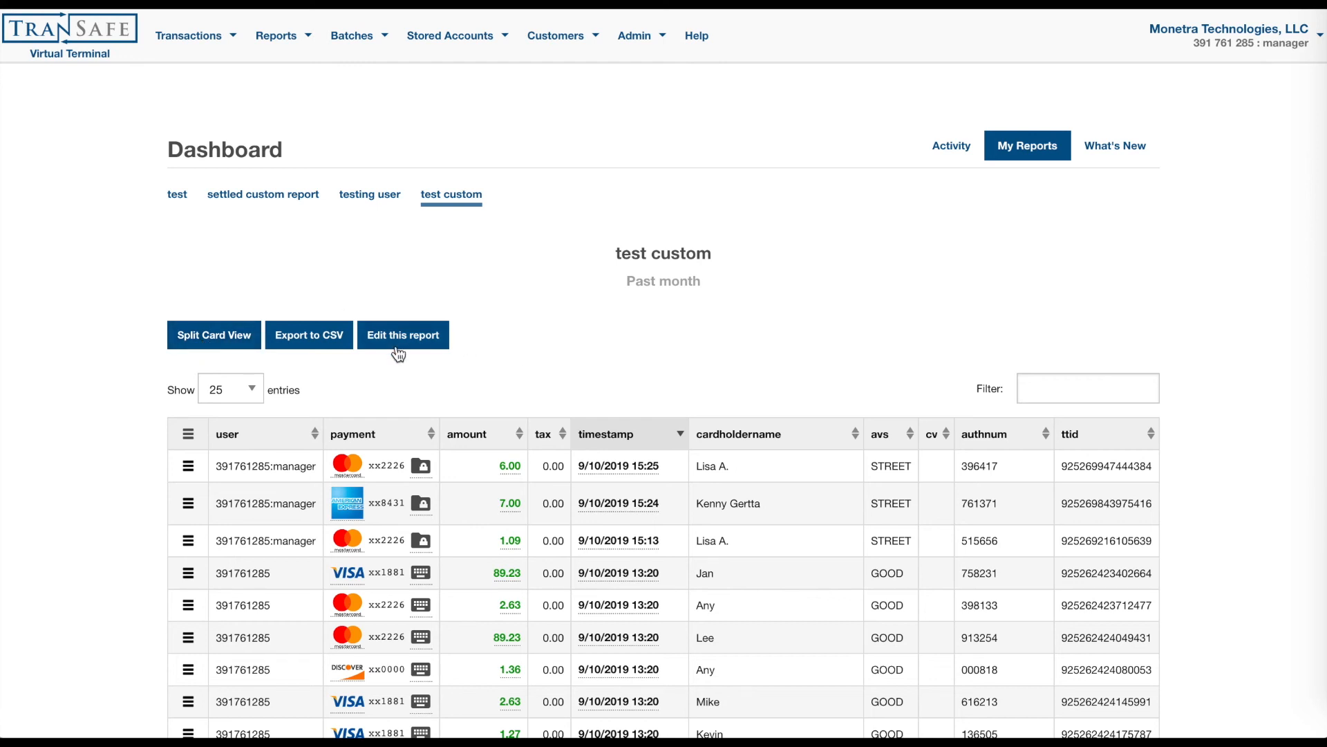
pyautogui.moveTo(375, 195)
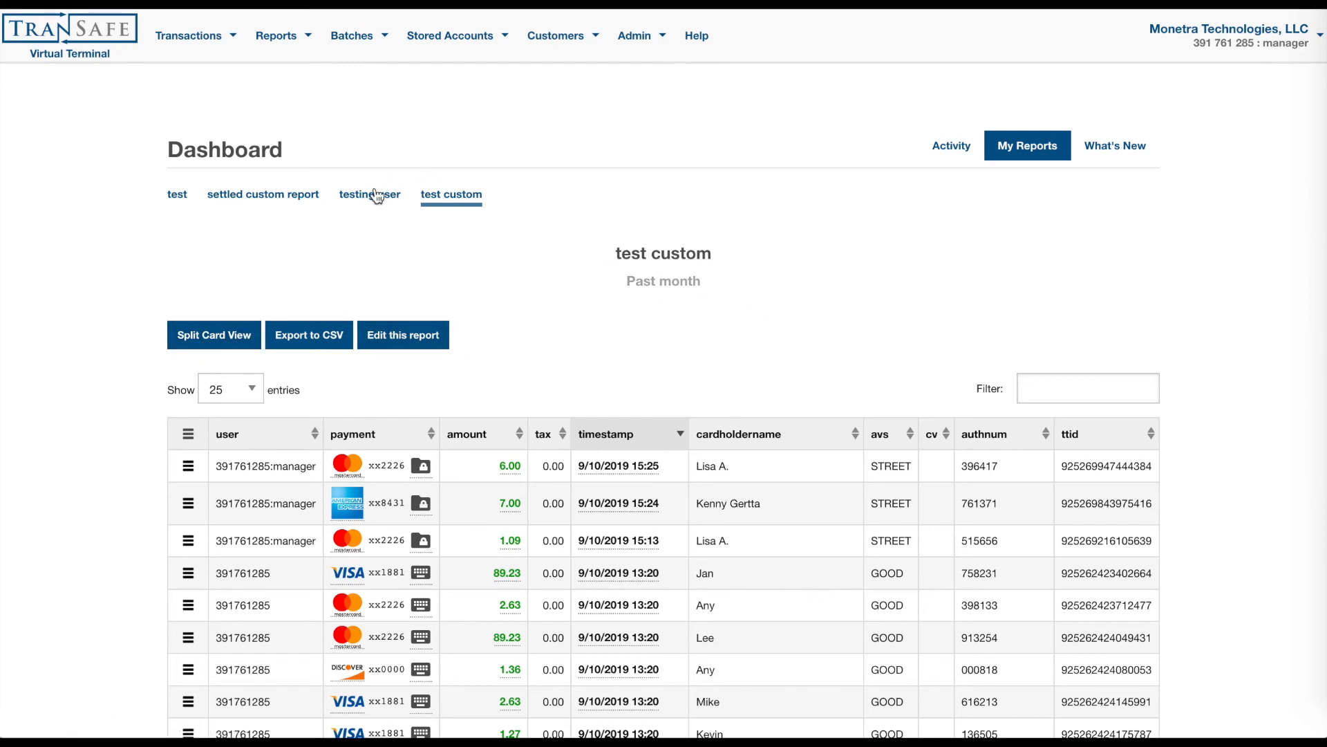
pyautogui.moveTo(362, 214)
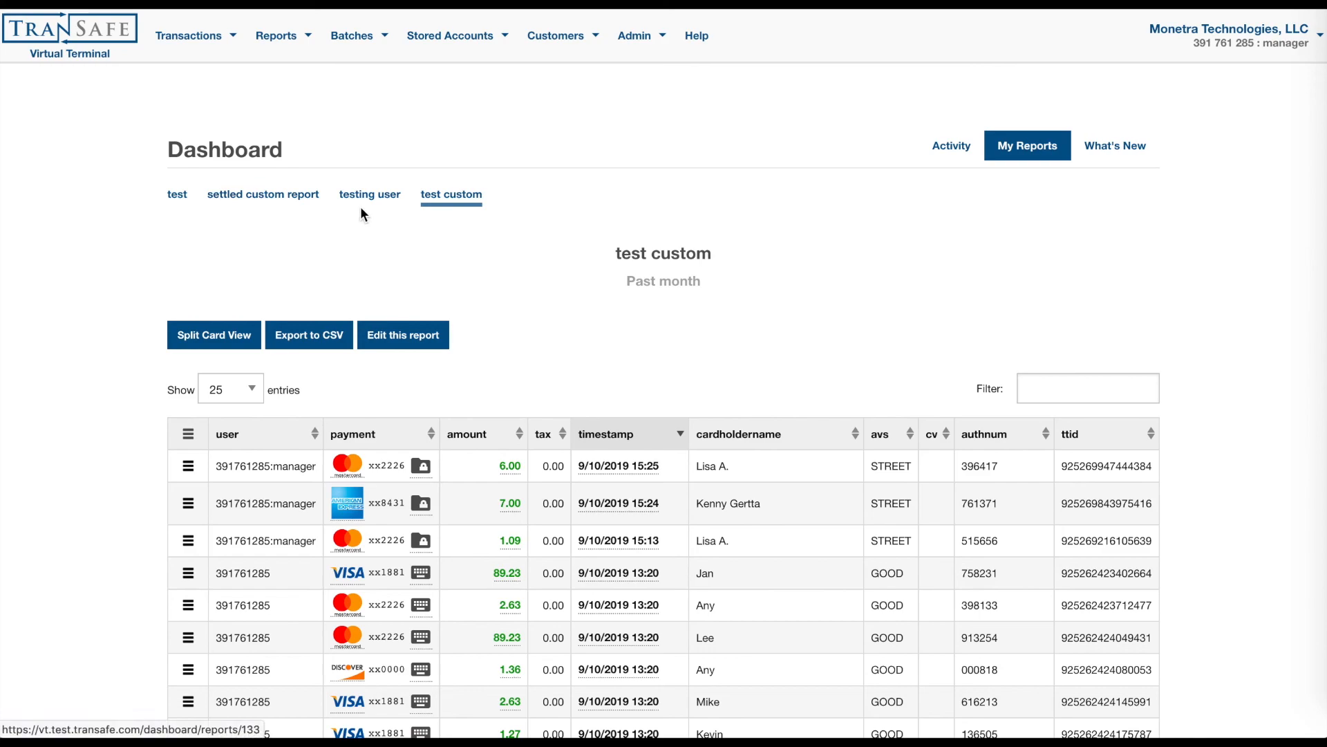
pyautogui.scroll(-3)
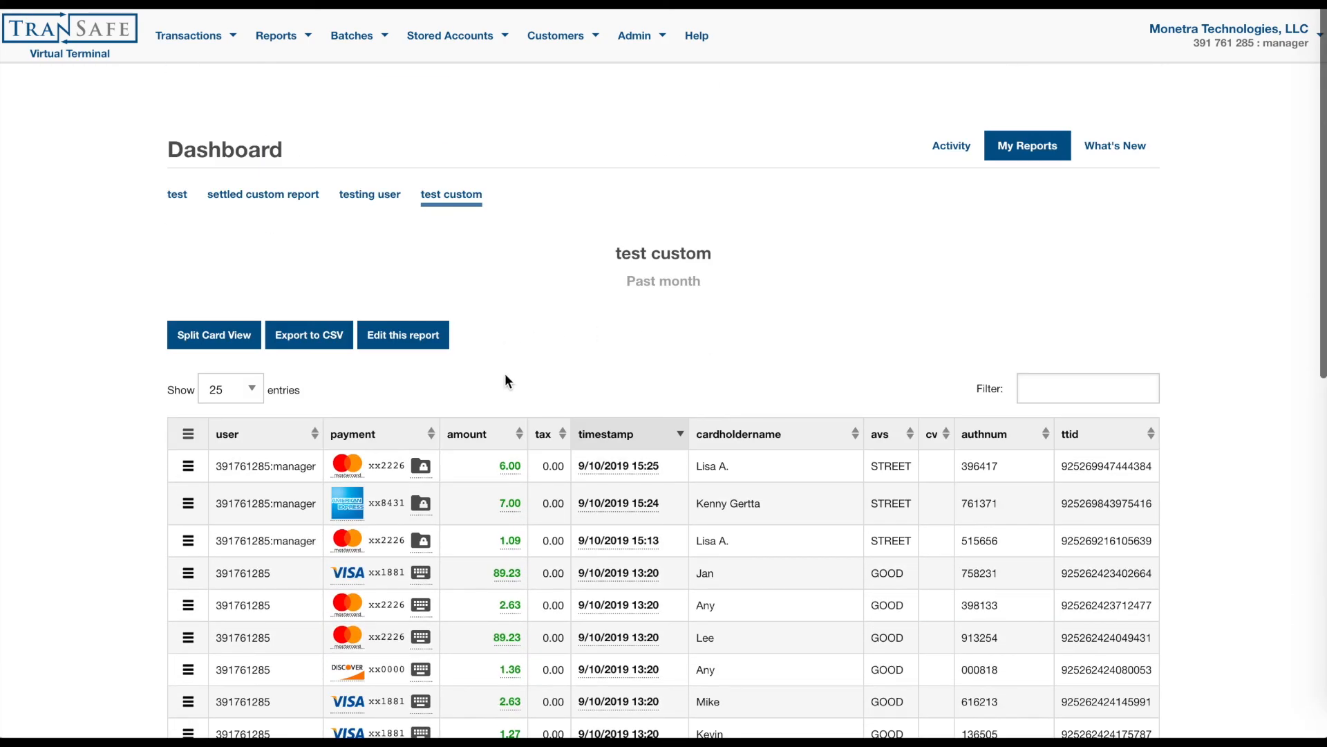
pyautogui.click(277, 36)
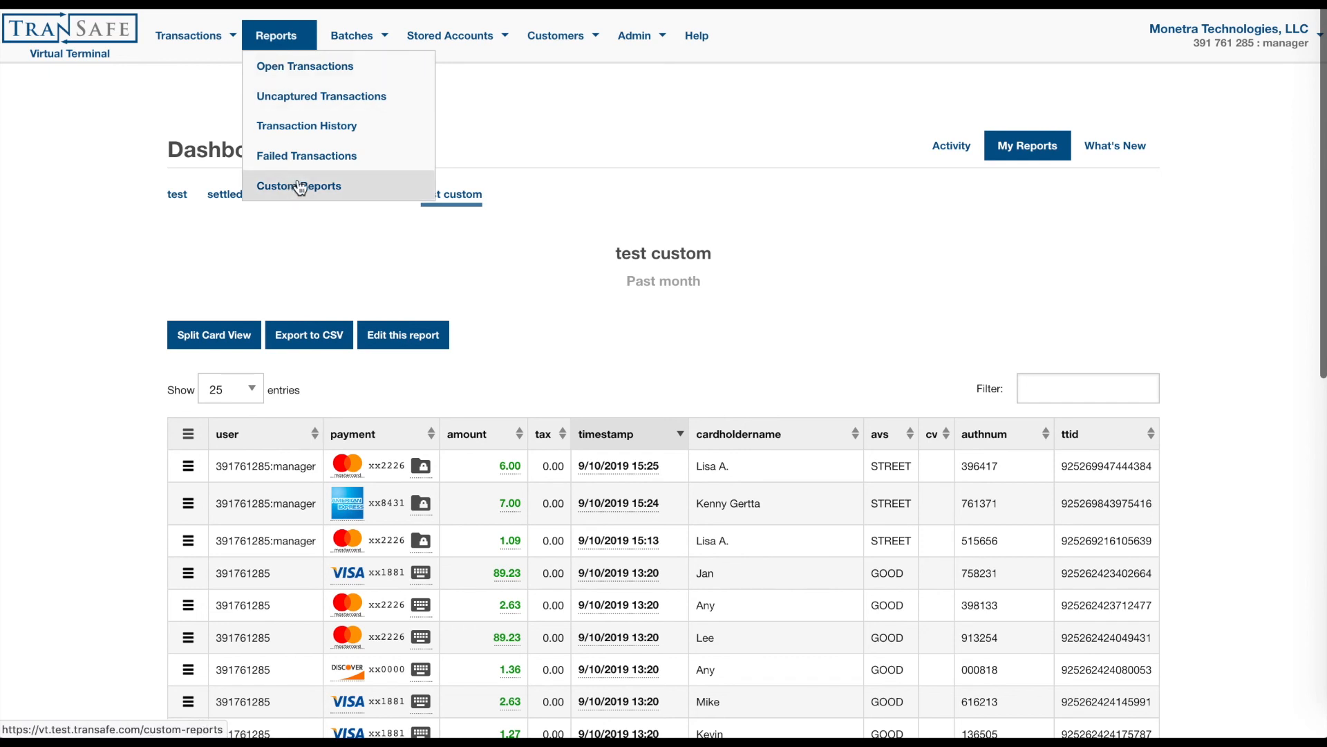